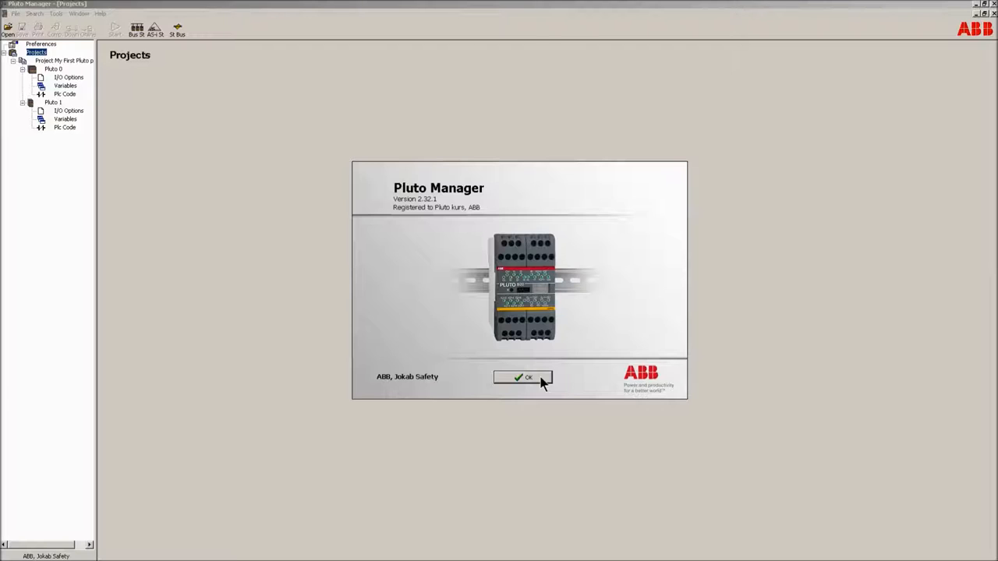
Dismiss the Pluto Manager version information dialog
left_click(523, 376)
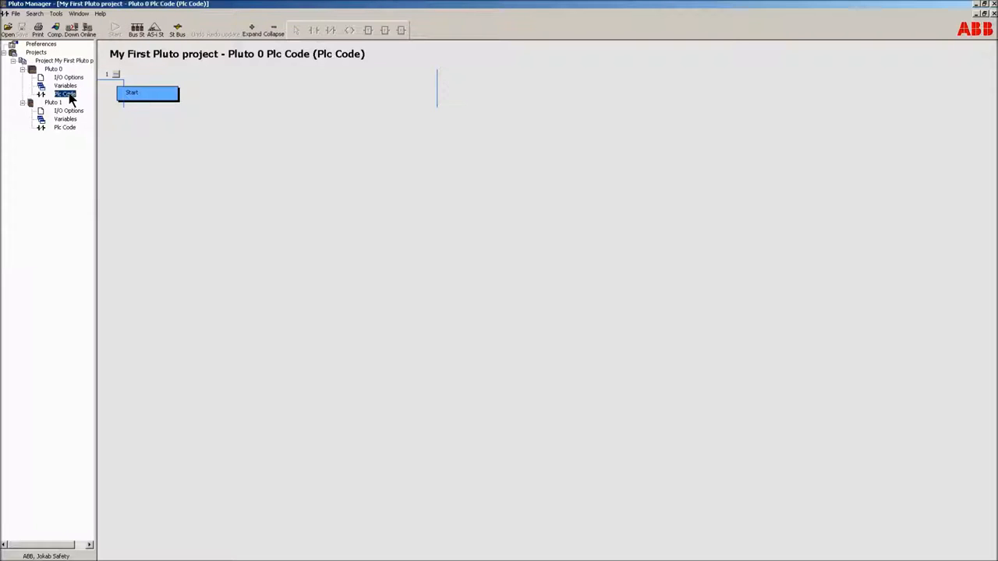
Rename Pluto 0's PLC code sequence to 'Safety' and show the Pluto 0 settings page
right_click(66, 95)
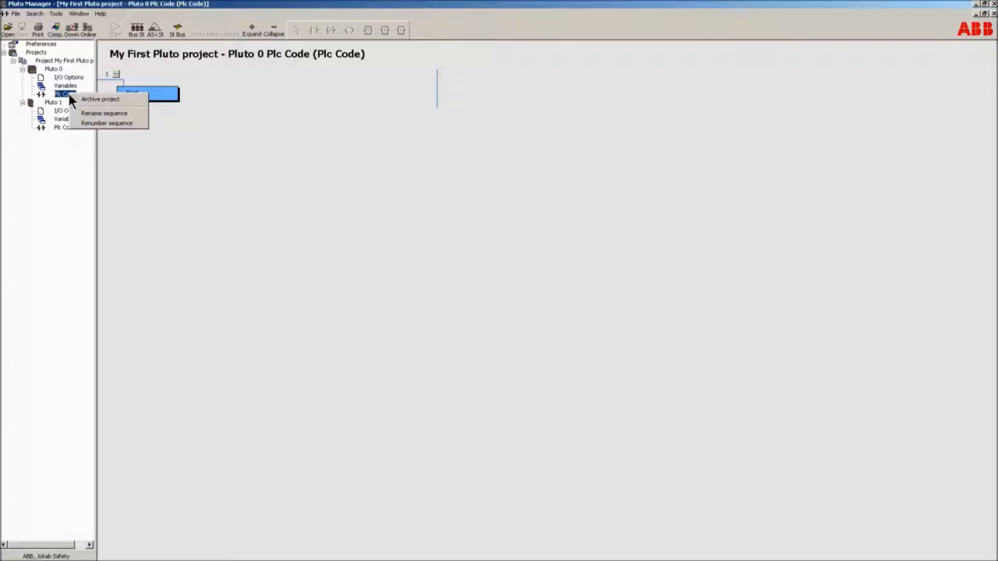
mouse_move(108, 124)
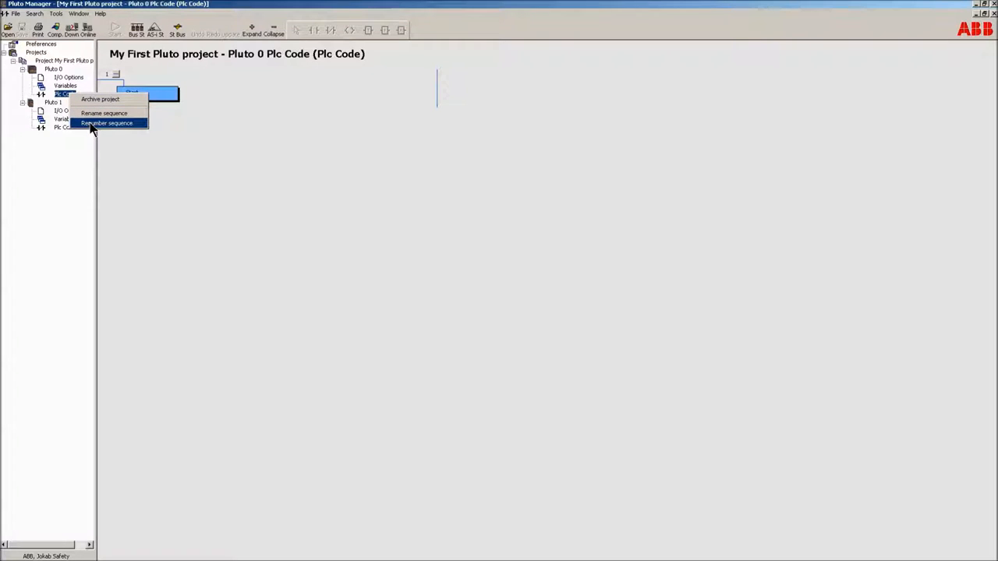
mouse_move(105, 114)
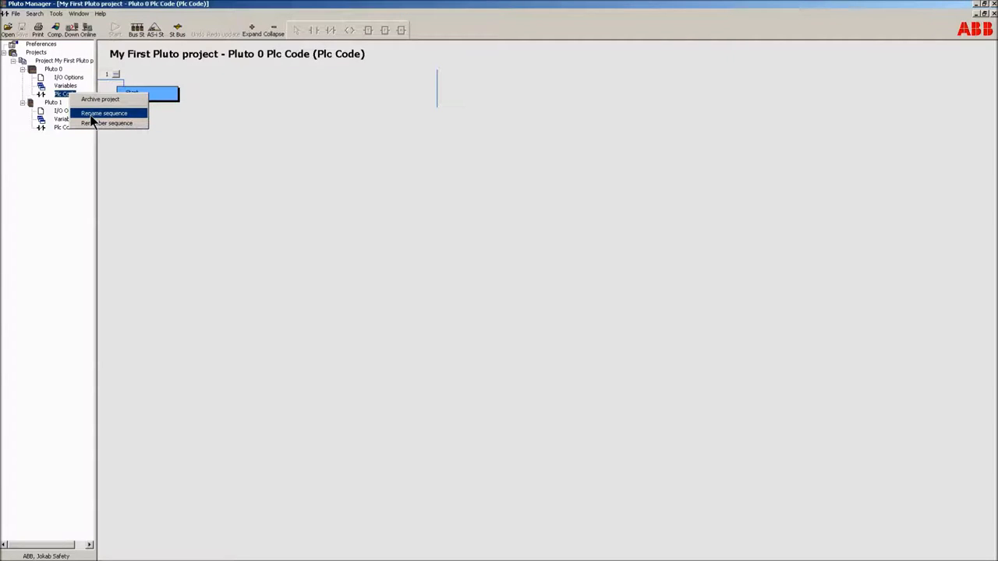
left_click(114, 114)
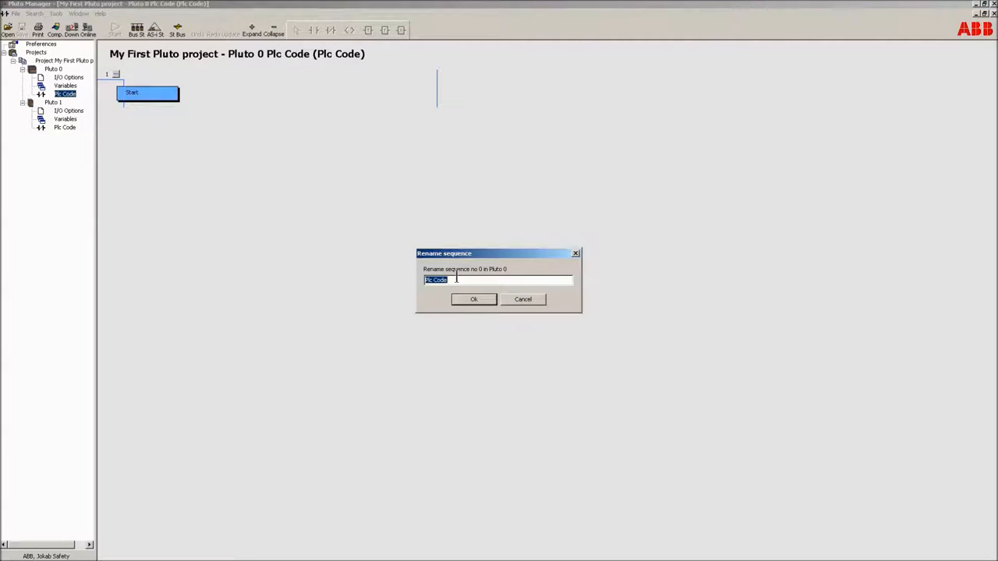
type("S")
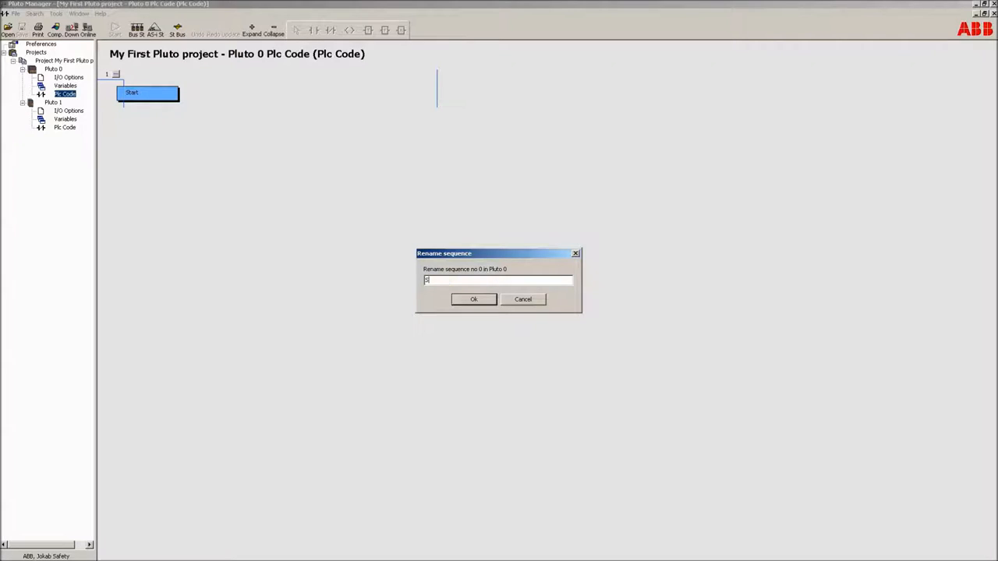
type("Safett")
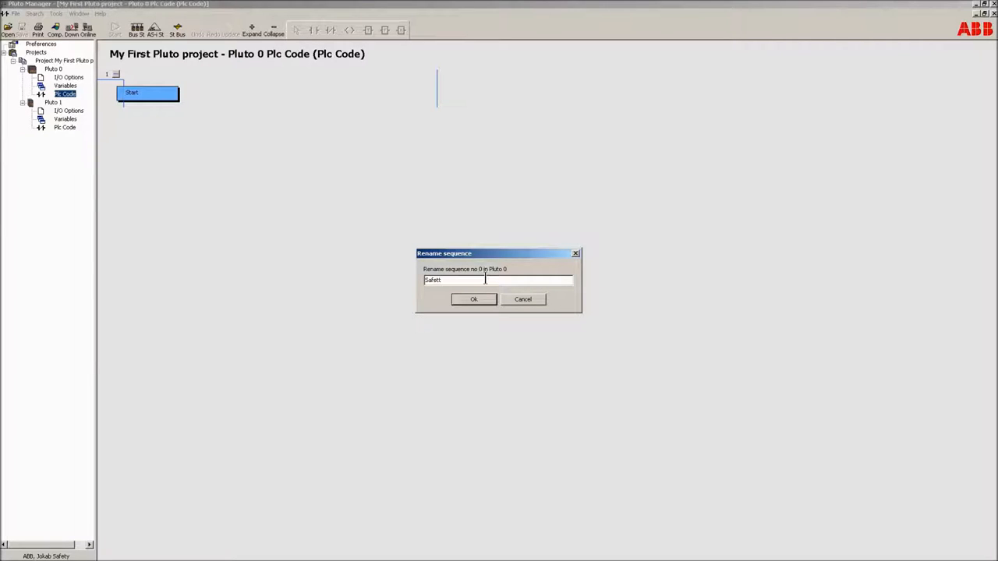
type("y")
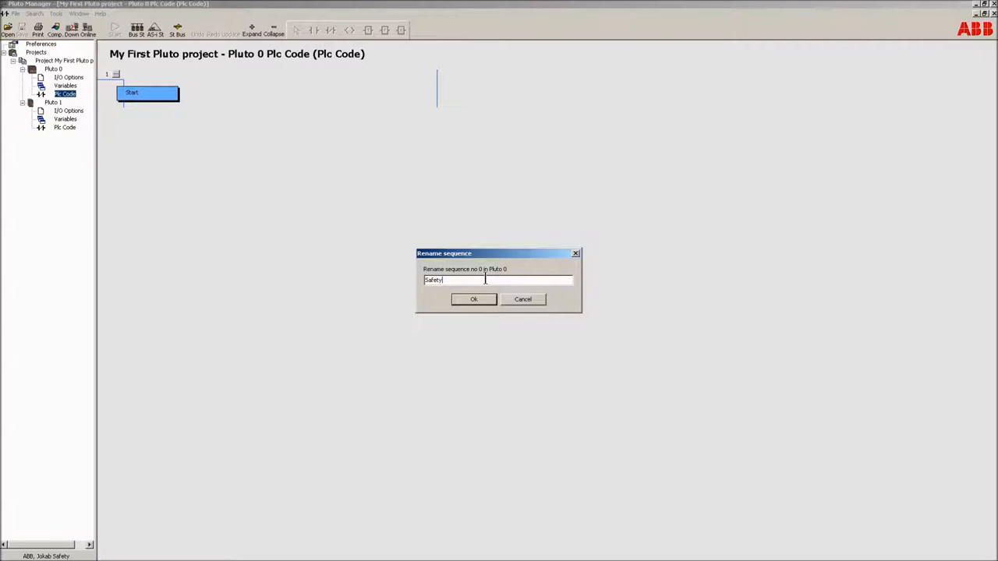
left_click(473, 299)
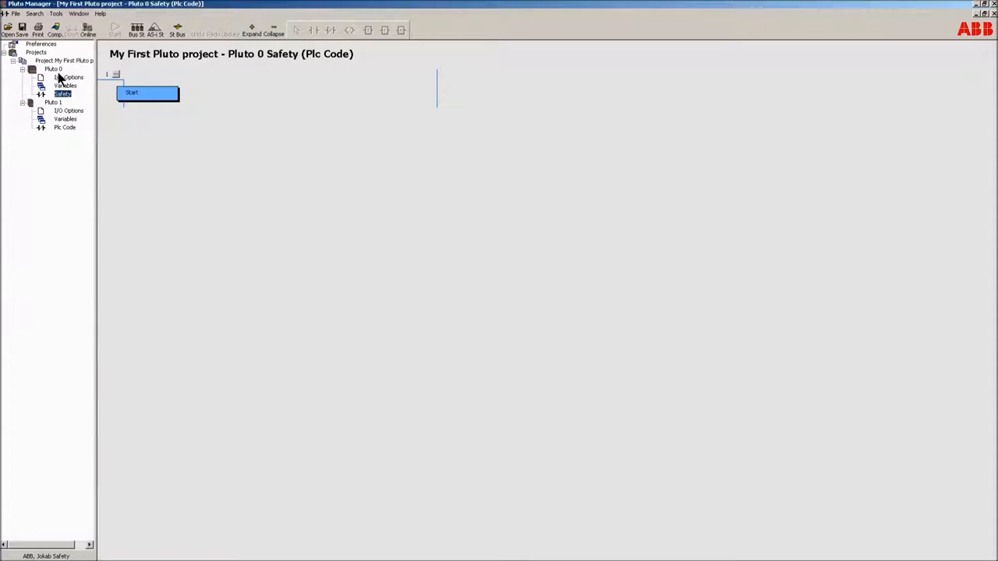
left_click(42, 69)
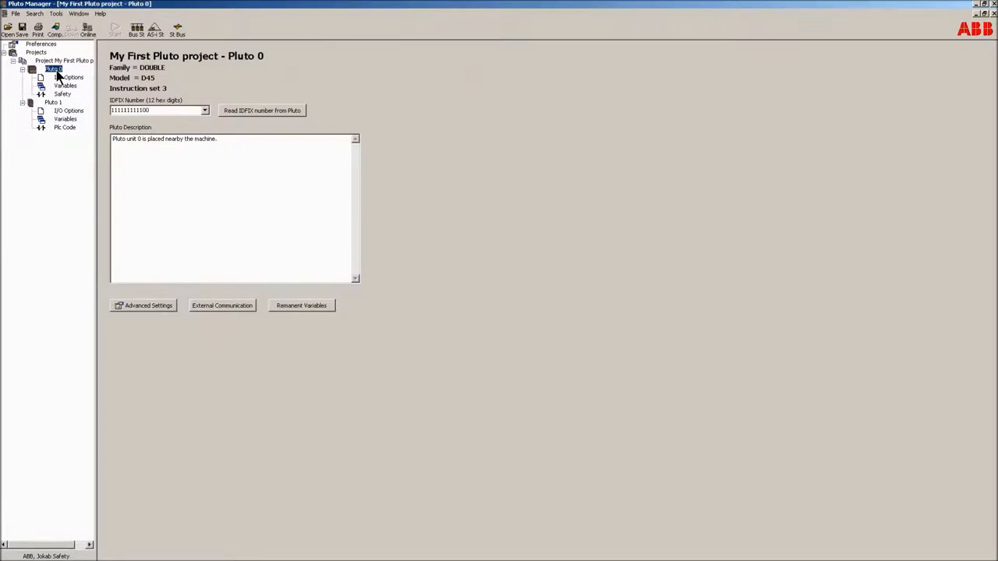
Create sequence number 1 named 'NonSafety' under Pluto 0
right_click(53, 68)
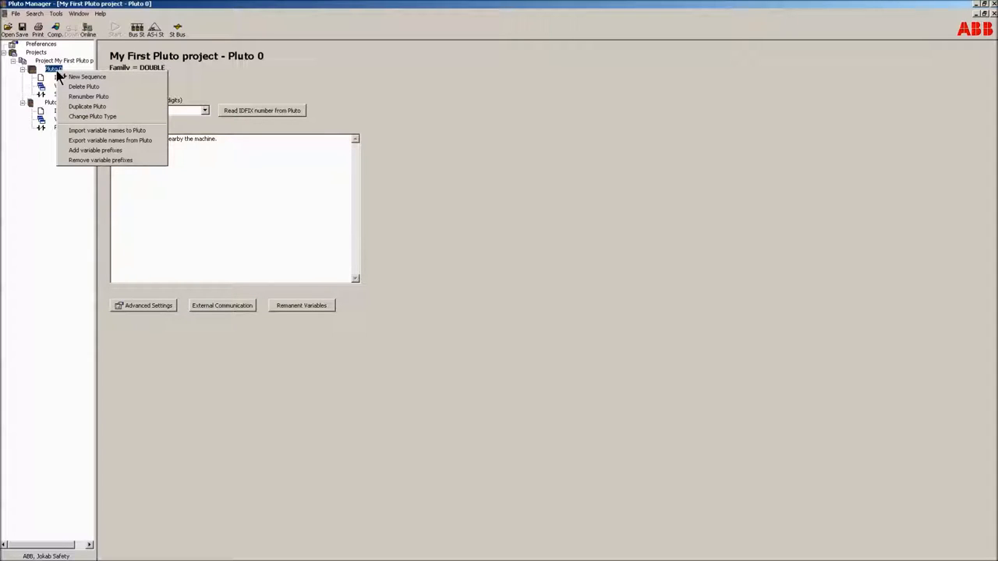
mouse_move(113, 77)
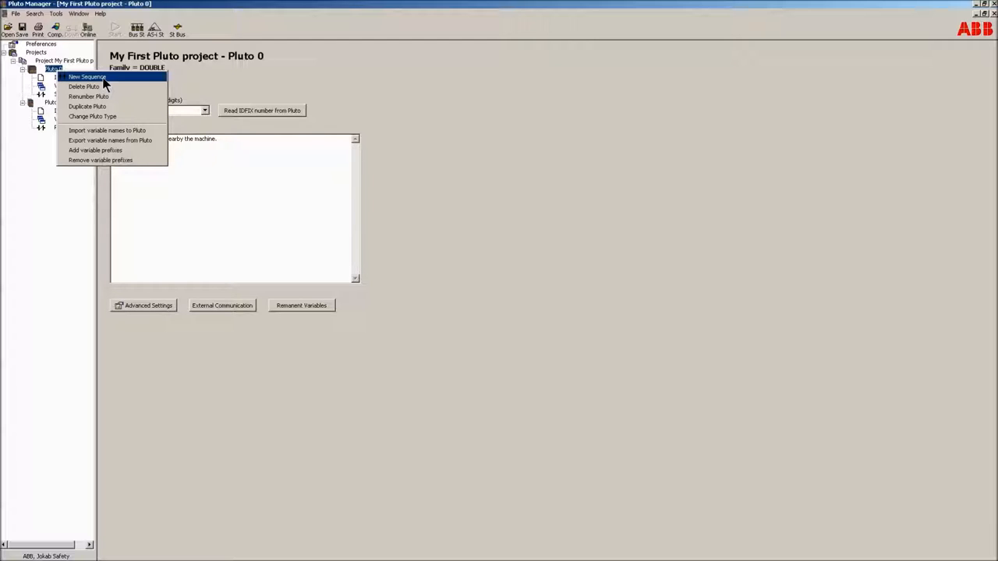
mouse_move(137, 81)
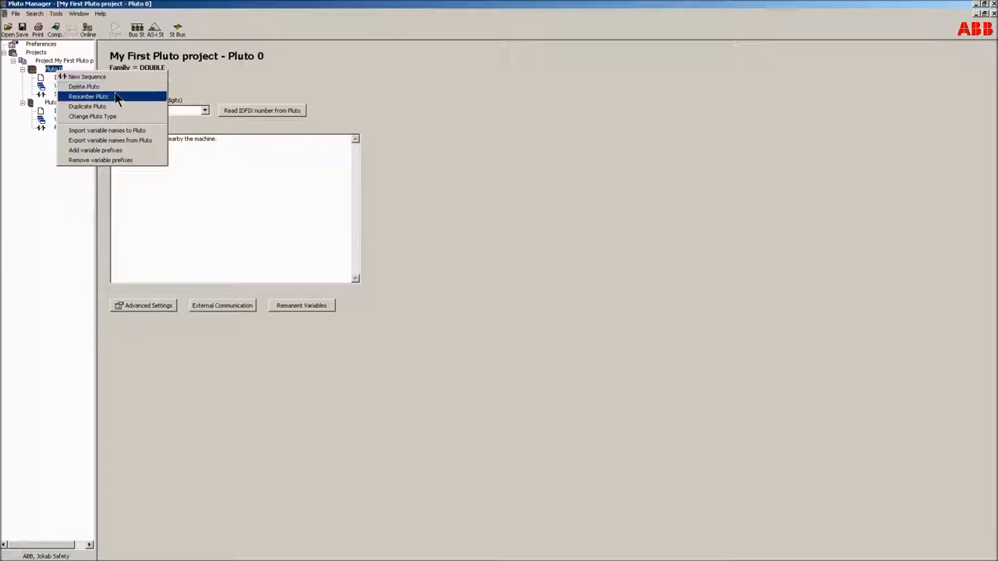
mouse_move(136, 100)
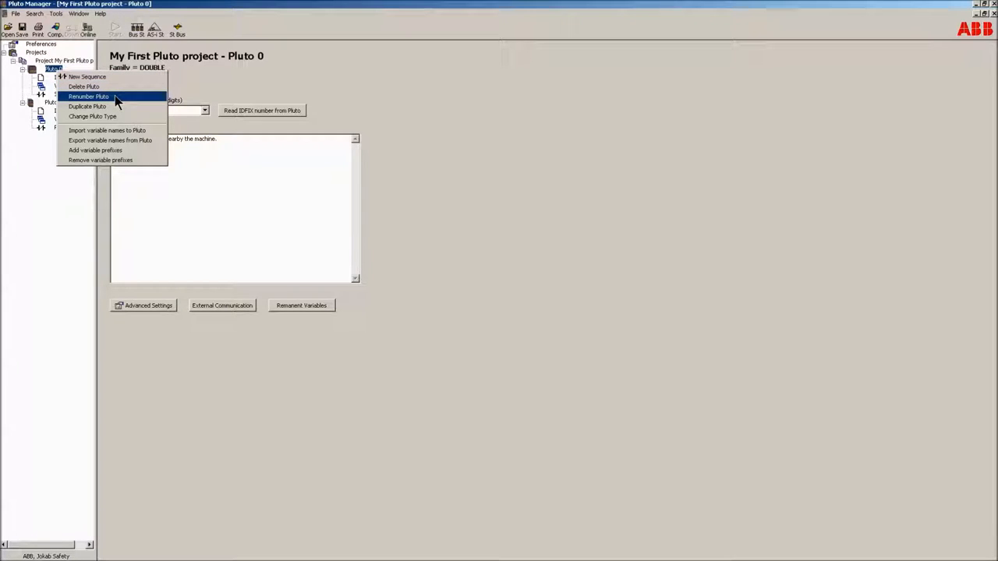
mouse_move(117, 106)
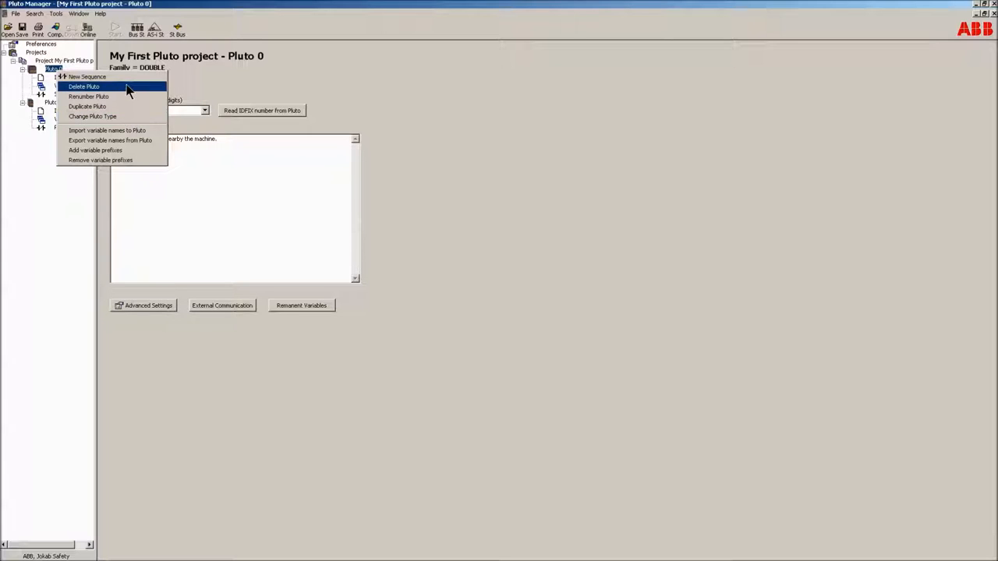
left_click(94, 75)
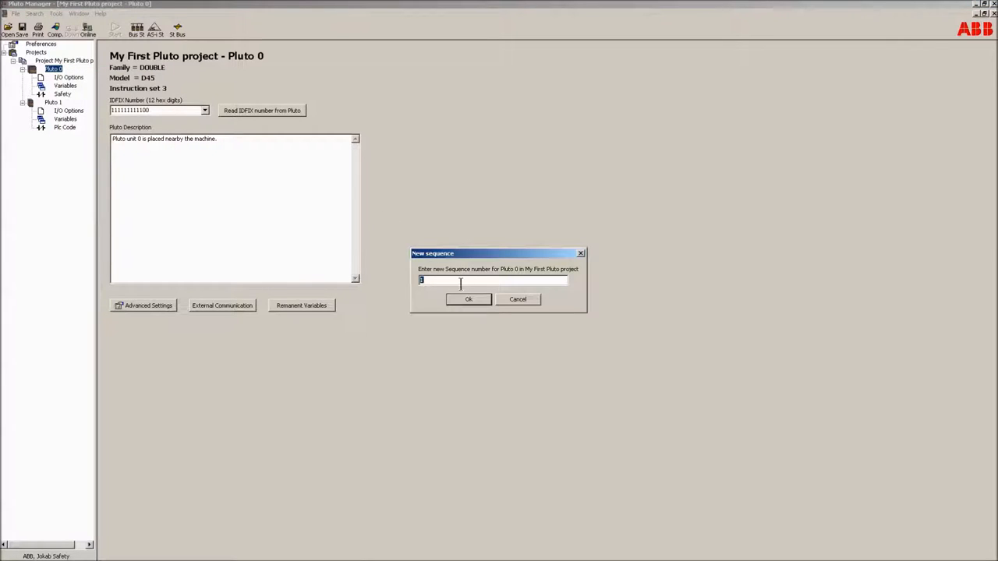
left_click(468, 299)
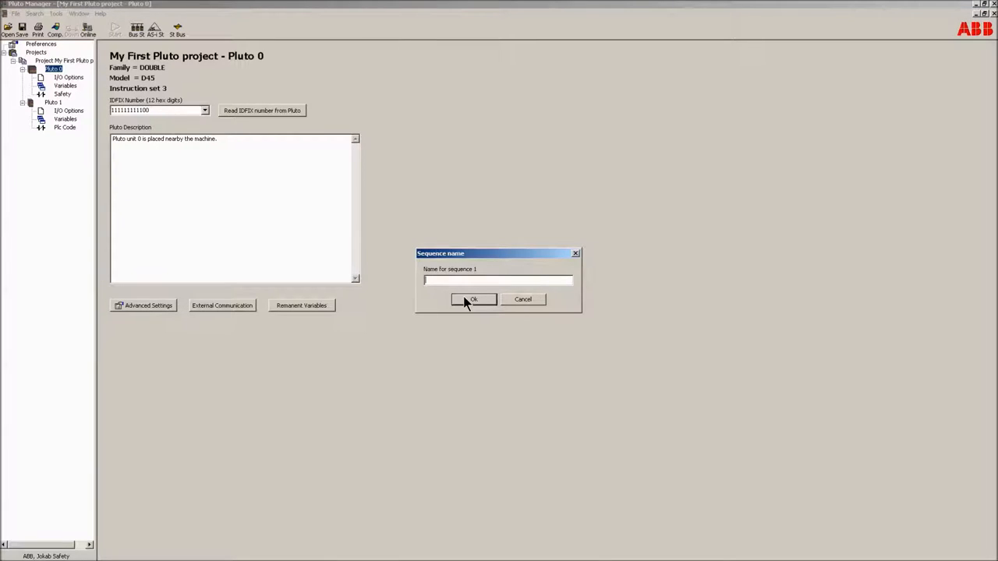
type("NonSa")
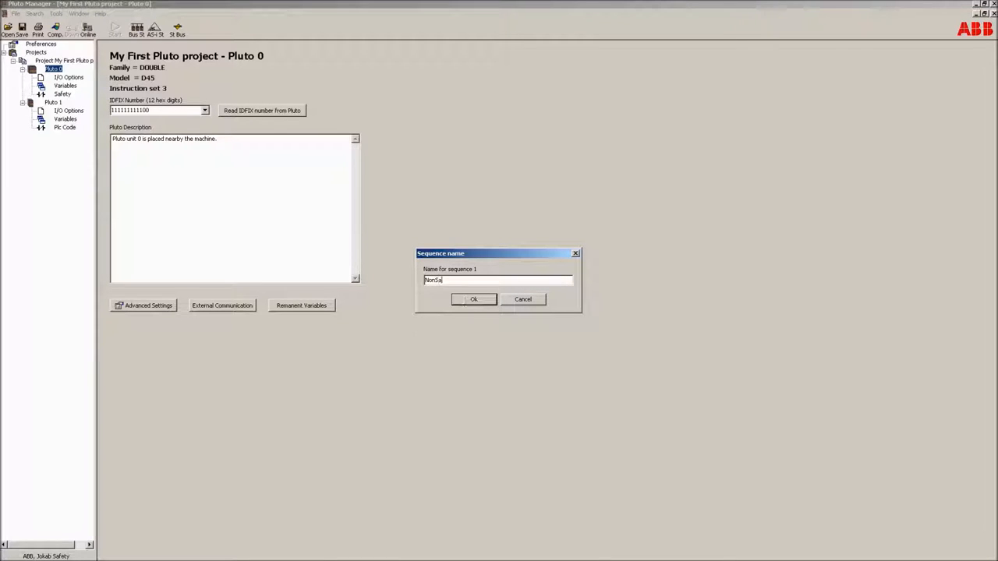
left_click(472, 299)
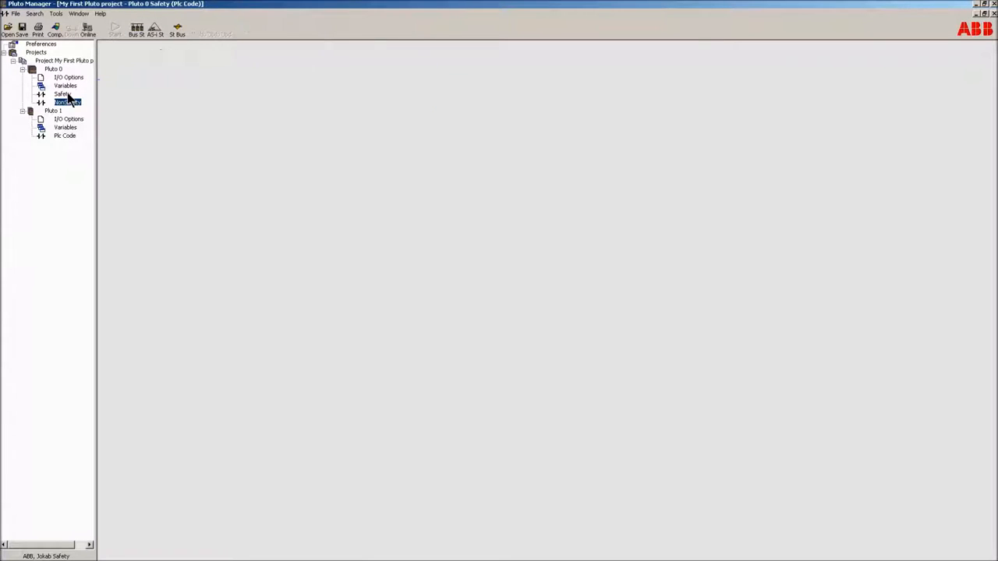
Open the Safety sequence and answer the Update network prompt for network 1
left_click(62, 94)
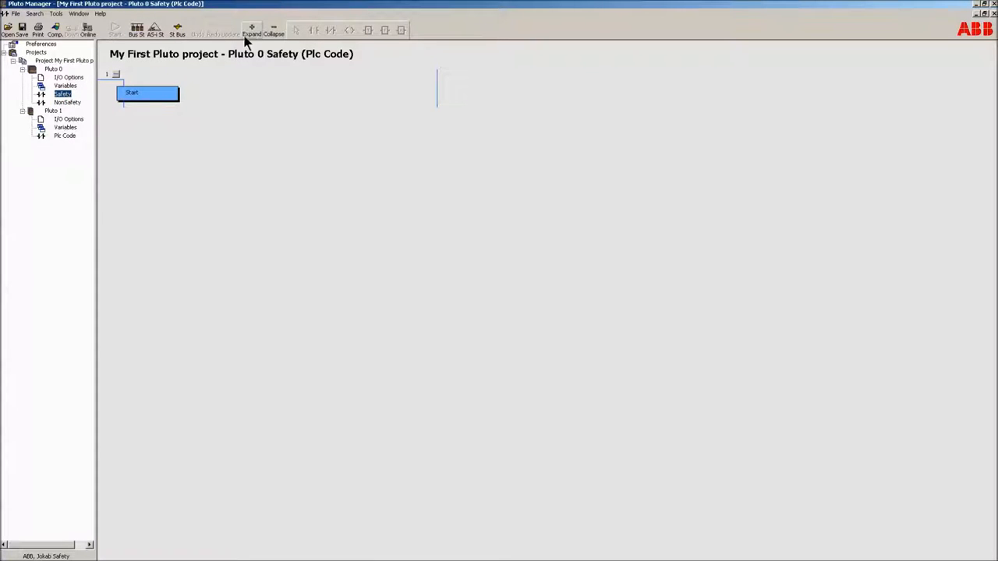
left_click(272, 31)
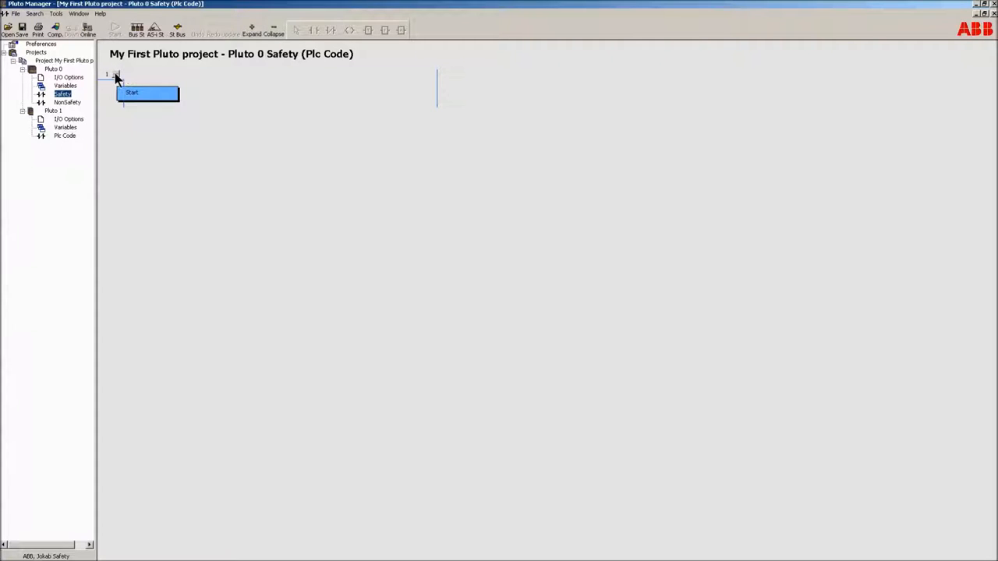
mouse_move(209, 102)
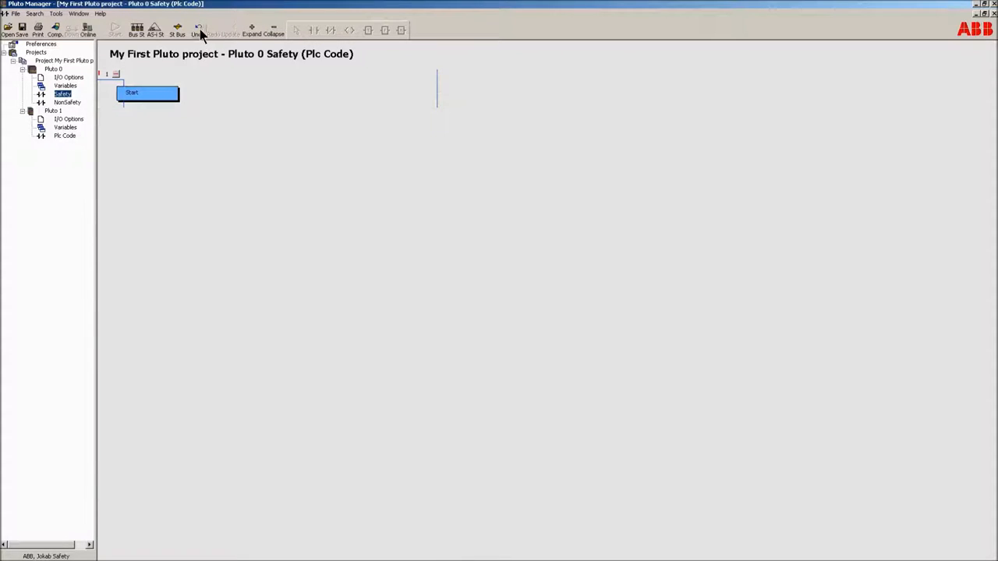
left_click(229, 33)
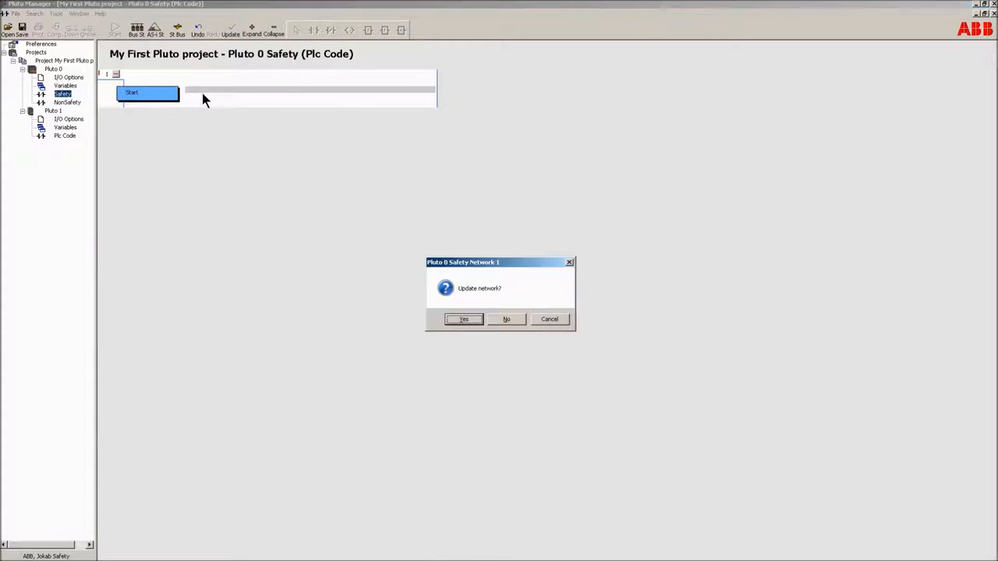
left_click(463, 318)
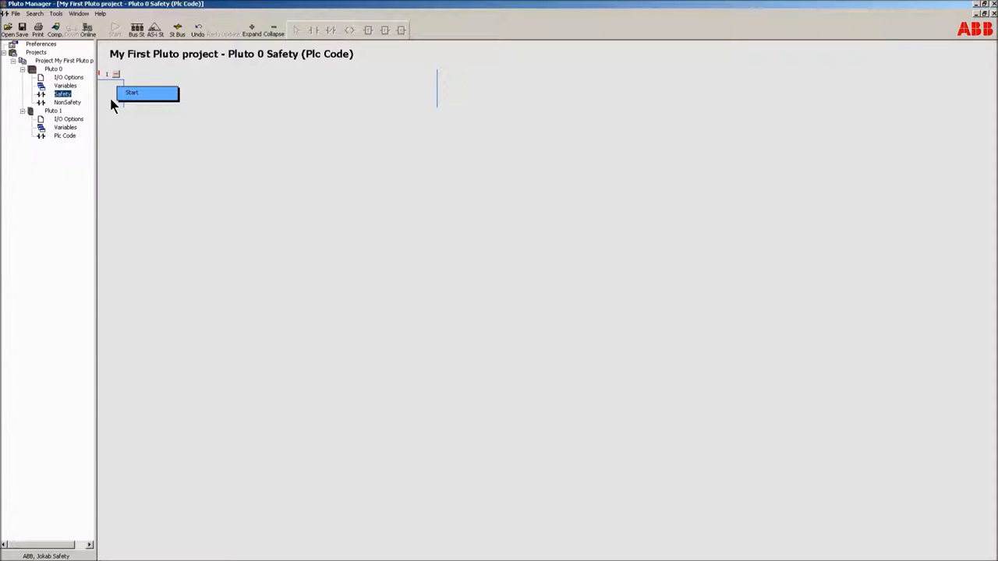
Open the Function Guide via New network > Function on the Start network
right_click(137, 93)
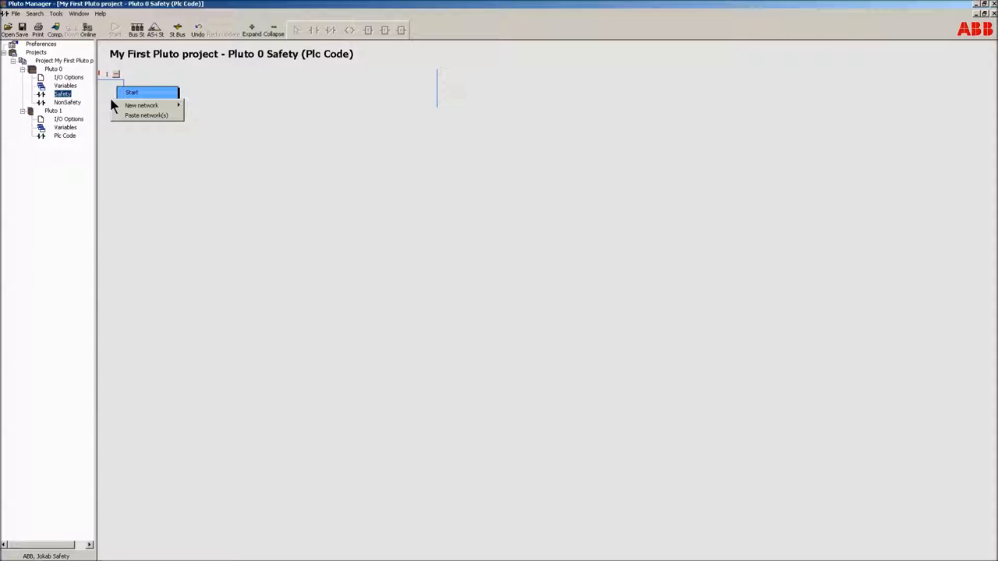
mouse_move(144, 116)
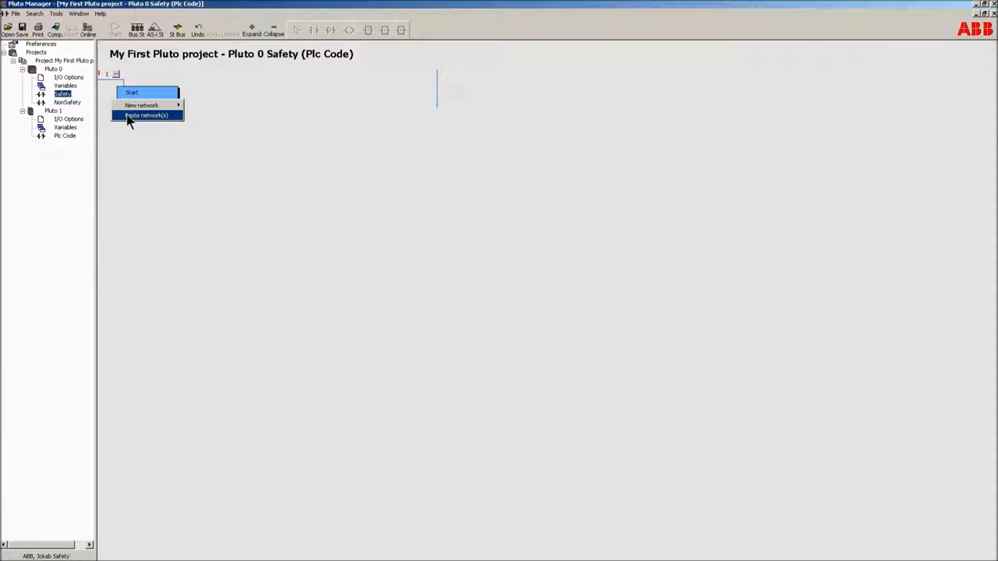
mouse_move(144, 105)
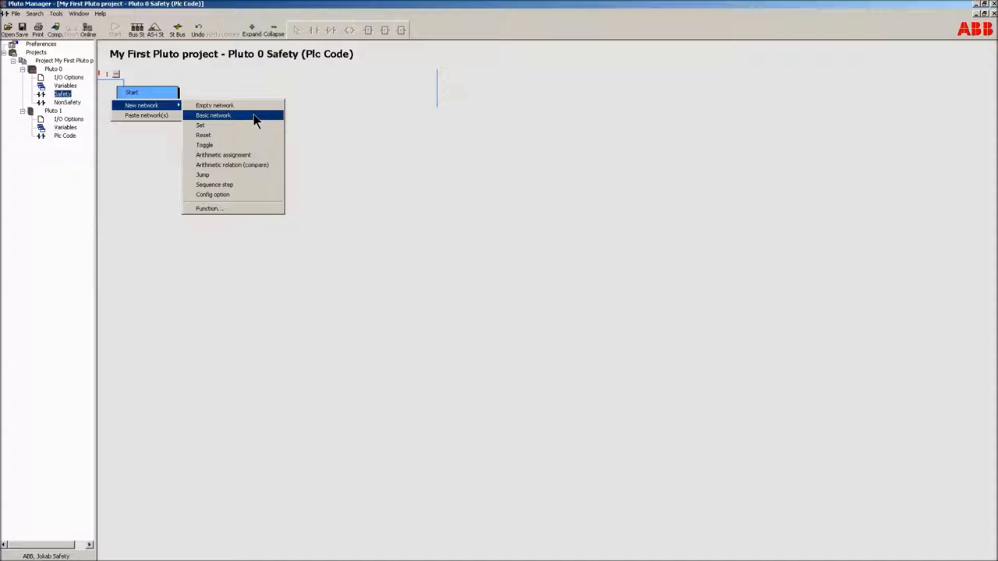
mouse_move(255, 136)
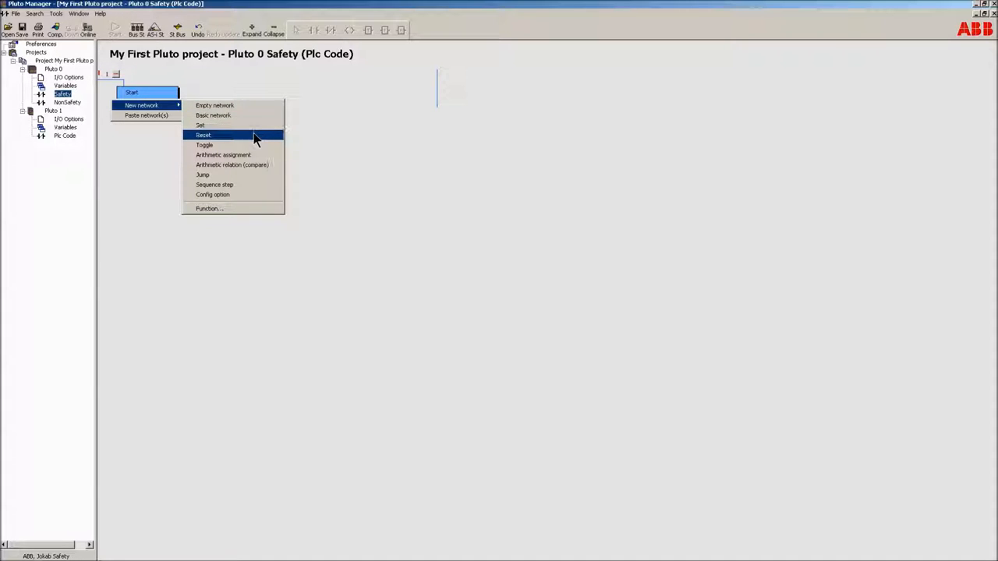
mouse_move(259, 148)
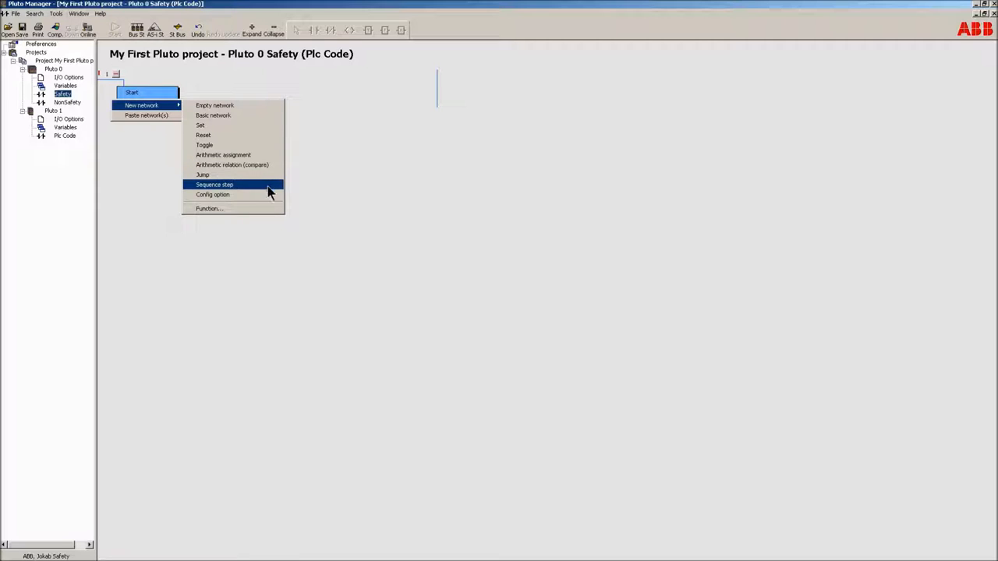
mouse_move(269, 199)
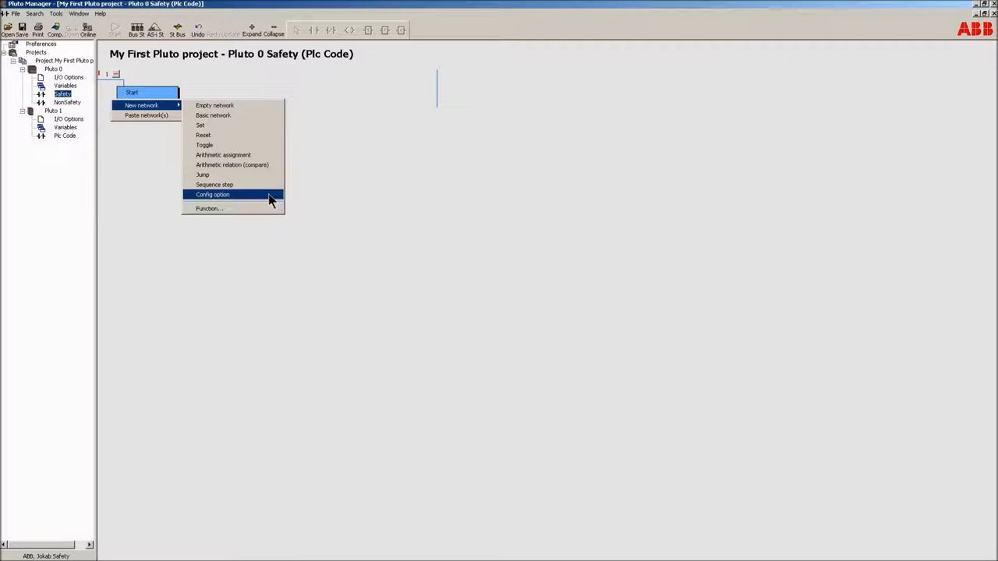
mouse_move(208, 208)
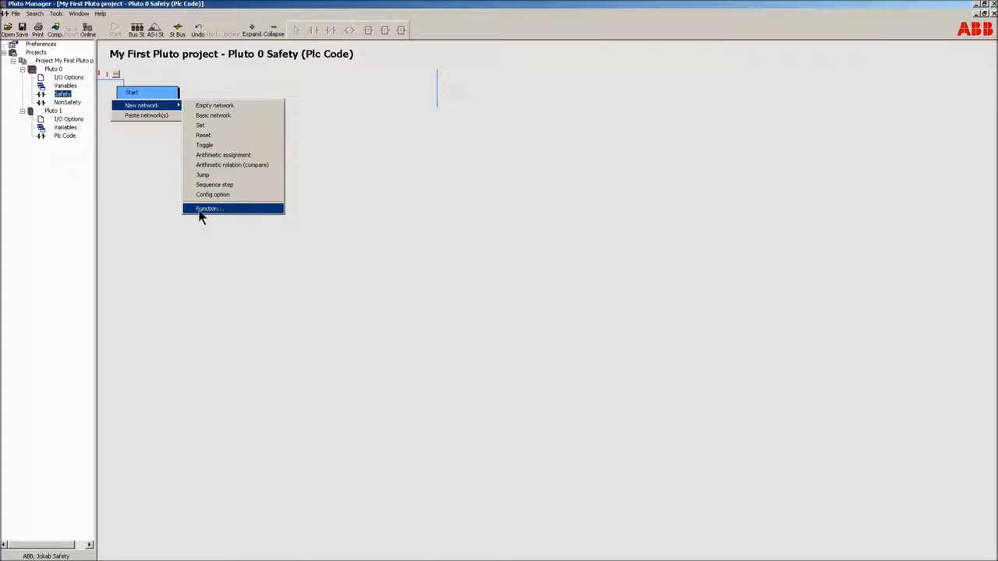
left_click(208, 208)
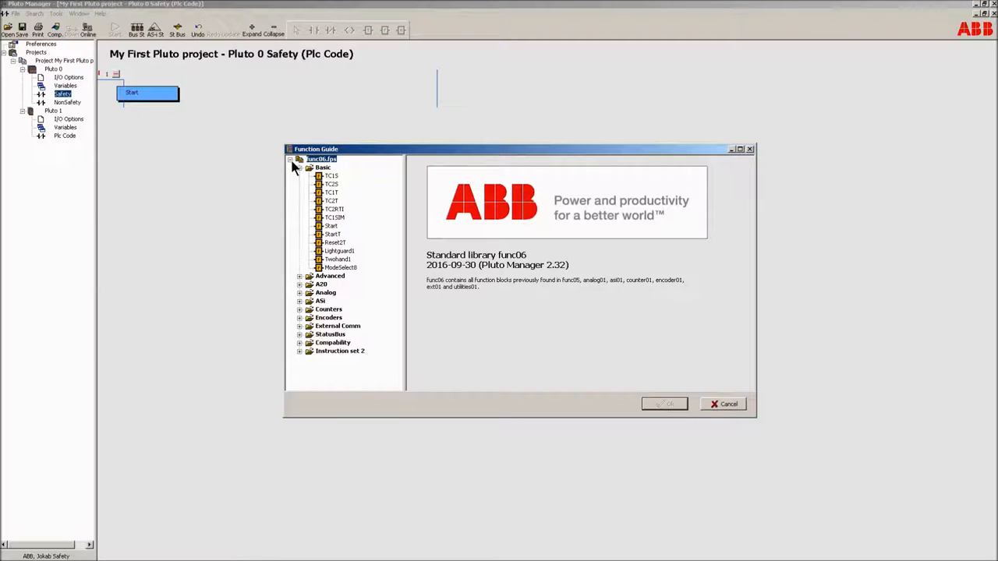
Browse the Advanced function blocks, previewing Mute1, Lightguard1 and LightCurtain1
left_click(290, 159)
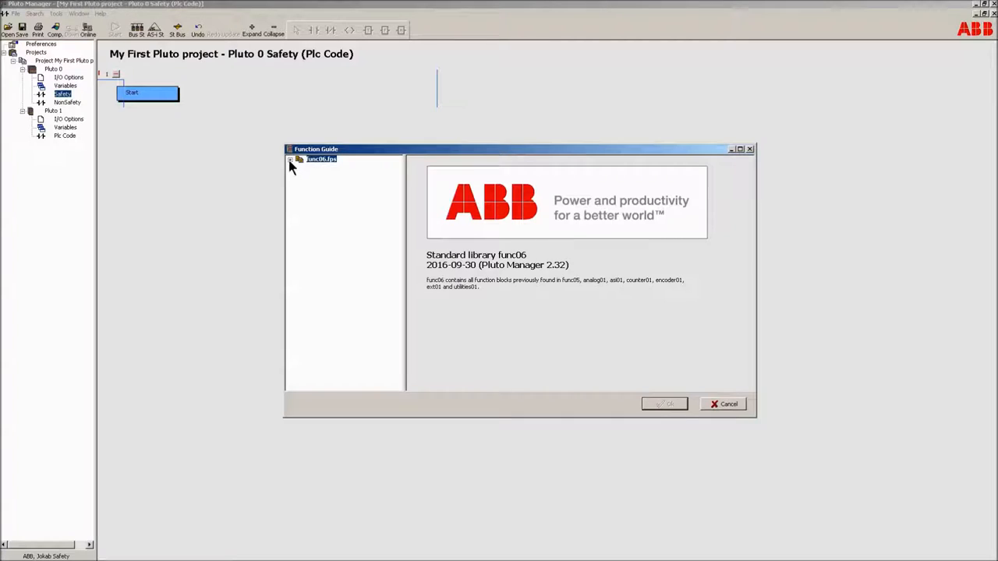
left_click(293, 159)
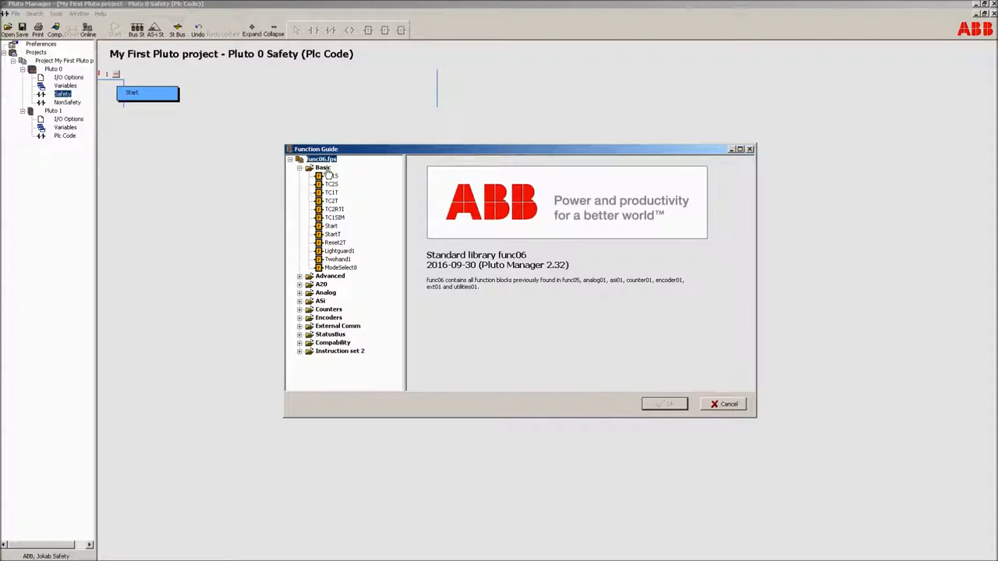
left_click(322, 167)
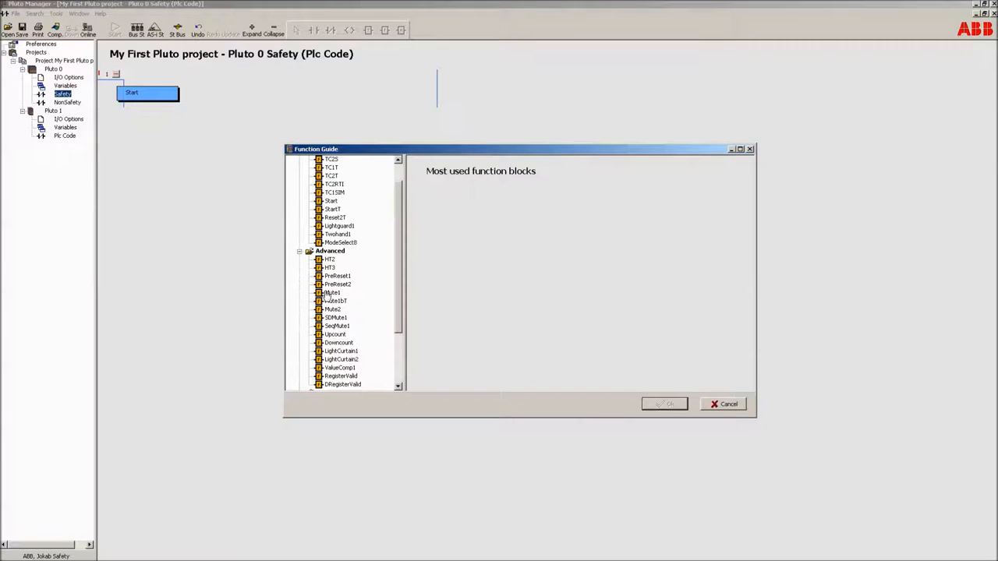
left_click(331, 292)
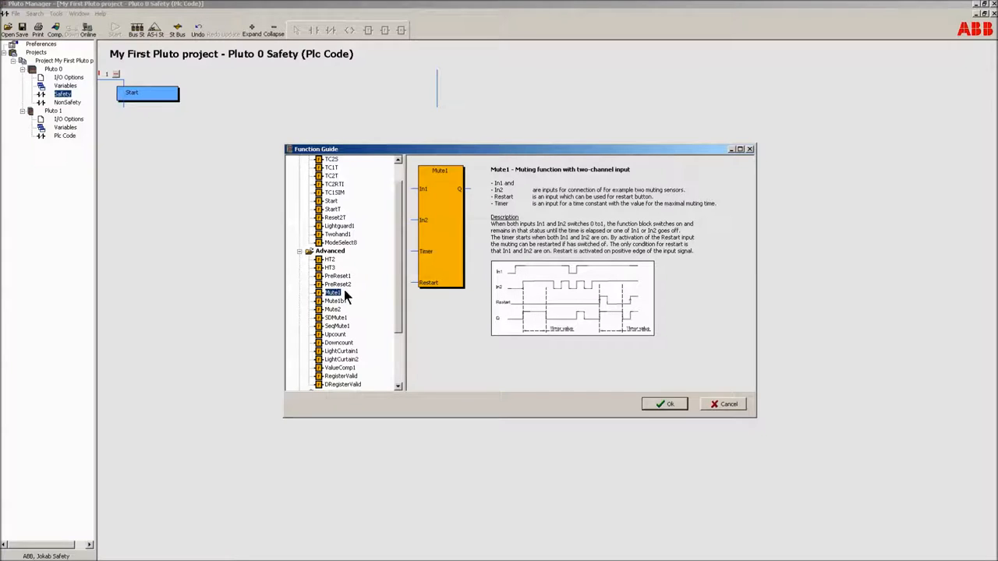
left_click(339, 226)
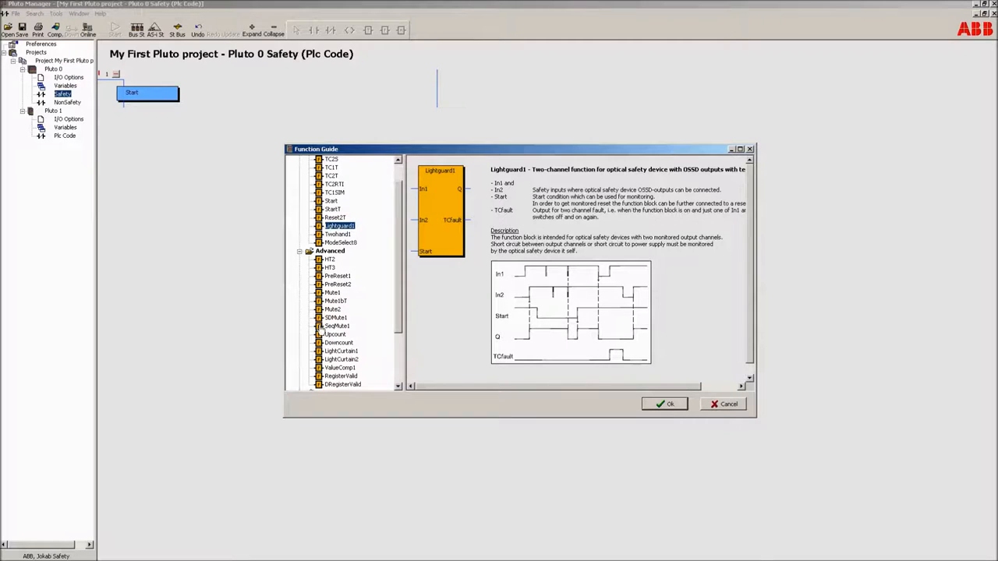
left_click(335, 350)
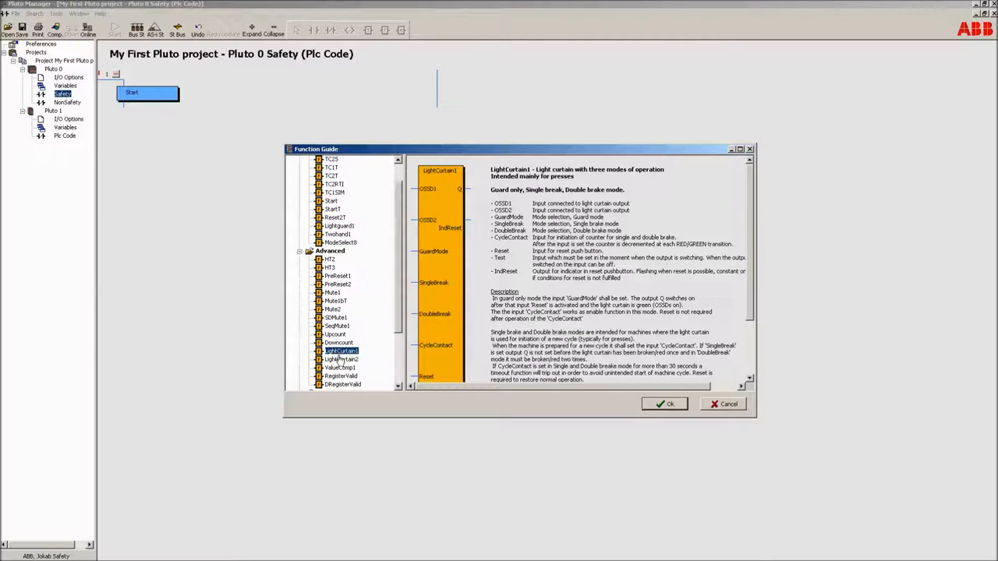
left_click(339, 360)
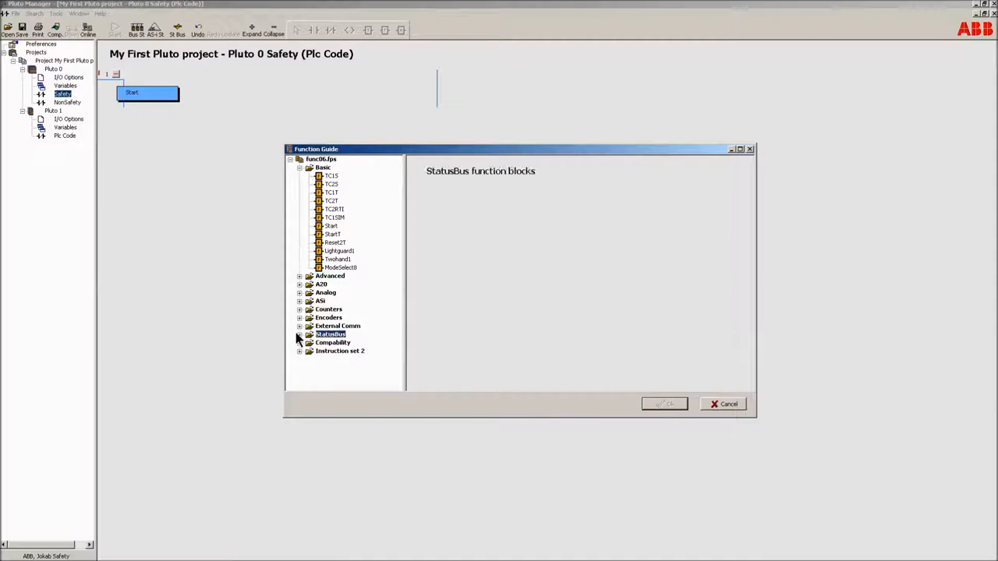
Review the StatusBus, Compability and Instruction set 2 groups, then insert the TC2T block
left_click(341, 351)
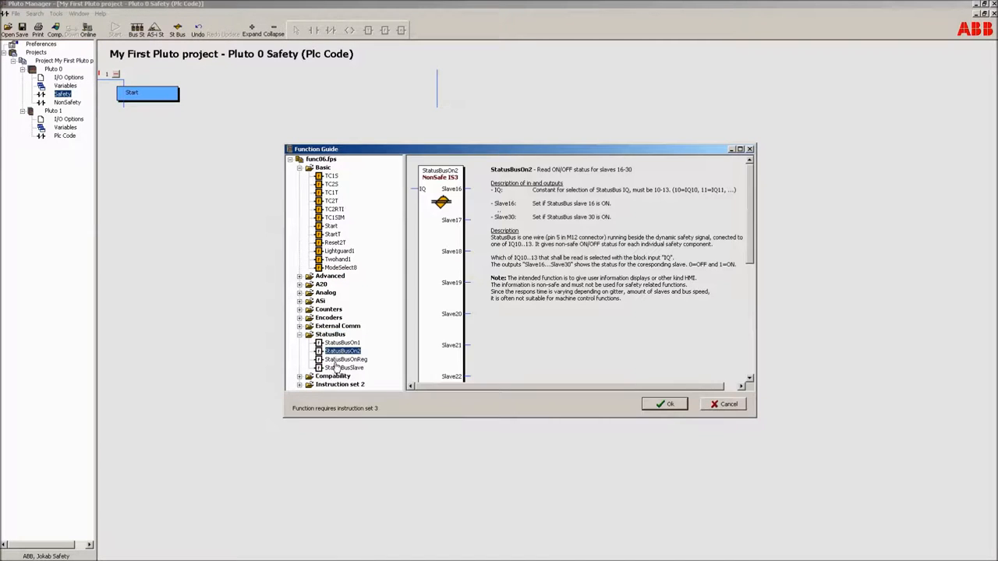
left_click(344, 368)
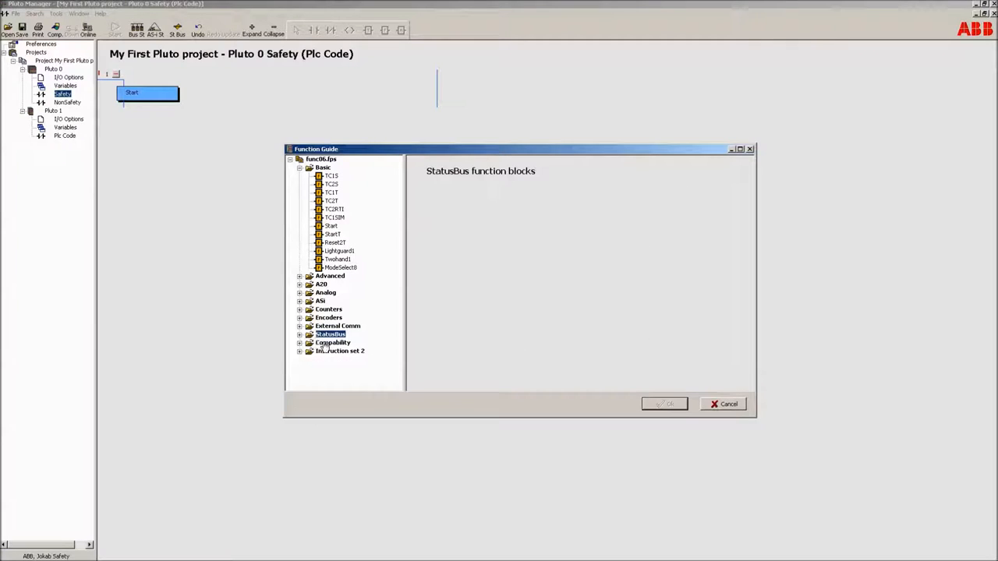
left_click(330, 342)
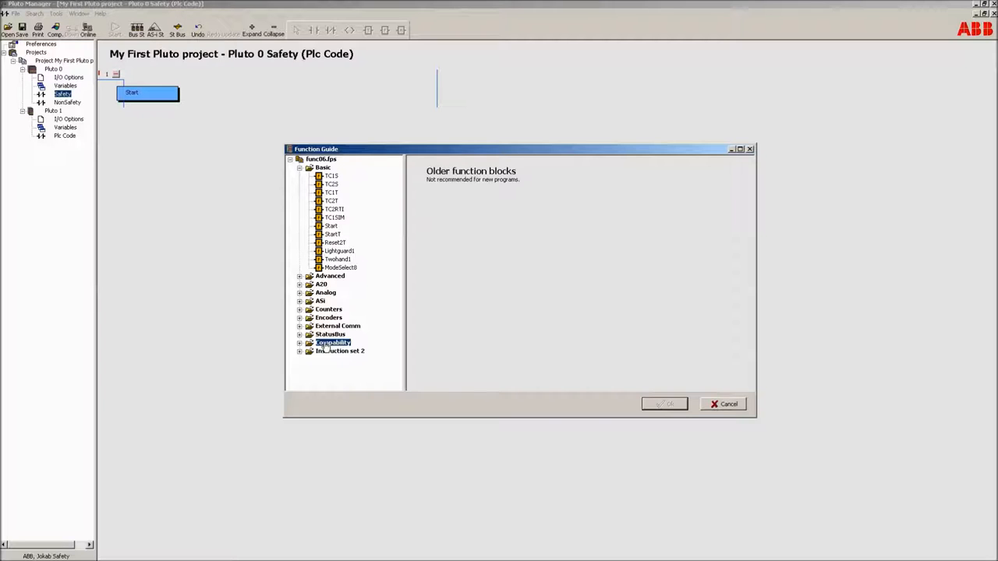
left_click(339, 351)
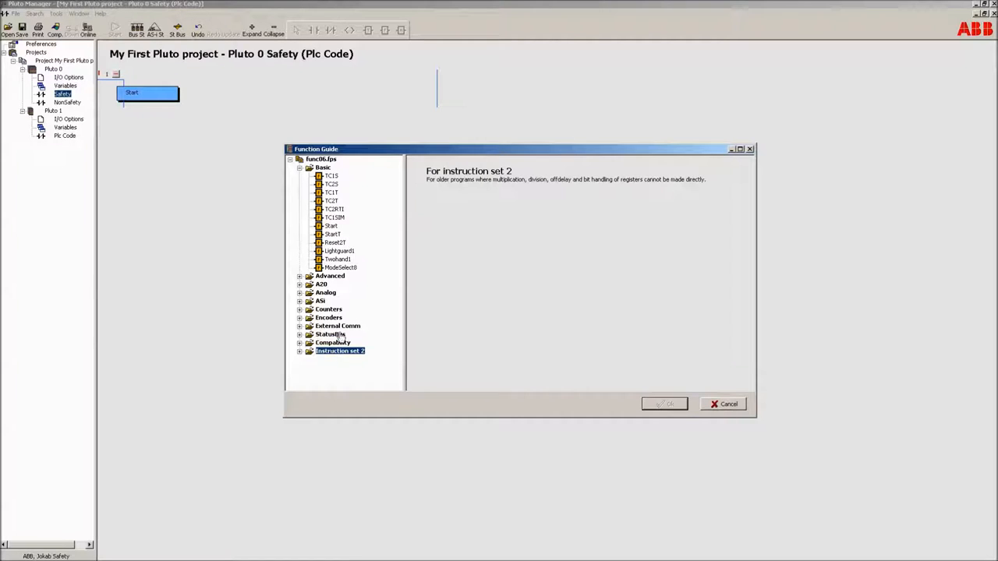
left_click(332, 201)
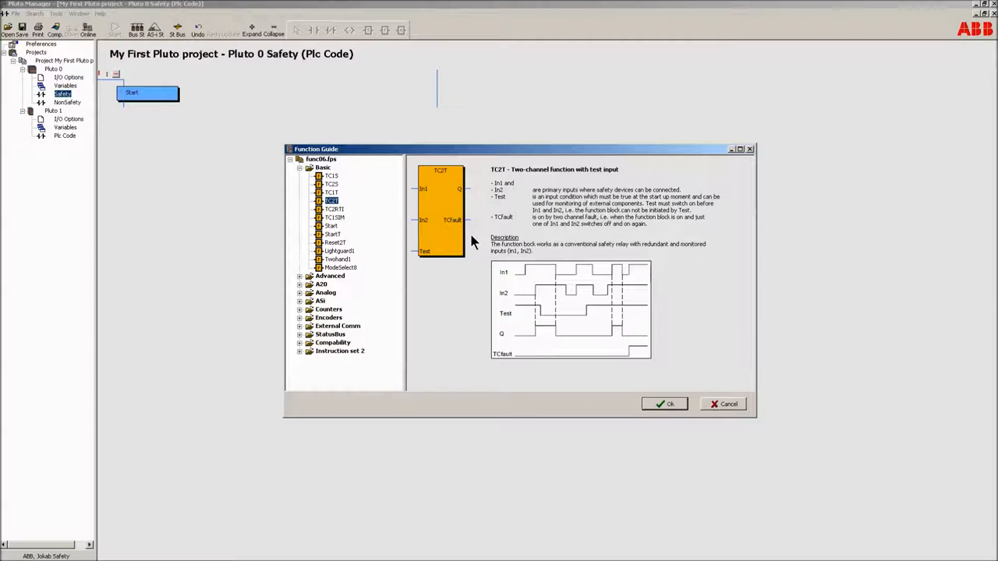
mouse_move(466, 238)
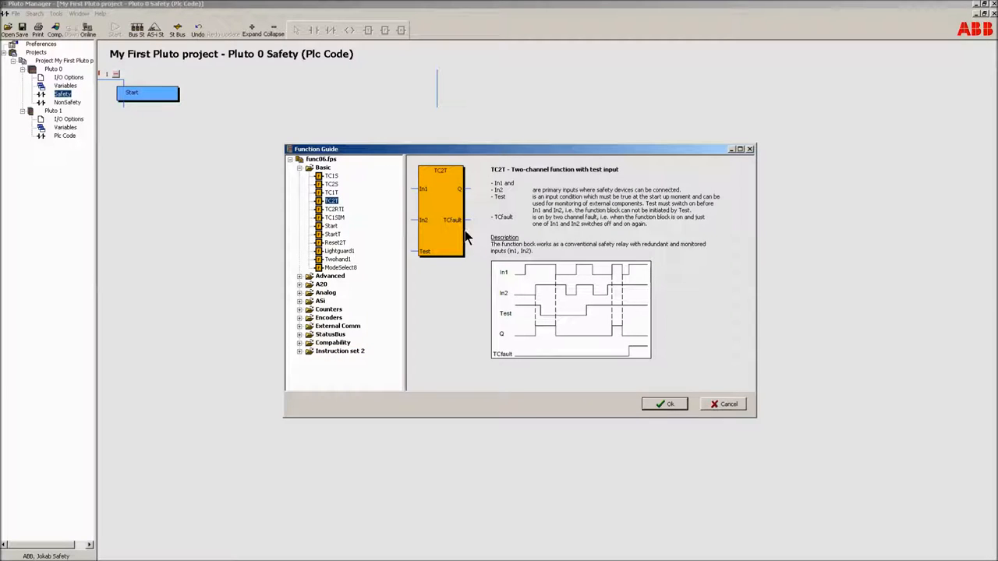
mouse_move(425, 225)
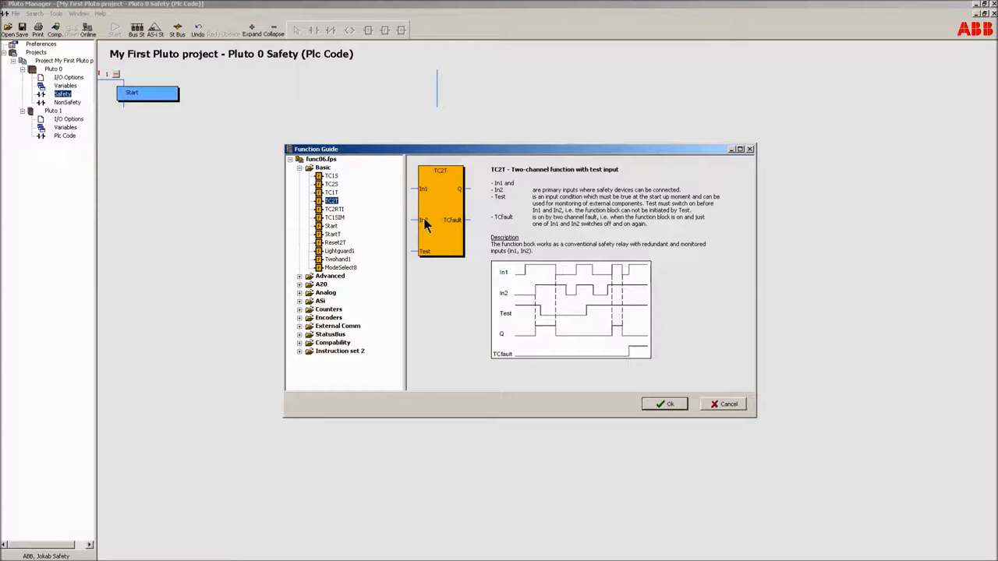
mouse_move(427, 226)
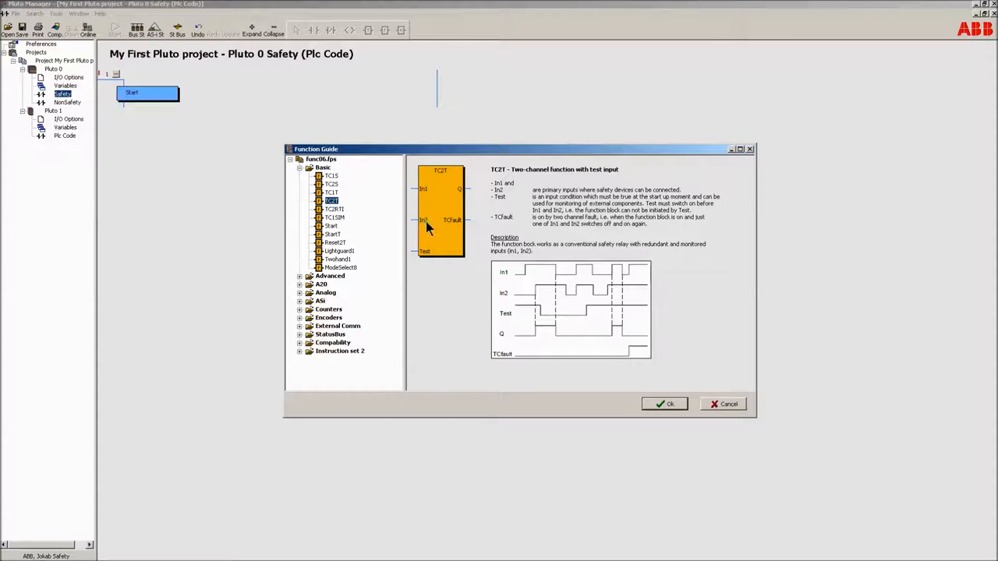
mouse_move(449, 226)
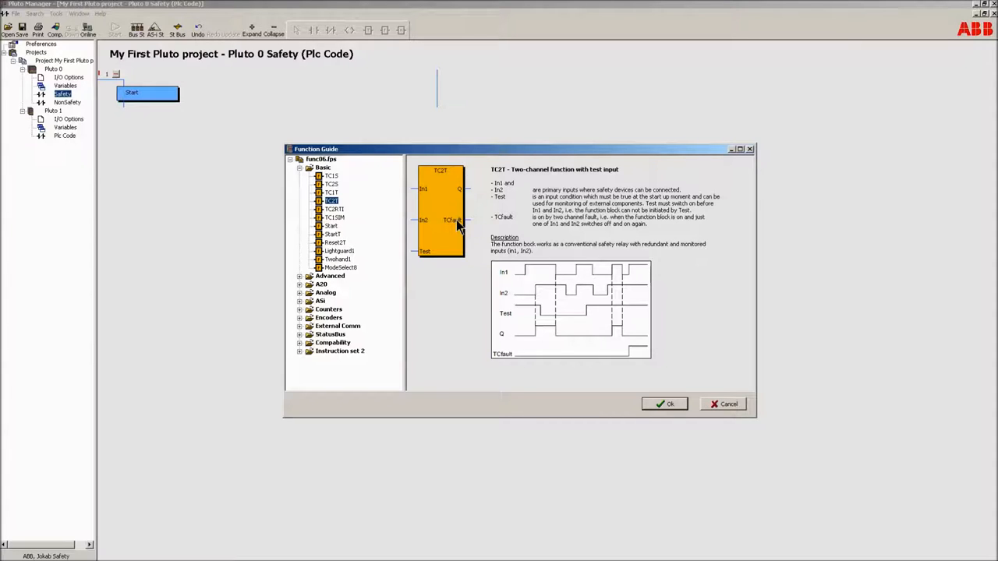
mouse_move(466, 185)
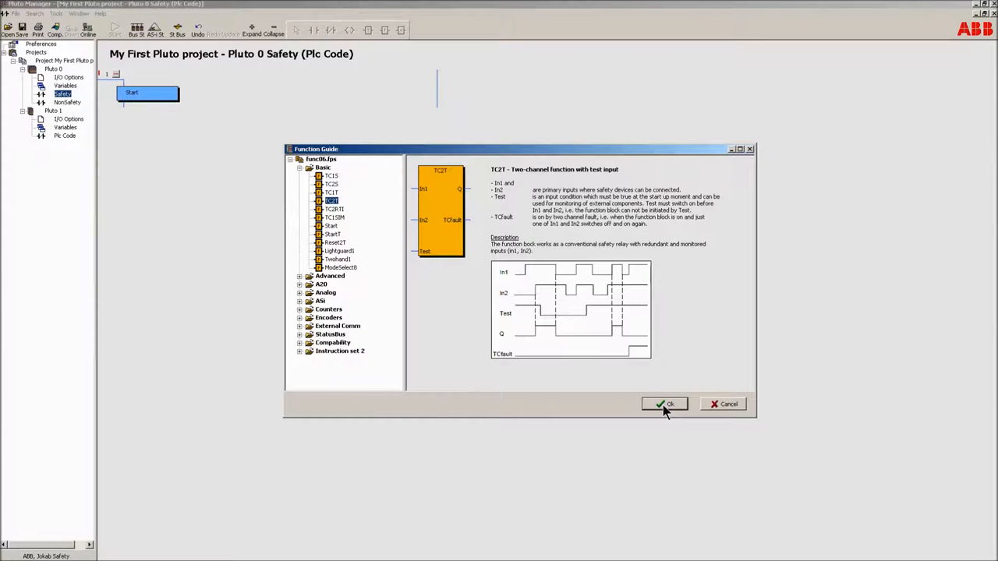
left_click(664, 404)
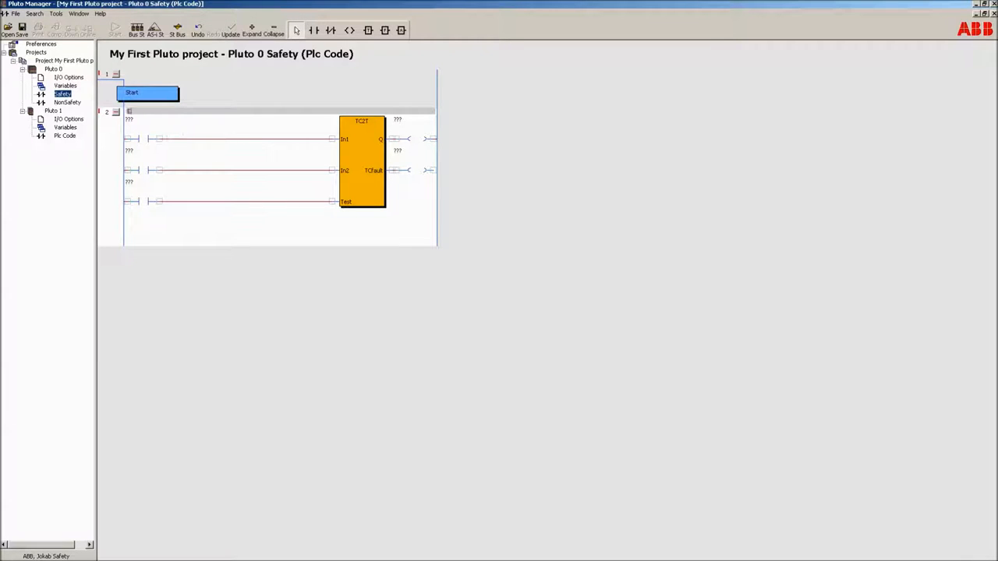
Add an emergency stop comment and assign P0_ES1_Ch1 (I0.30) and P0_ES1_Ch2 (I0.31) to TC2T
type("Emergency stop 1 placed at the gate.")
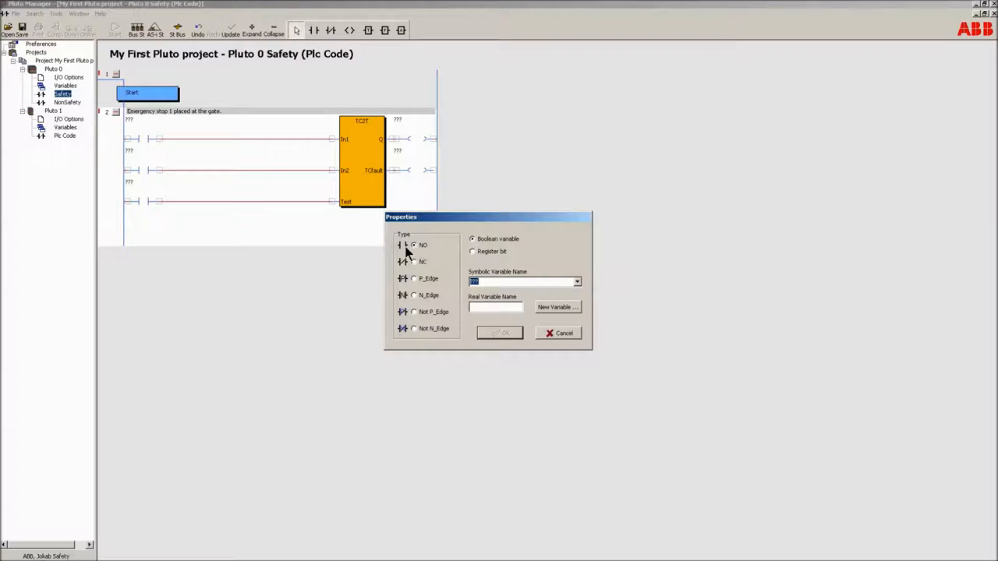
mouse_move(420, 251)
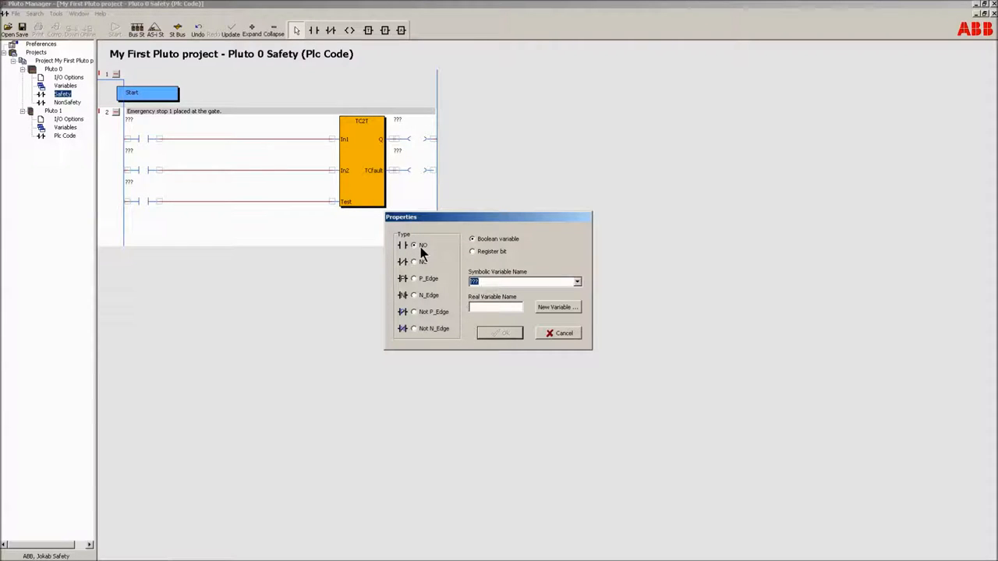
left_click(472, 251)
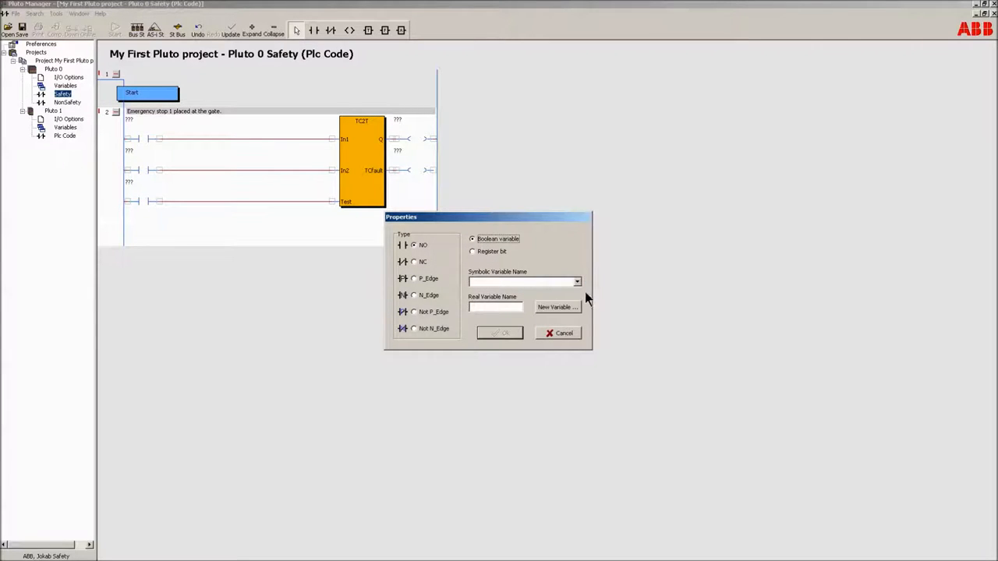
left_click(576, 282)
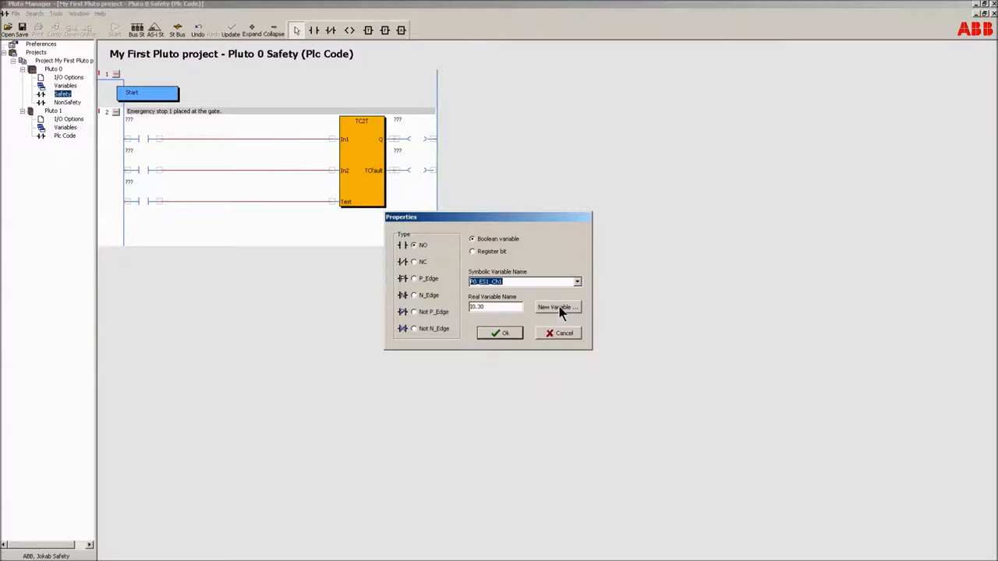
left_click(499, 333)
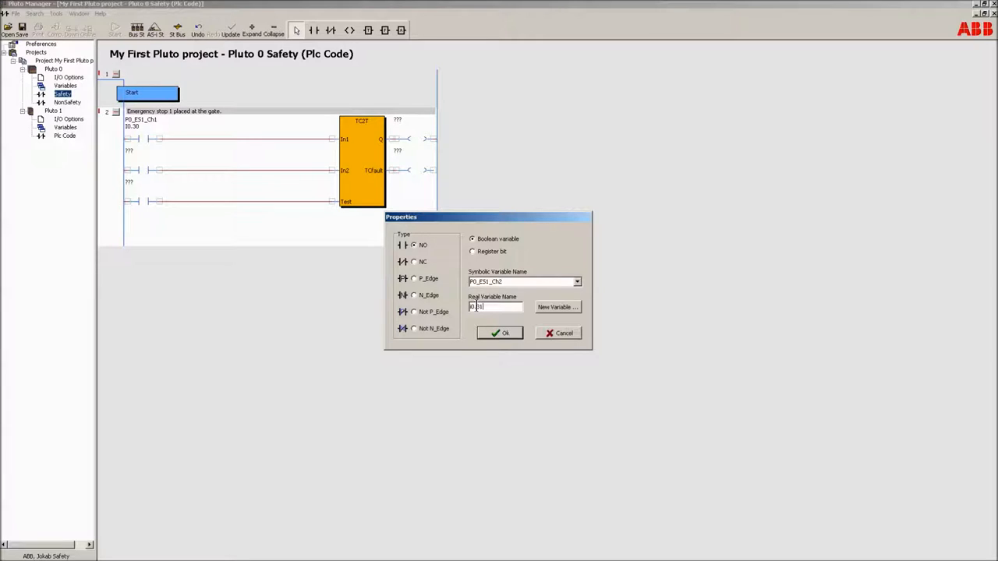
left_click(499, 333)
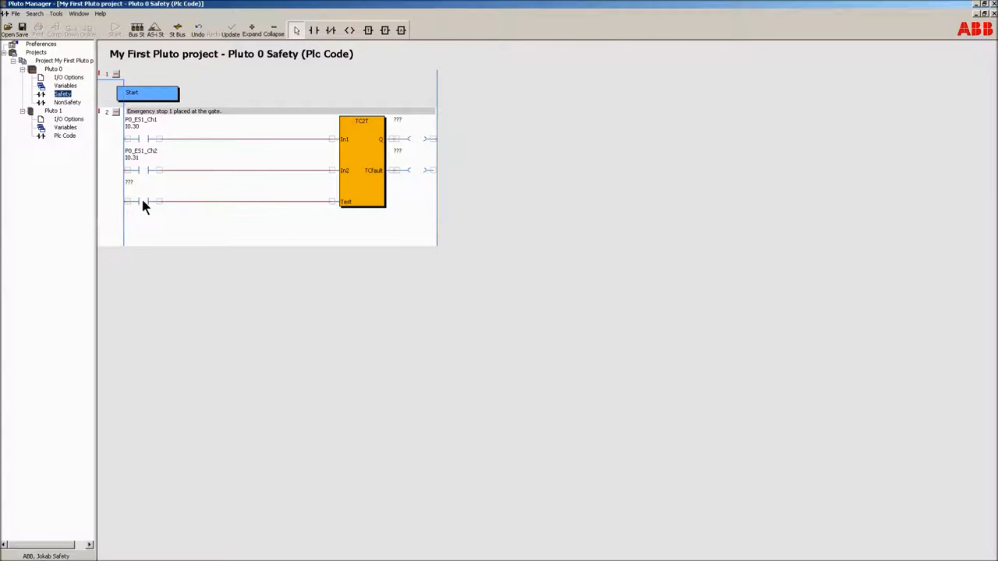
right_click(143, 201)
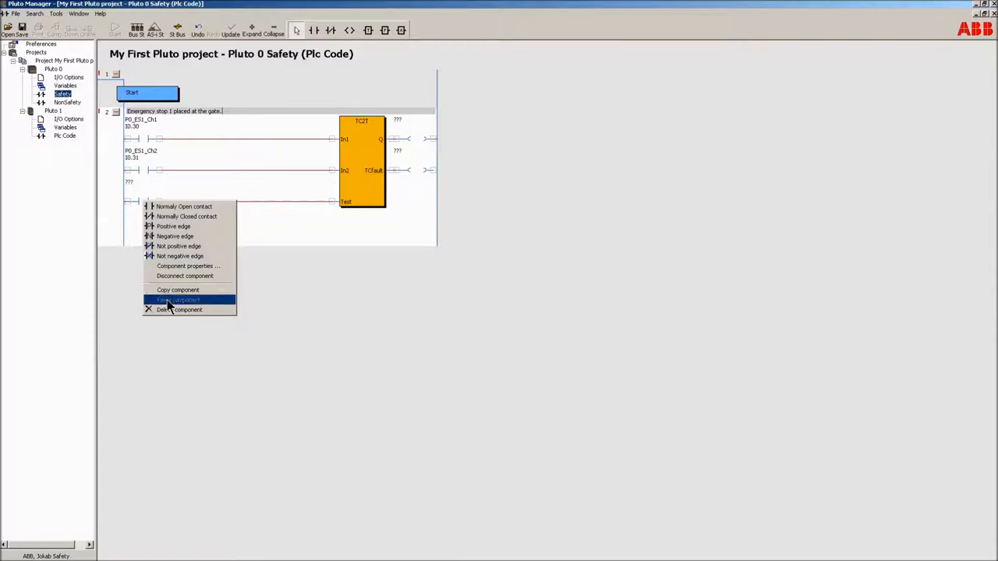
Delete the unassigned contact from the TC2T Test input
left_click(178, 298)
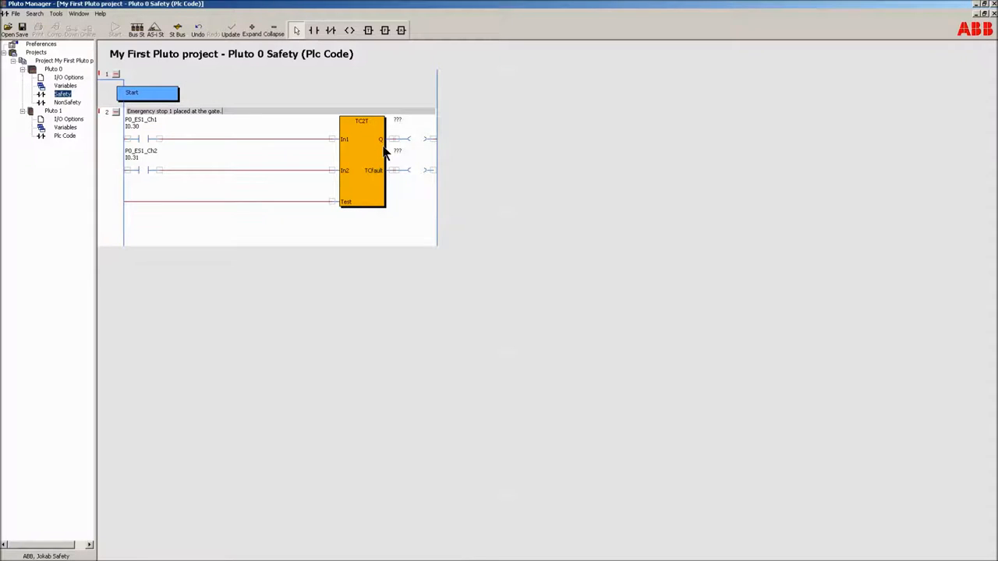
mouse_move(421, 142)
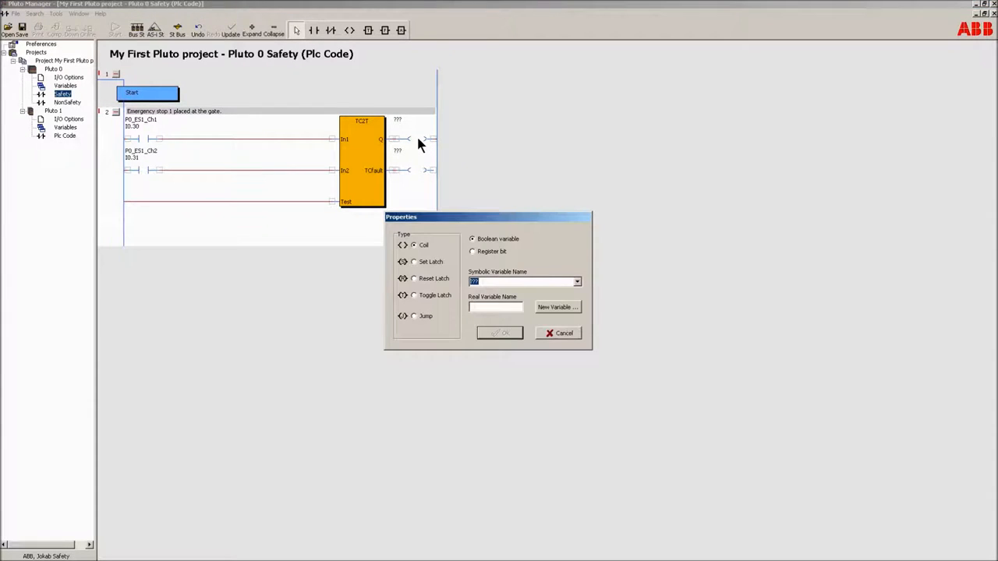
mouse_move(449, 252)
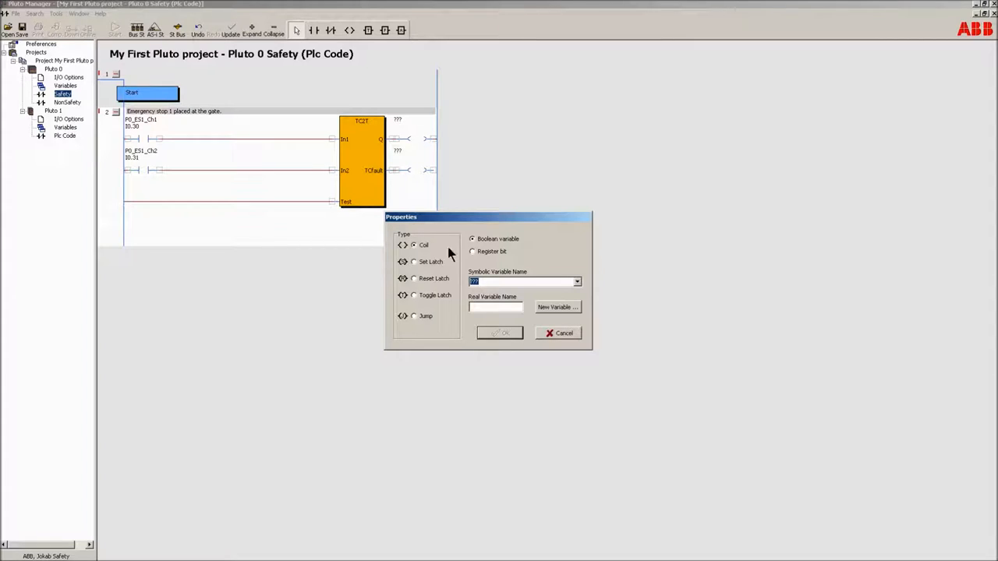
Assign new variable ES1_OK (M0.0, 'Emergency stop 1 OK') to the Q output coil
left_click(558, 307)
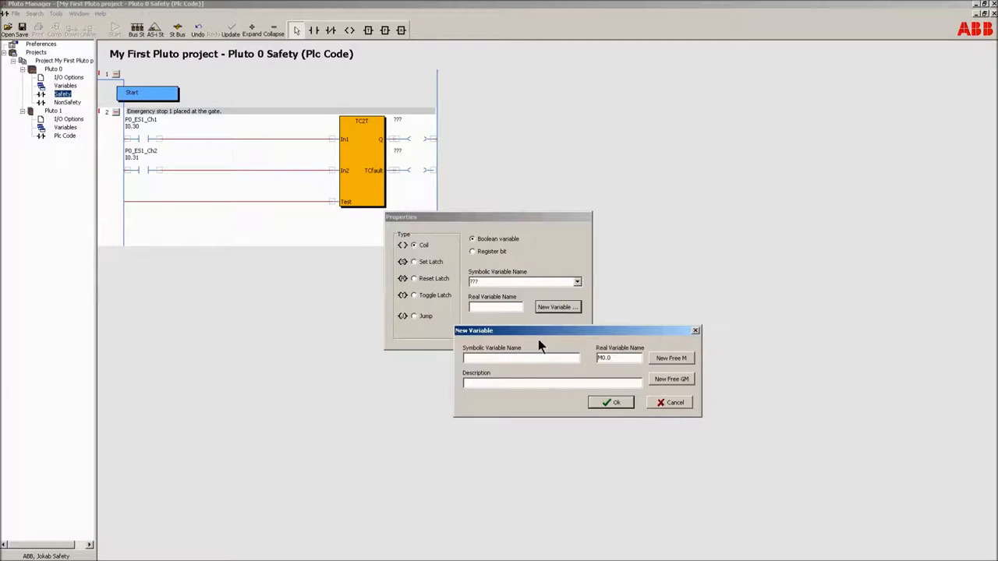
type("ES1")
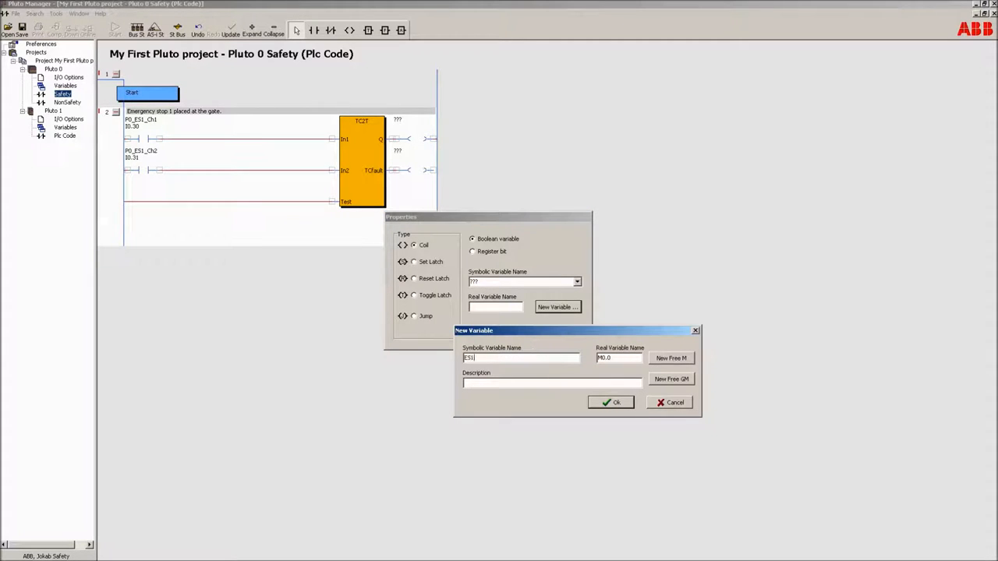
type("_OK")
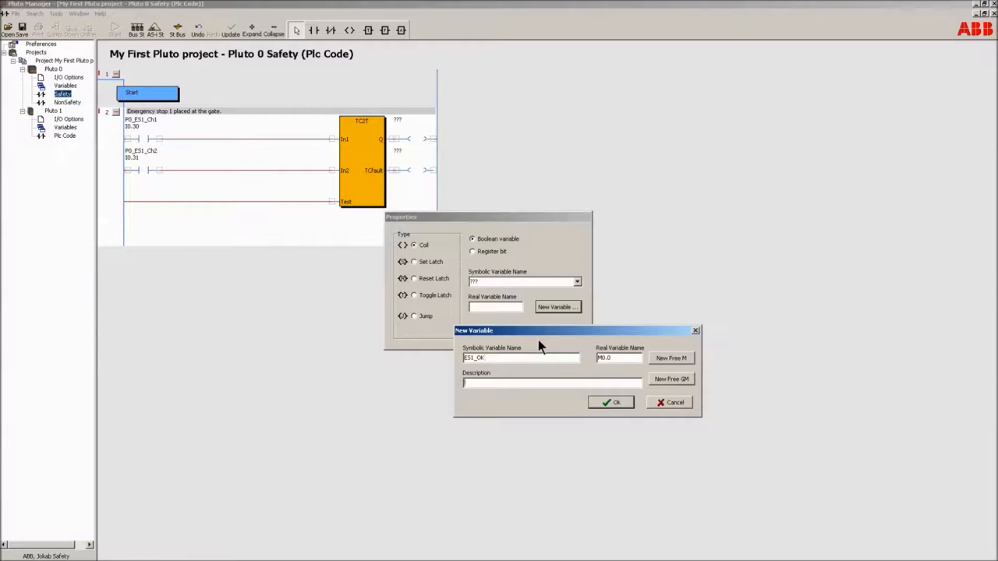
type("Emergency stop 1 OK")
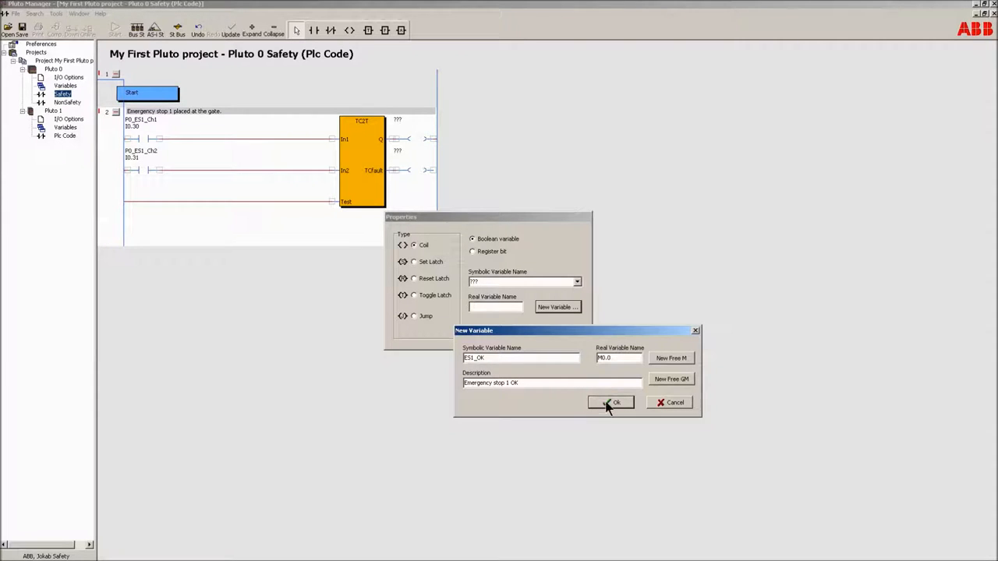
left_click(610, 402)
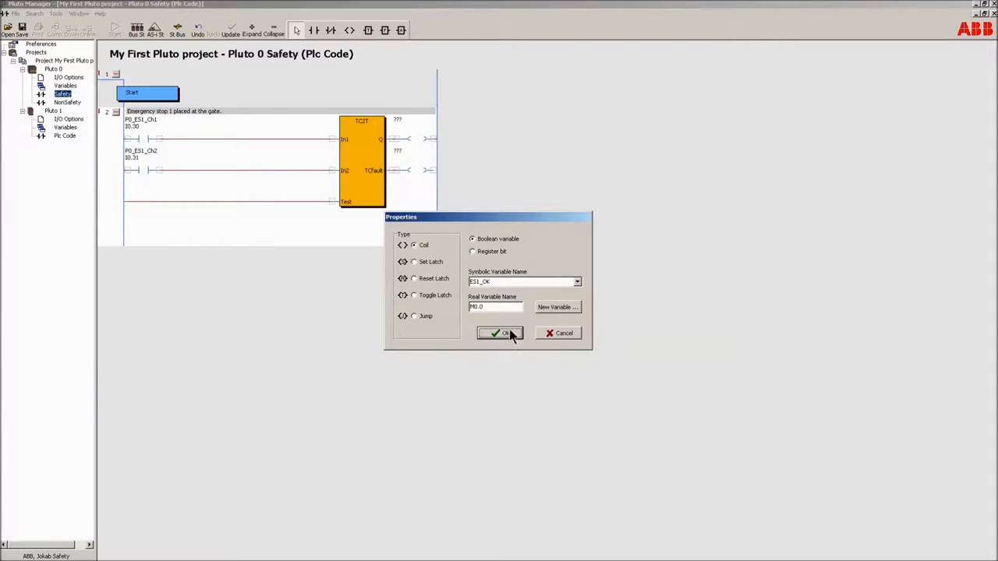
left_click(501, 333)
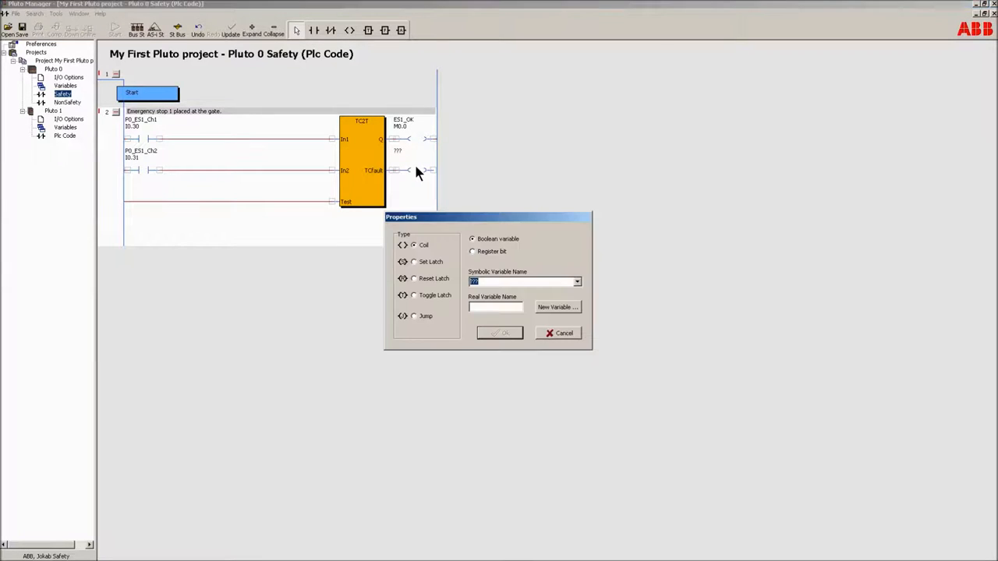
Create variable ES1_TCF at M0.1 with a two-channel fault description for TCfault
left_click(557, 307)
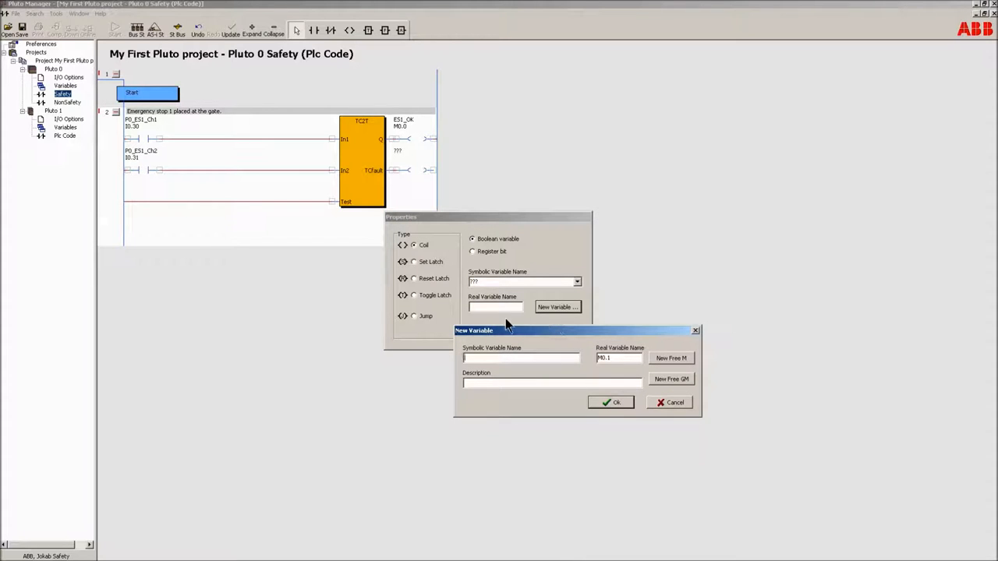
type("ES1_TCF")
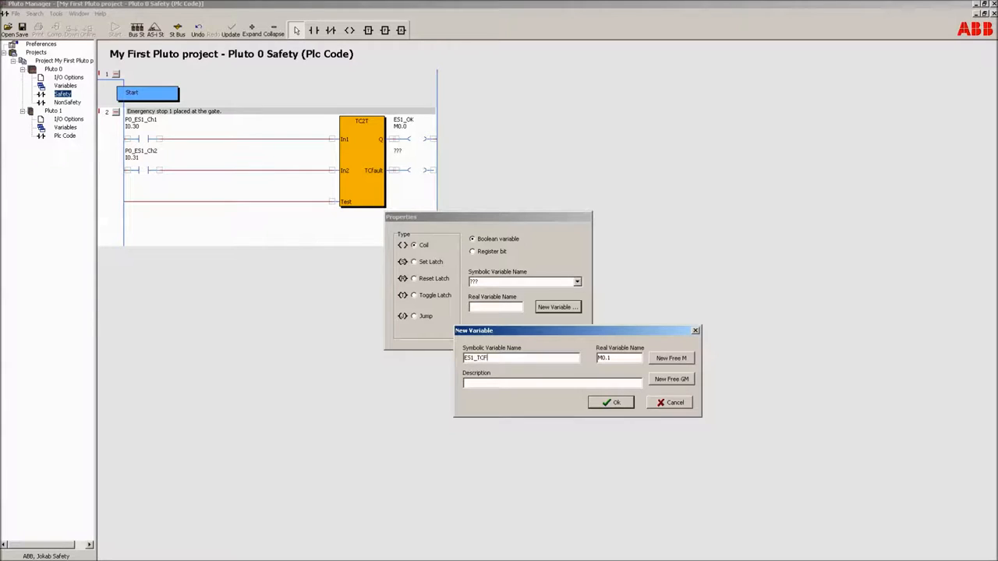
type("Two channel fault in")
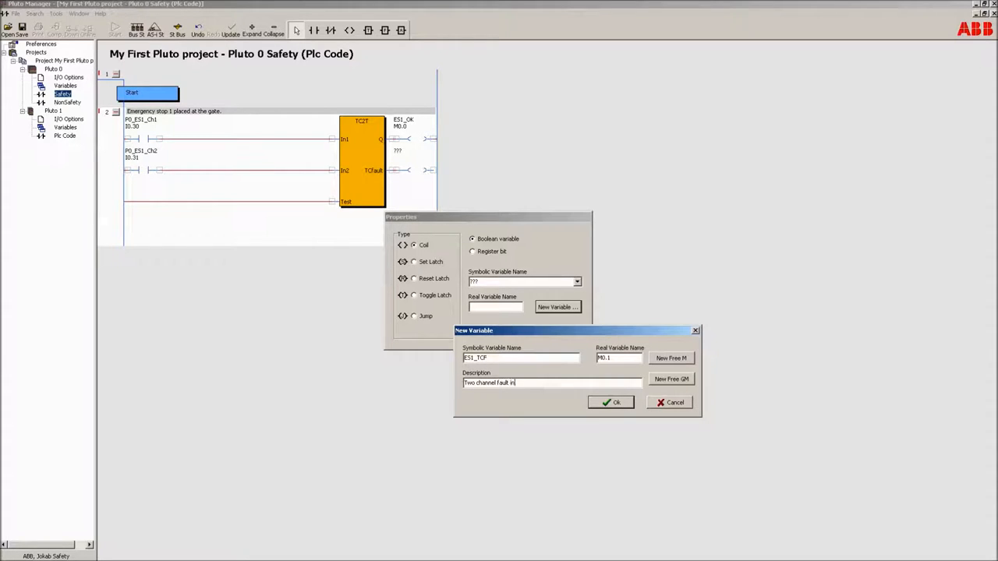
type("ES1.")
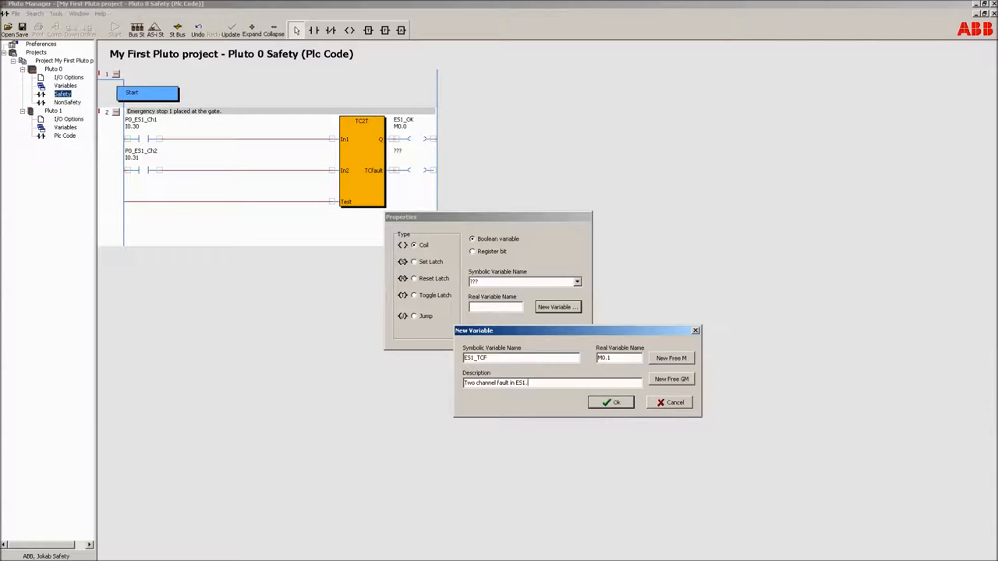
left_click(610, 403)
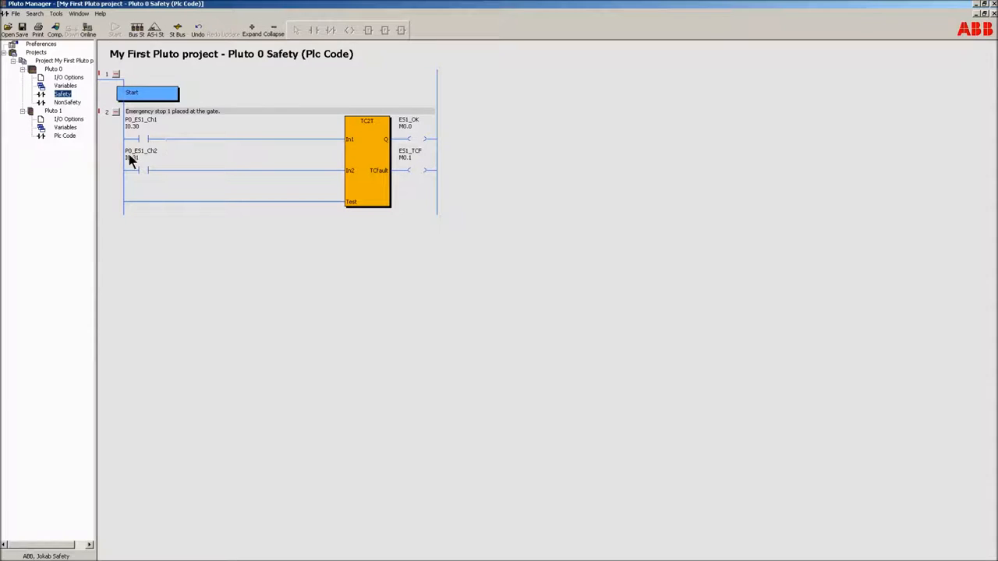
Add a third network containing the Reset2T function block
right_click(131, 158)
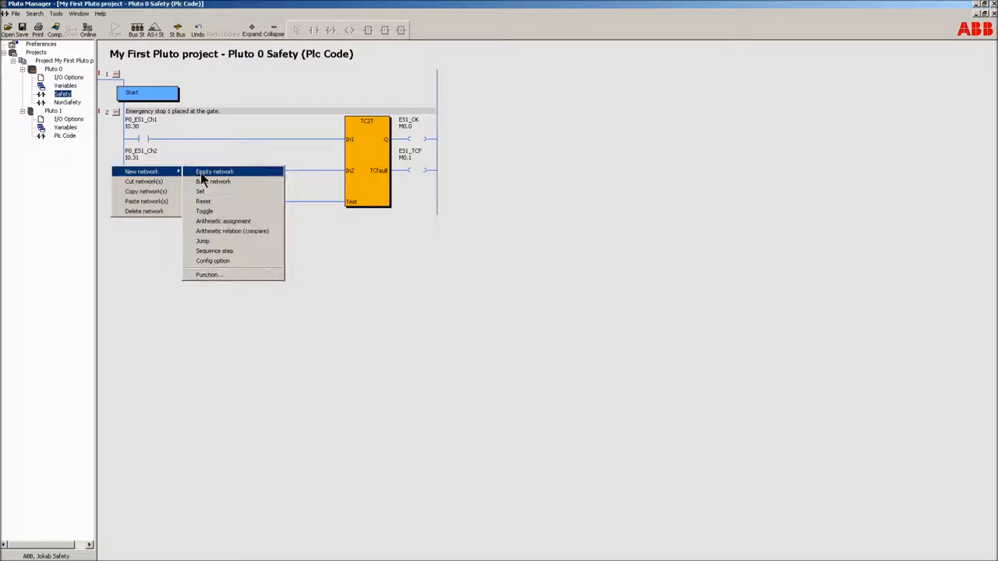
left_click(208, 274)
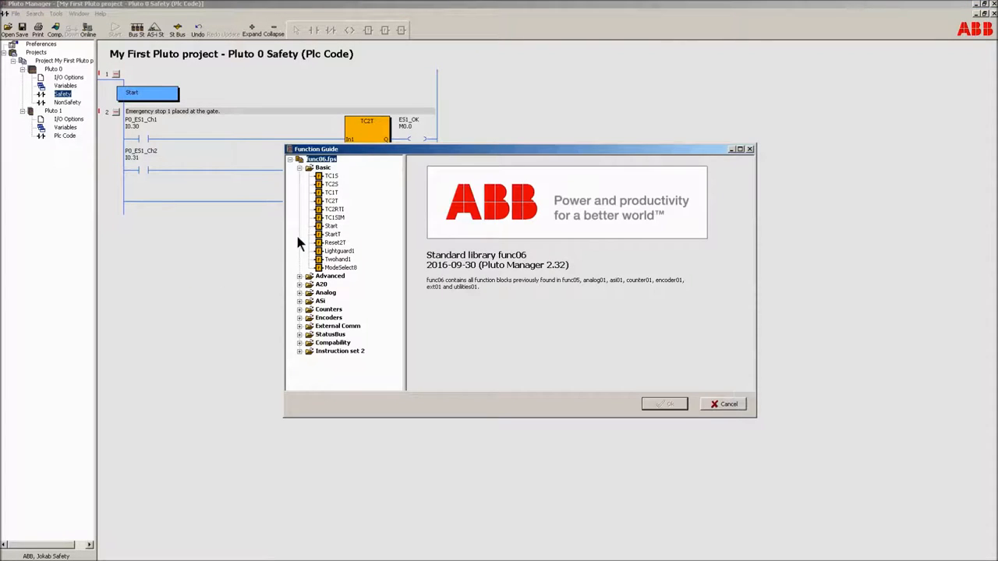
left_click(330, 242)
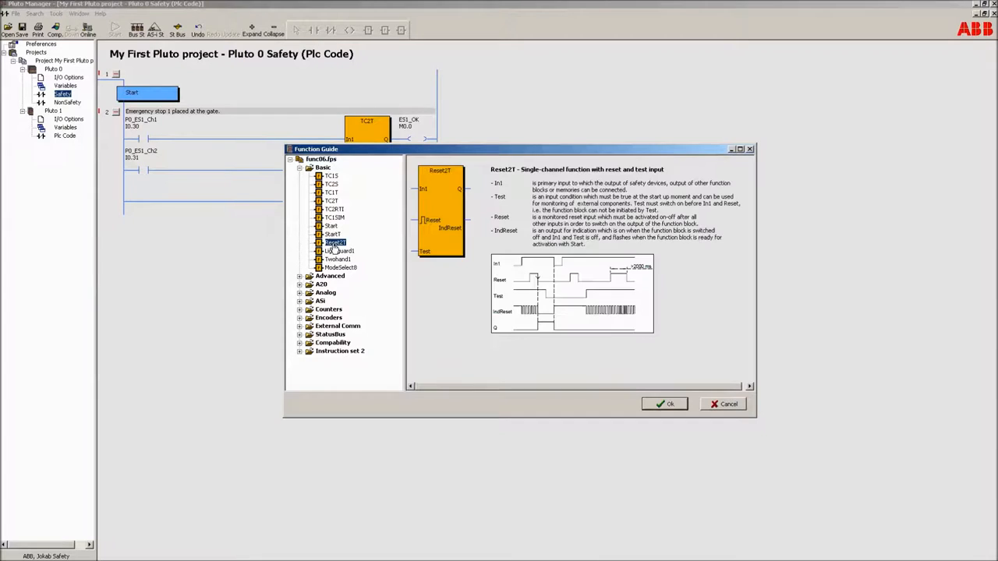
left_click(663, 404)
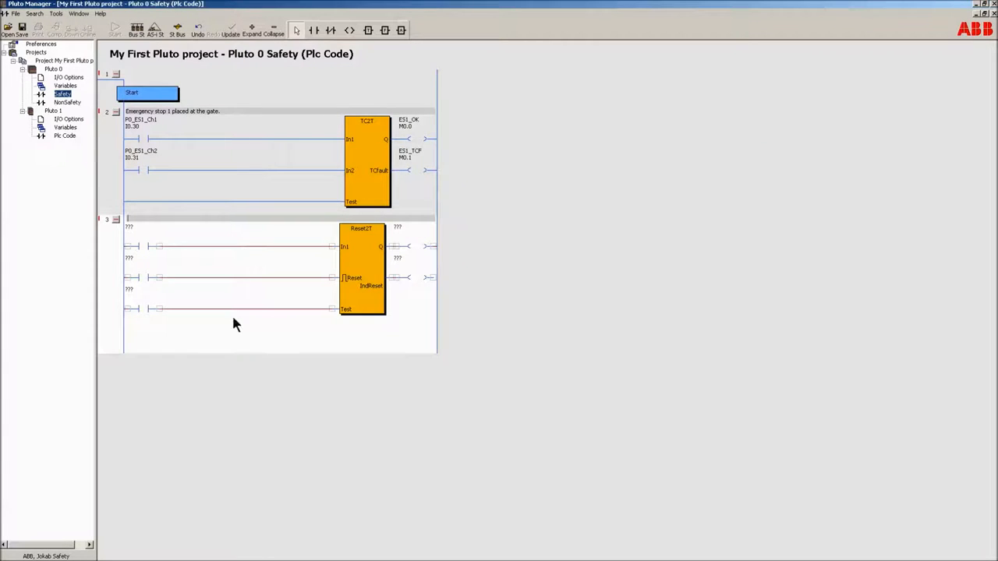
Assign ES1_OK (M0.0) to the first contact on the Reset2T In1 line
double_click(155, 246)
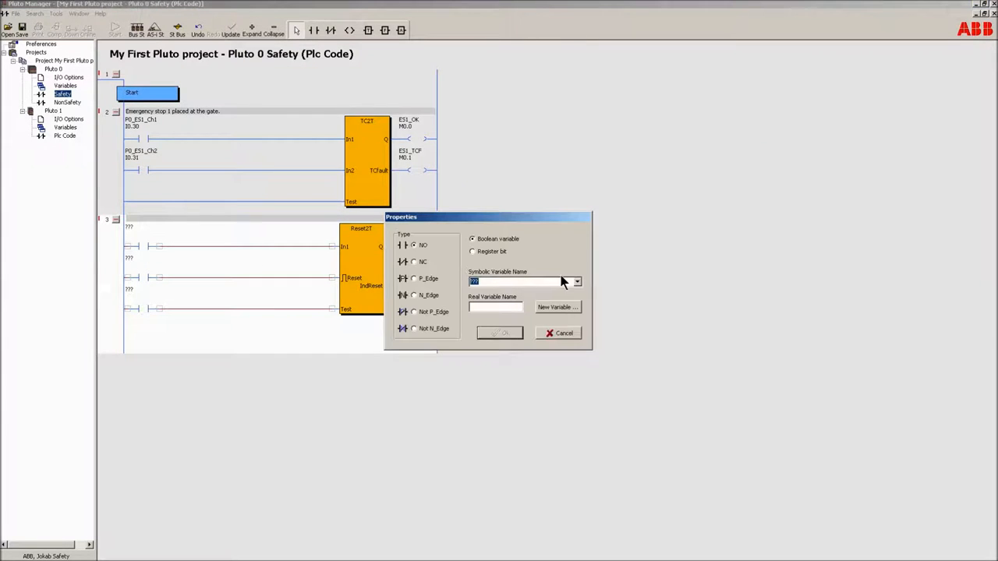
left_click(576, 282)
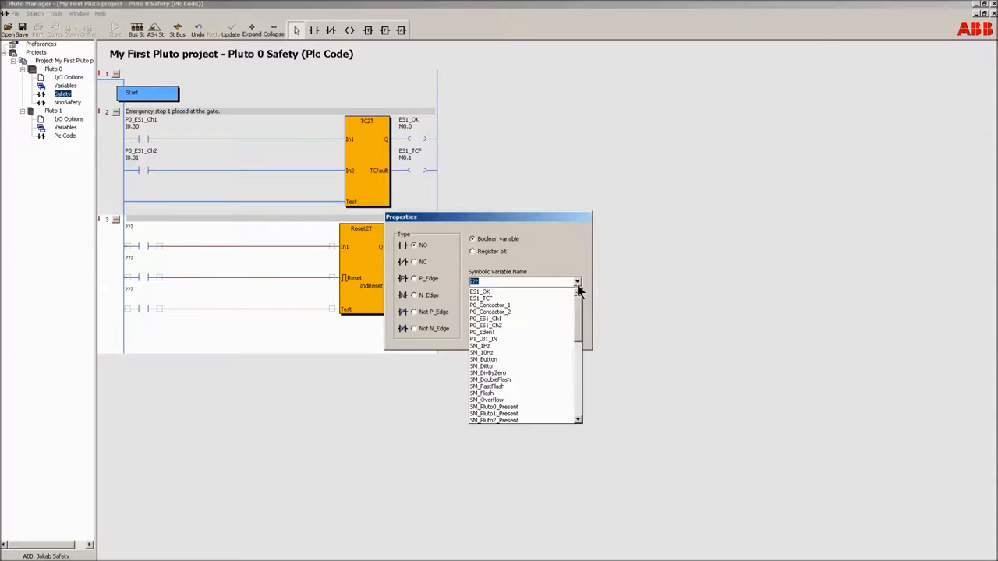
left_click(480, 291)
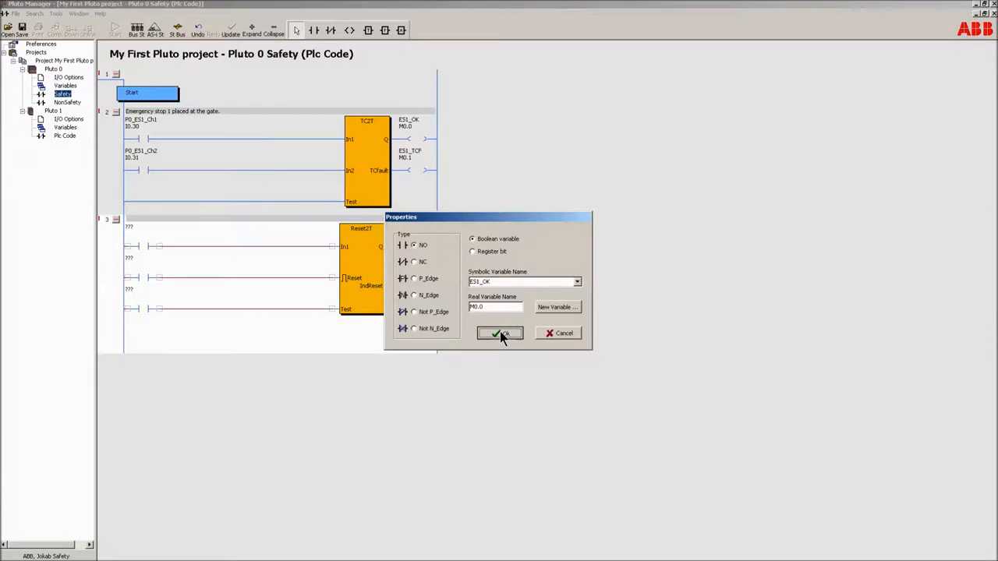
left_click(497, 334)
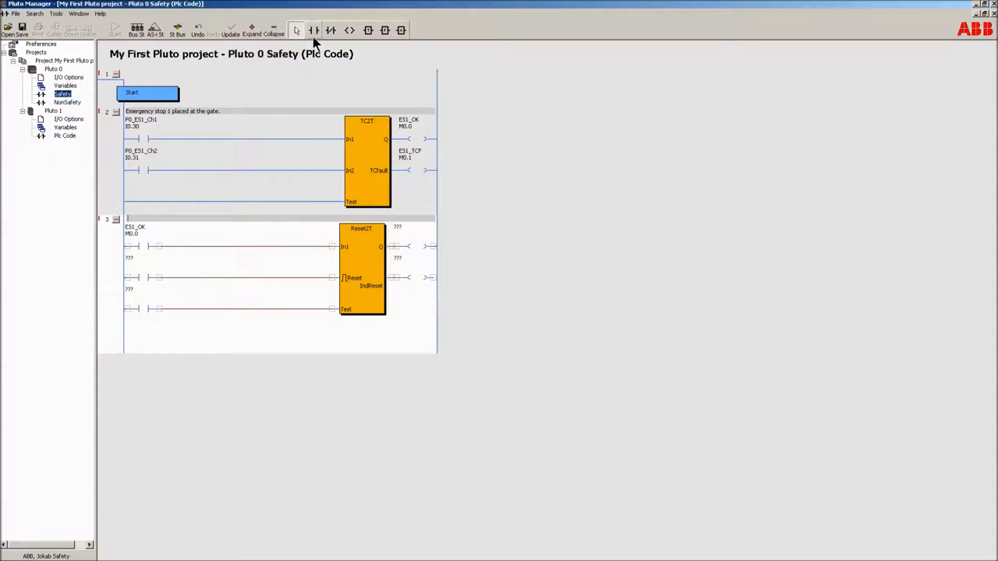
Add a second In1 contact and assign it the P0_Eden1 gate sensor (I0.14)
double_click(158, 247)
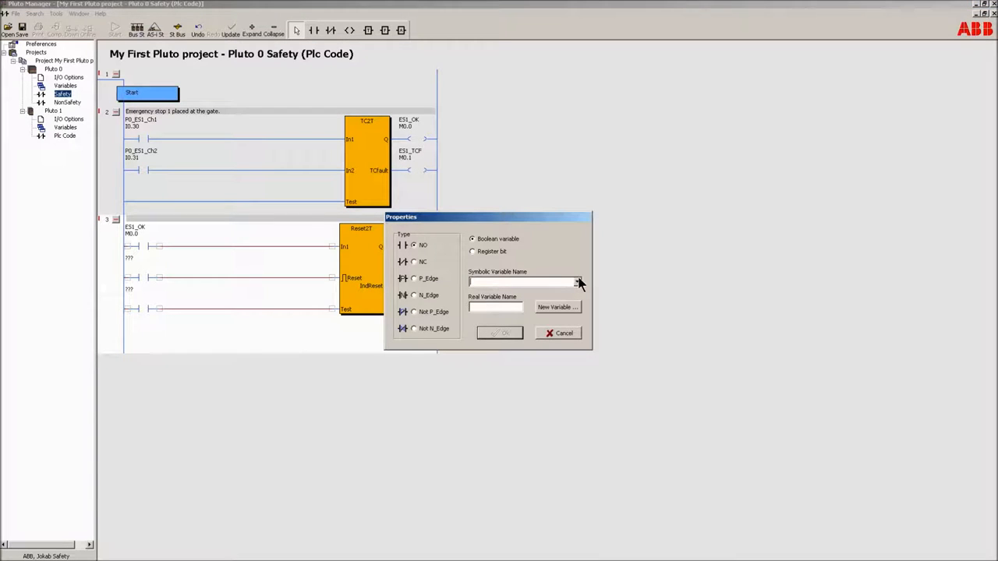
left_click(577, 282)
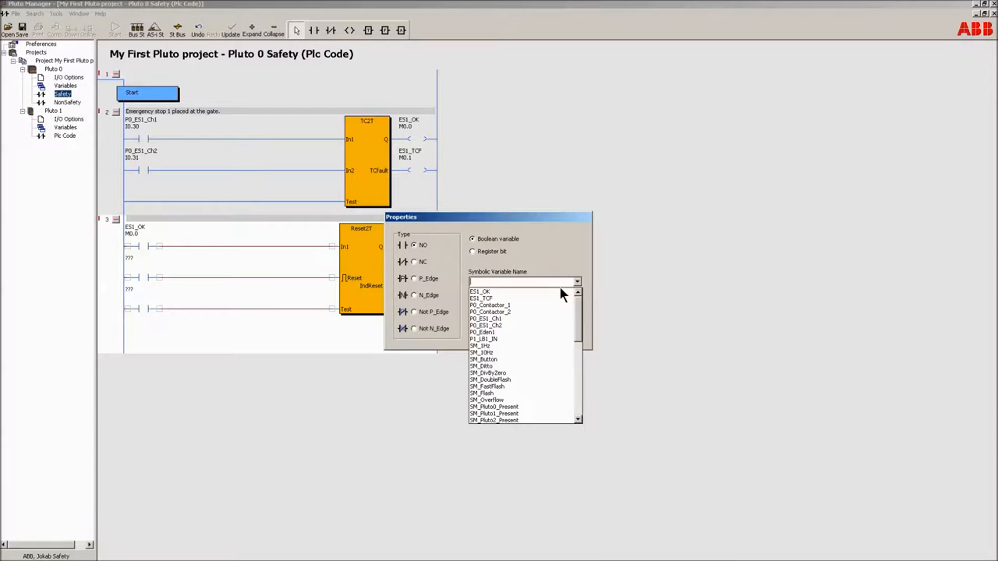
left_click(482, 338)
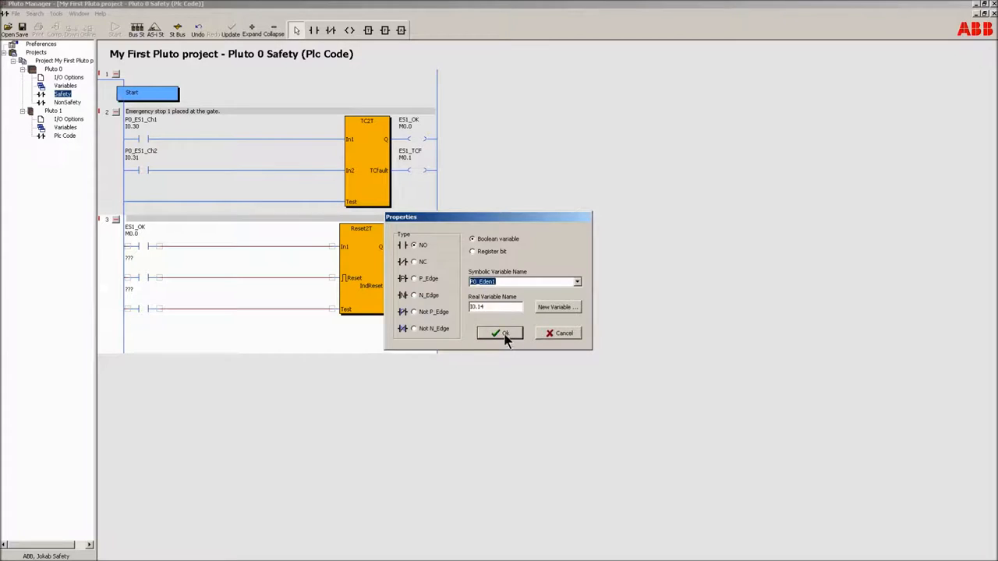
left_click(499, 333)
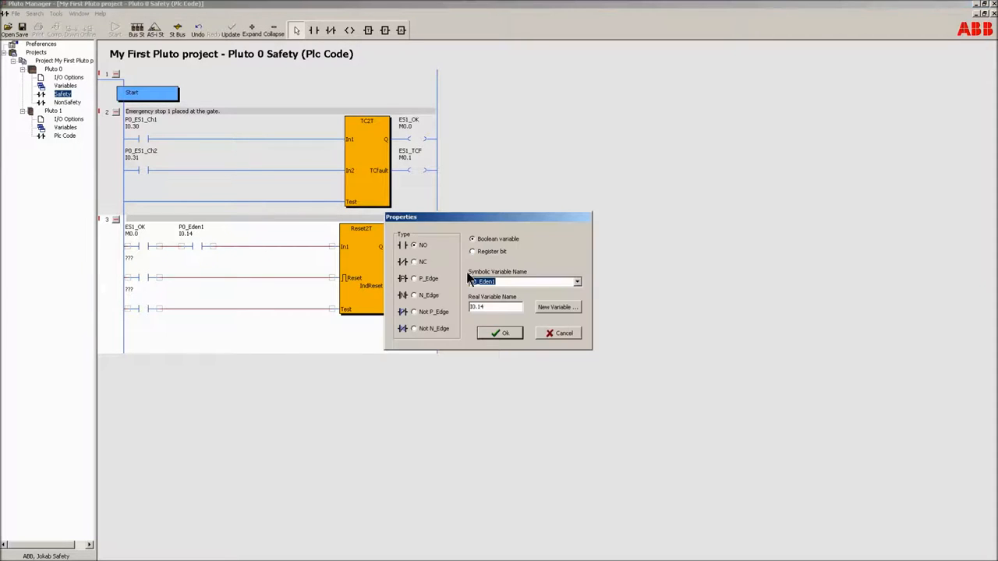
left_click(576, 281)
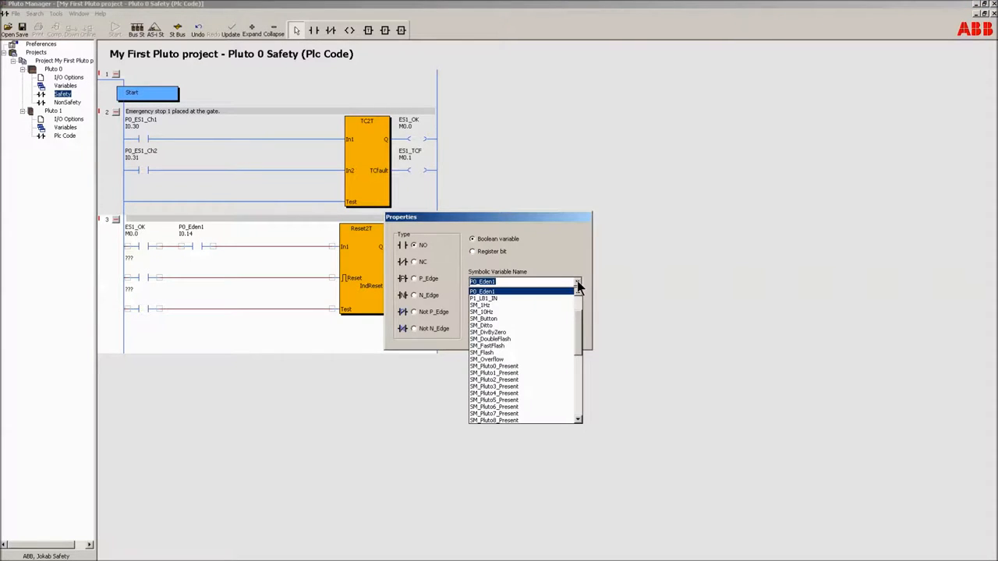
left_click(483, 291)
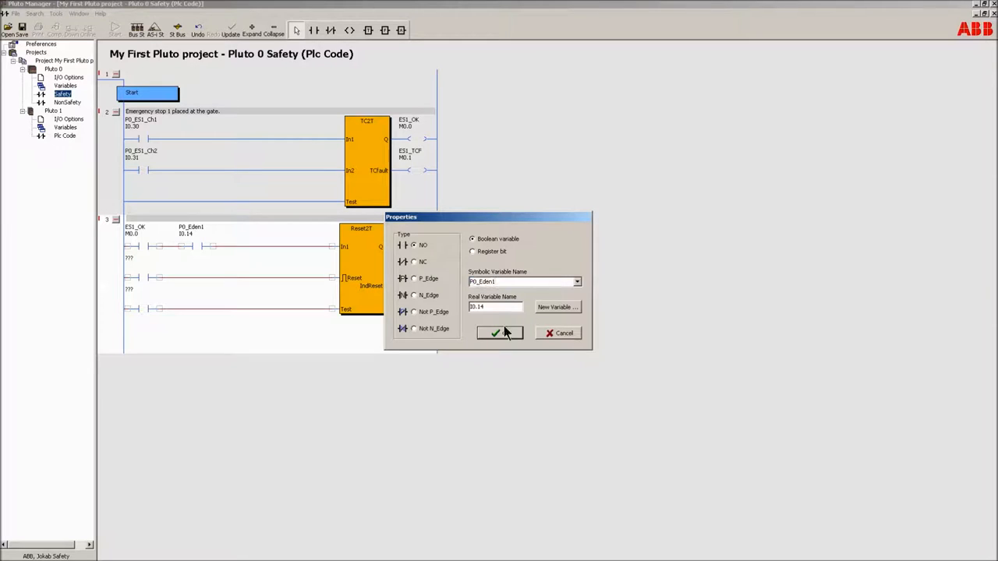
left_click(499, 333)
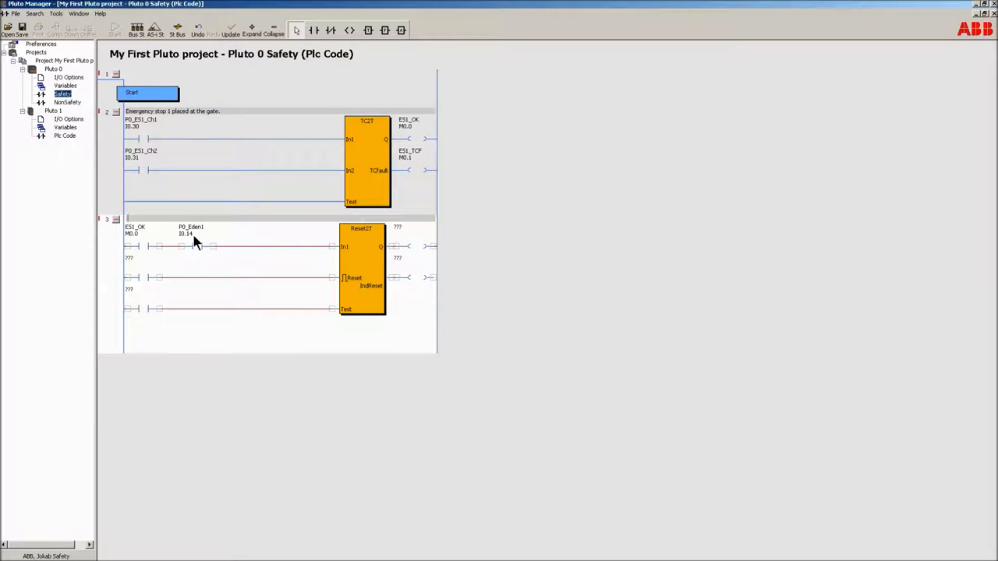
mouse_move(191, 238)
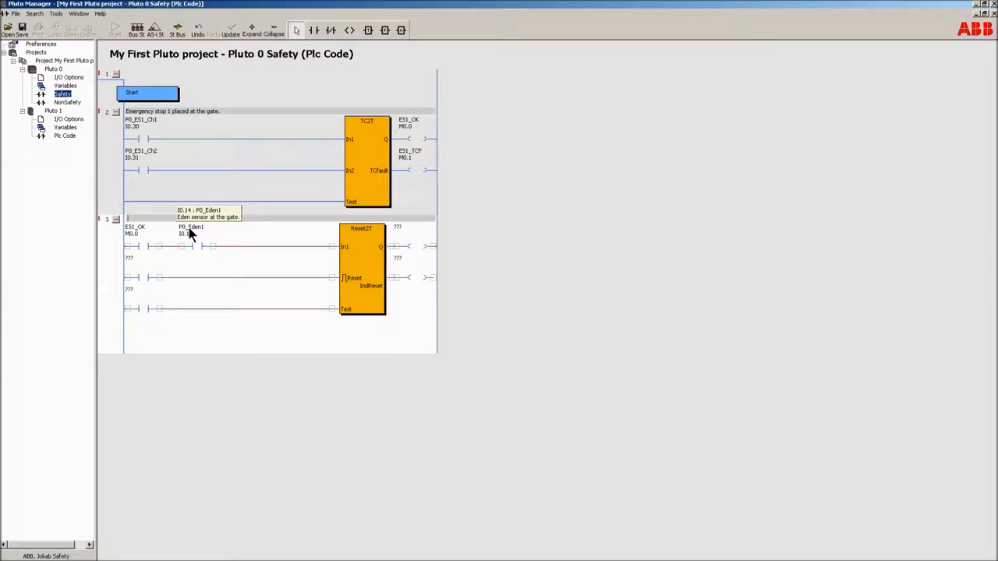
mouse_move(141, 286)
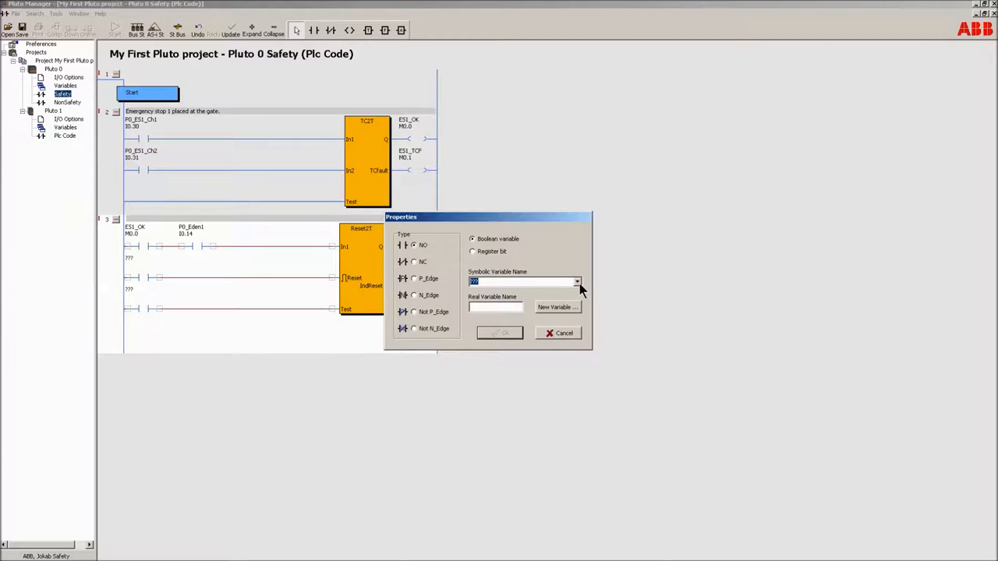
left_click(576, 281)
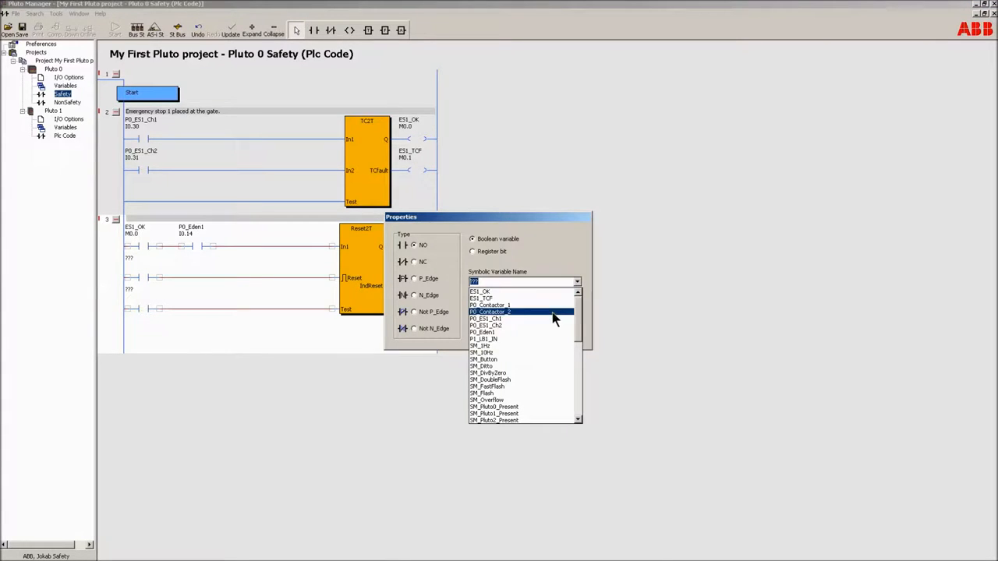
Put P1_LB1_IN (I1.11) on the Reset contact and add the Pluto unit 1 light-button comment
left_click(488, 339)
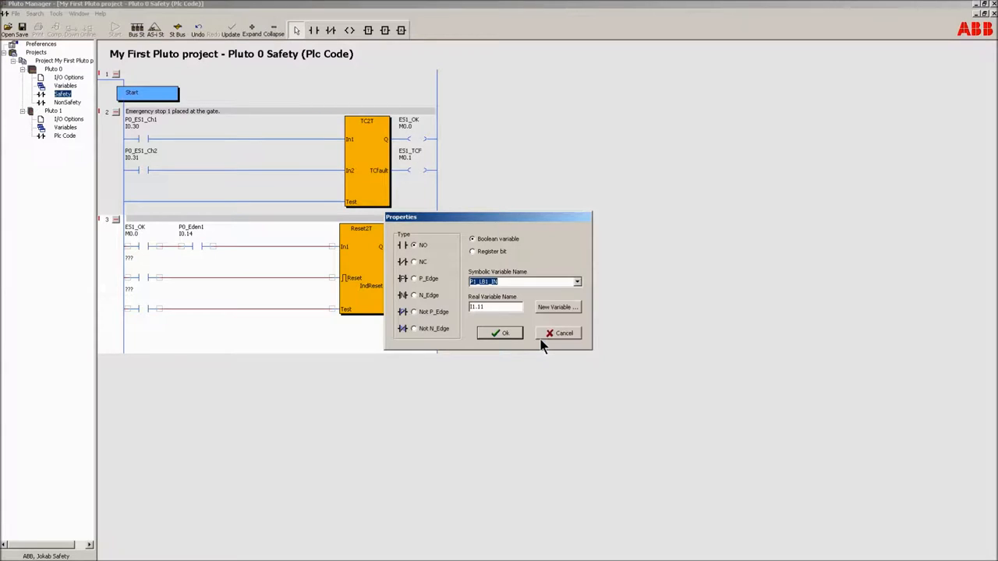
left_click(499, 332)
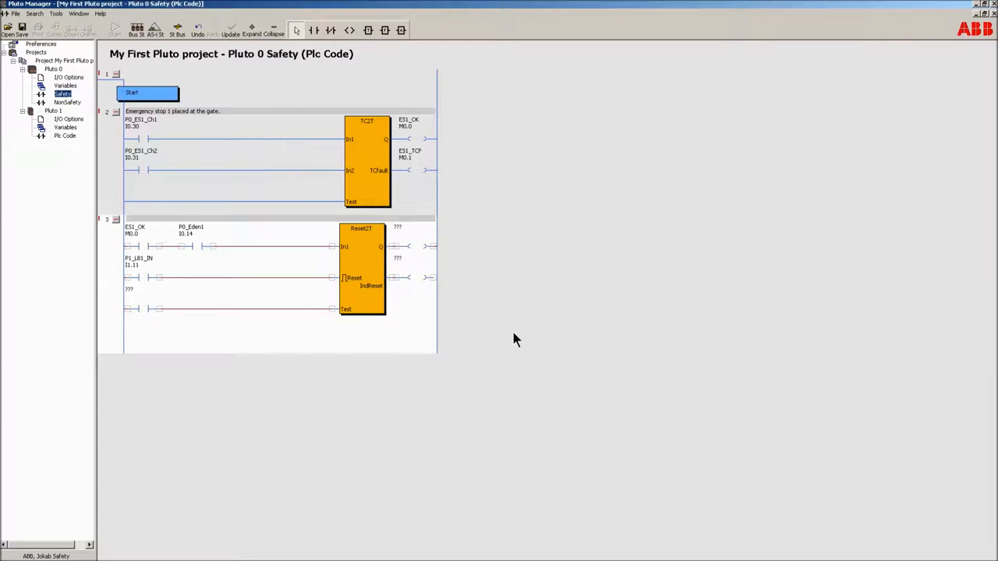
mouse_move(280, 298)
type("Reset light button in")
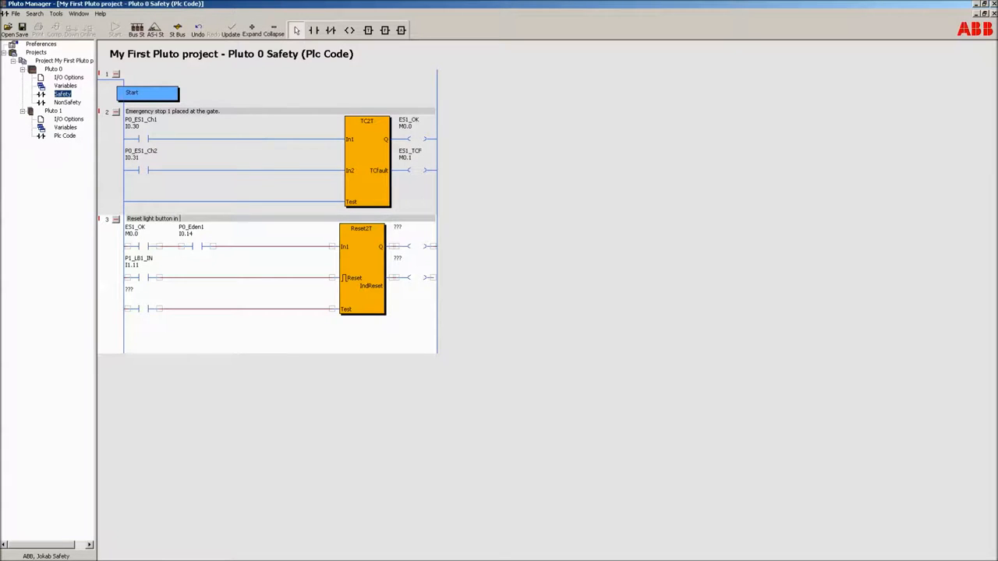
type("Pluto unit 1.")
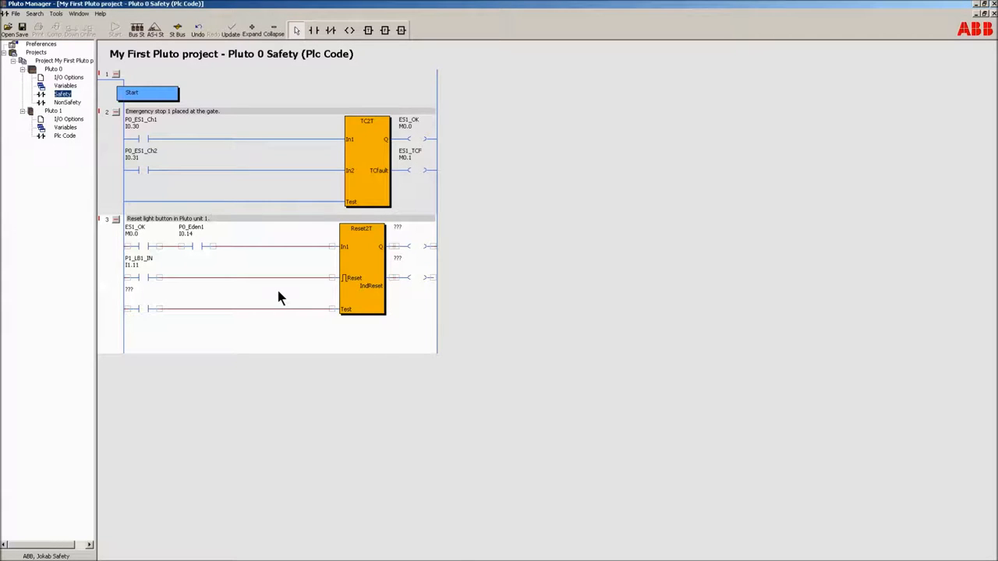
mouse_move(170, 309)
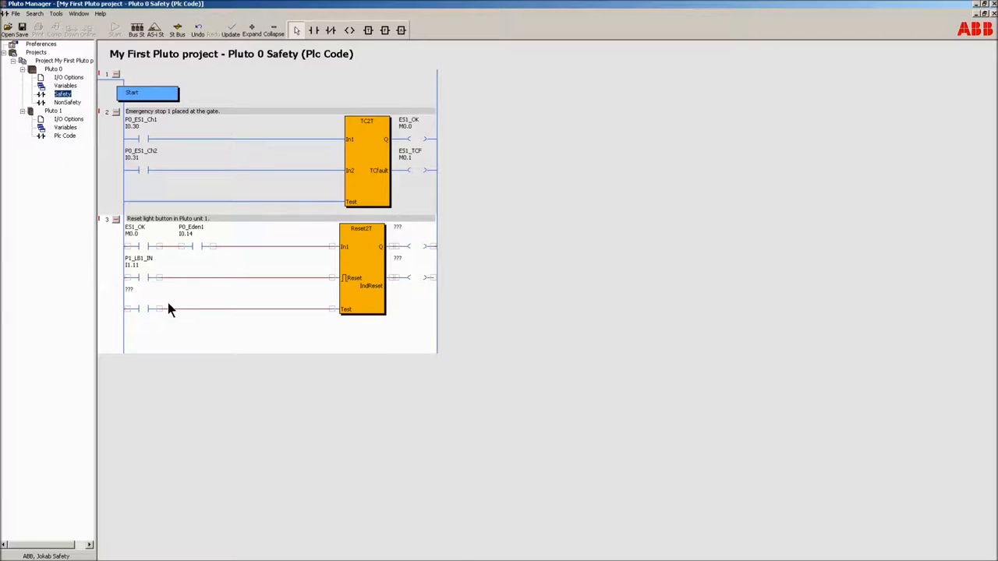
Delete the unassigned contact on network 3's Reset2T Test input
right_click(159, 308)
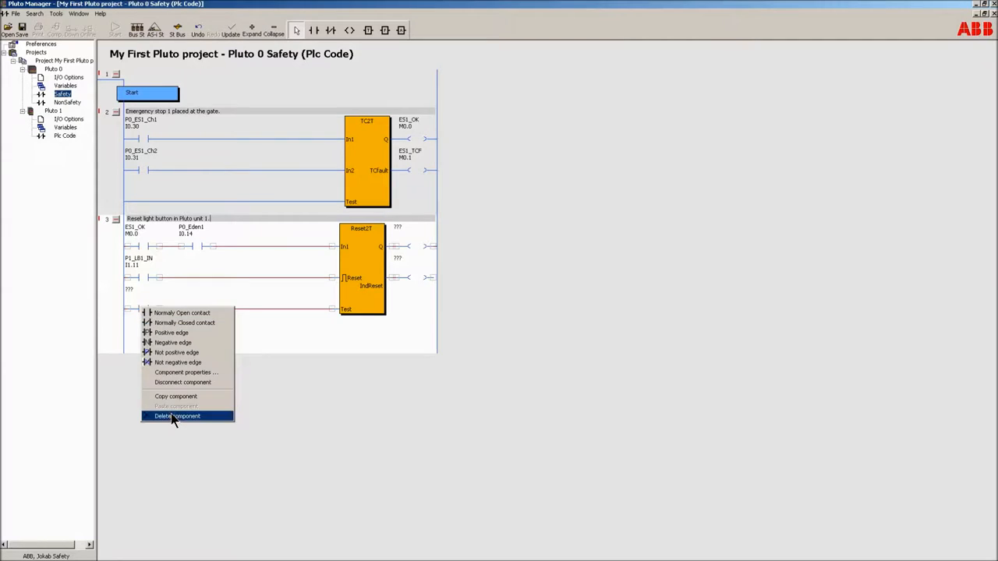
left_click(180, 417)
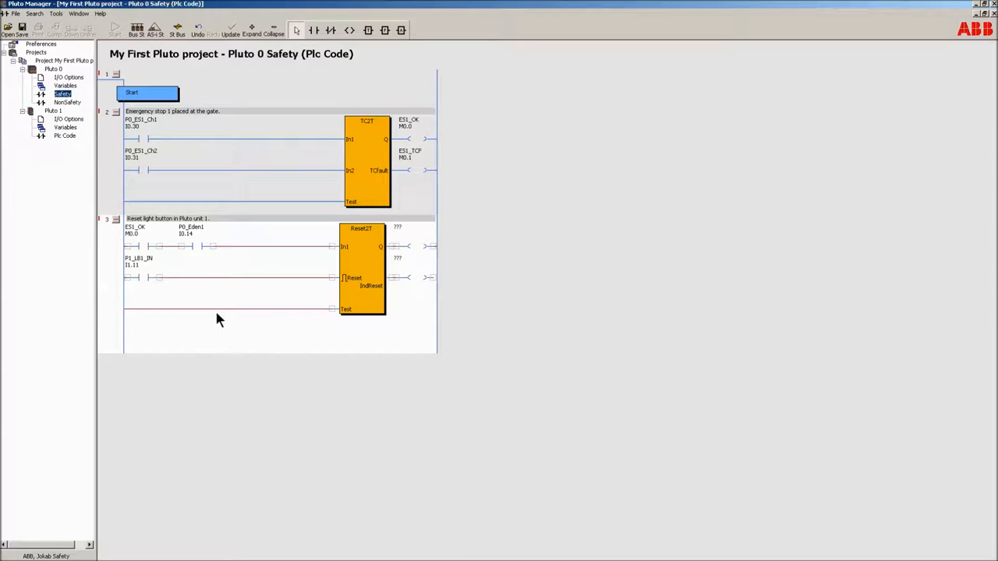
mouse_move(334, 319)
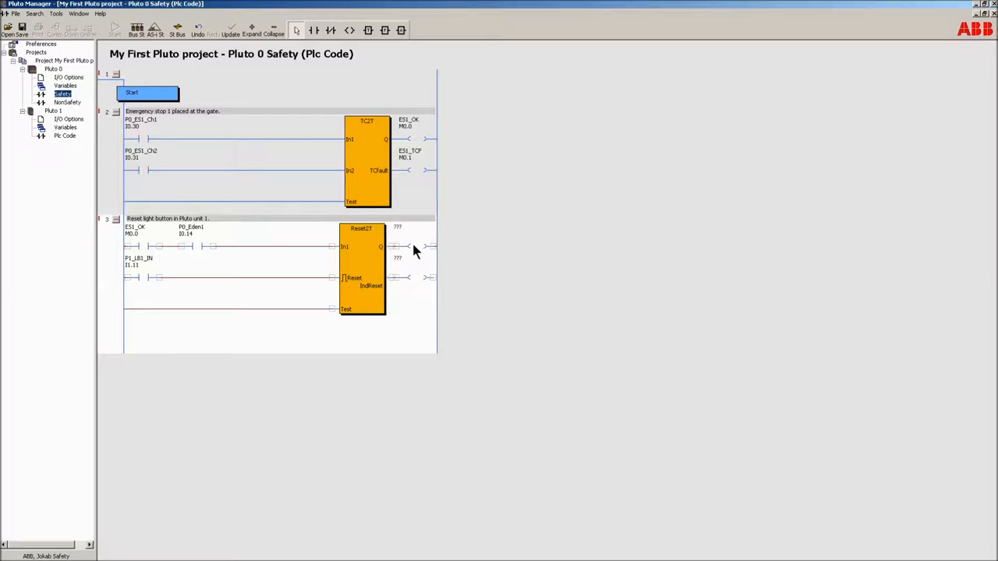
Define new variable Safety_OK (M0.2) and place it on the Reset2T Q coil
double_click(406, 246)
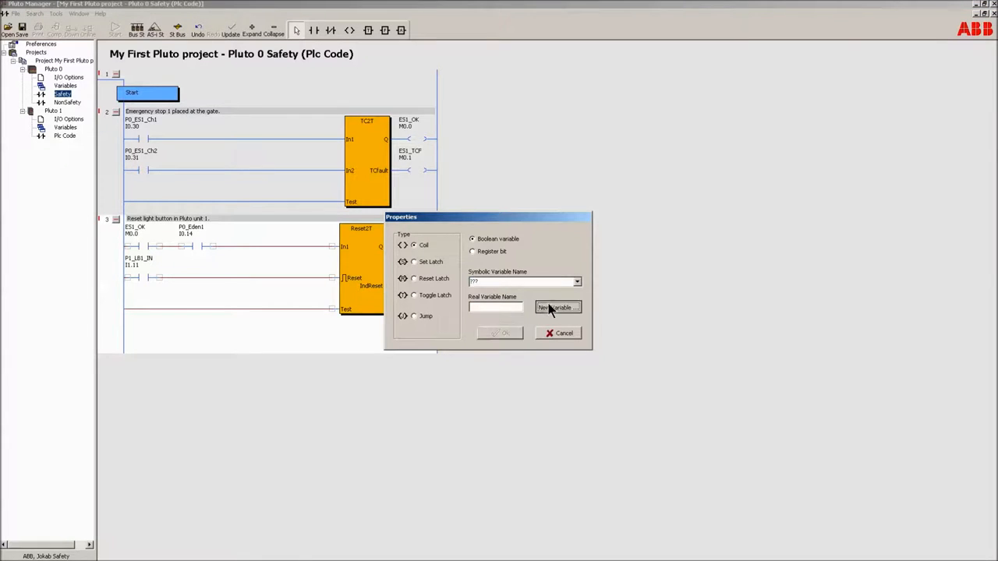
left_click(557, 307)
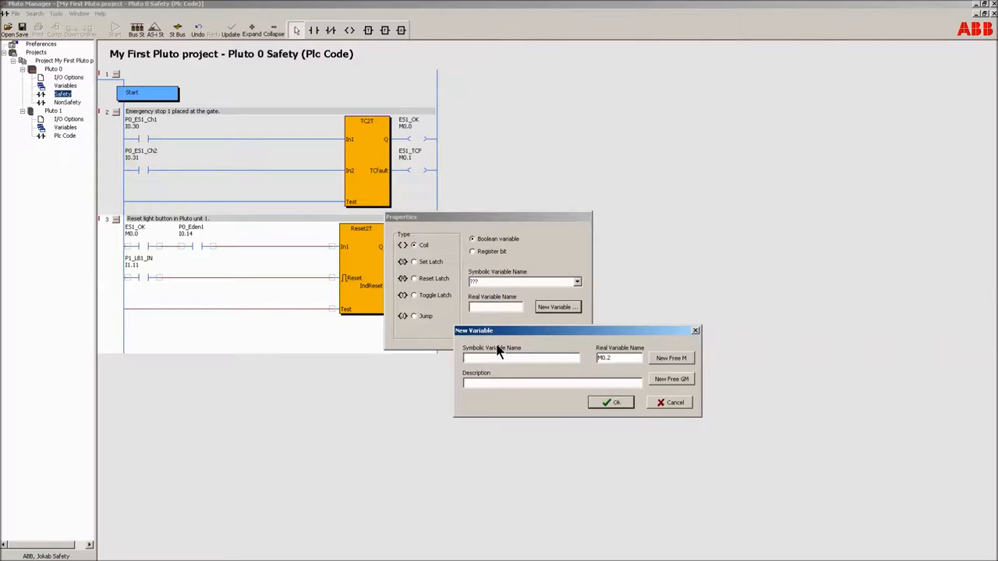
type("Safety_OK")
type("Safety ok in Pluto unit 1.")
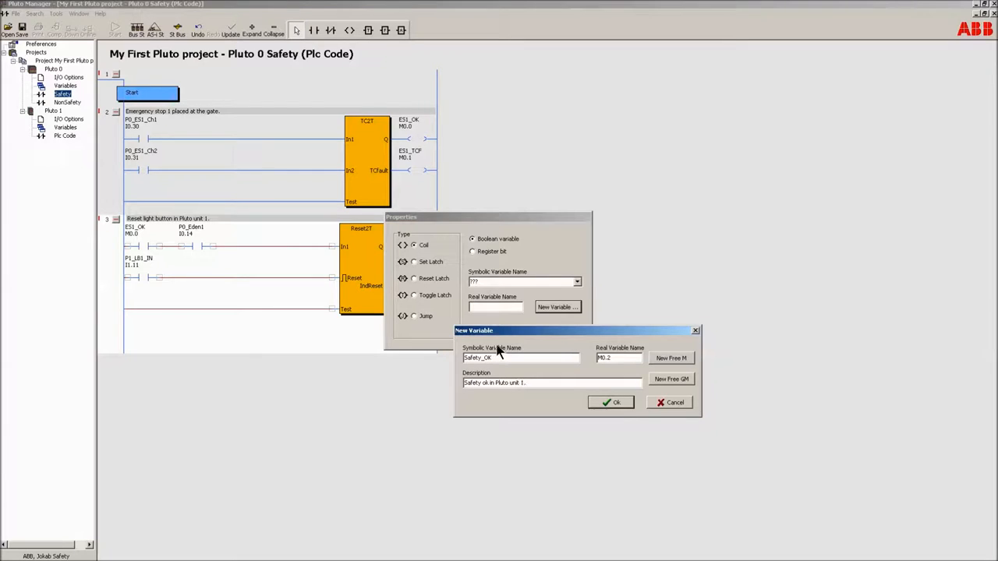
left_click(610, 401)
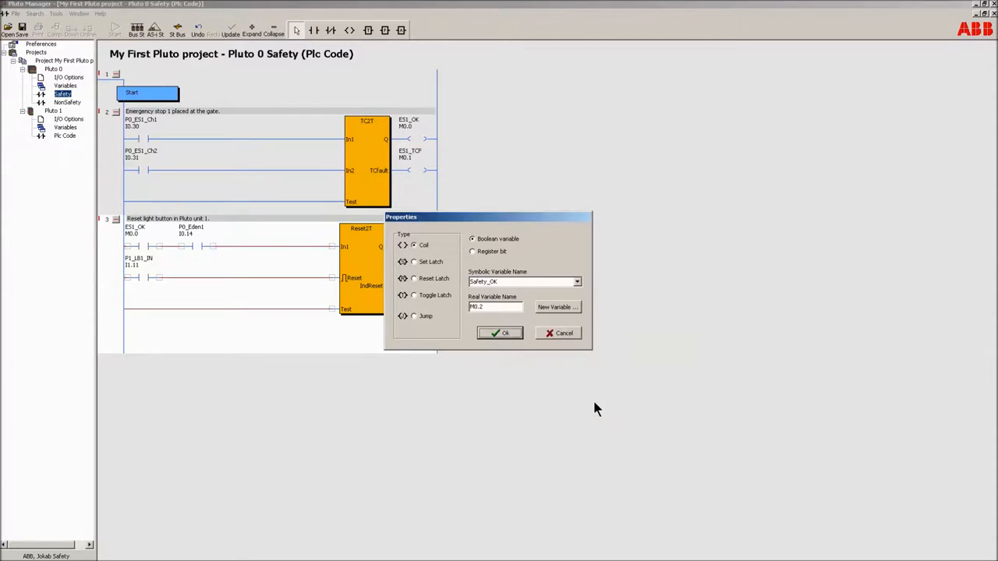
left_click(499, 333)
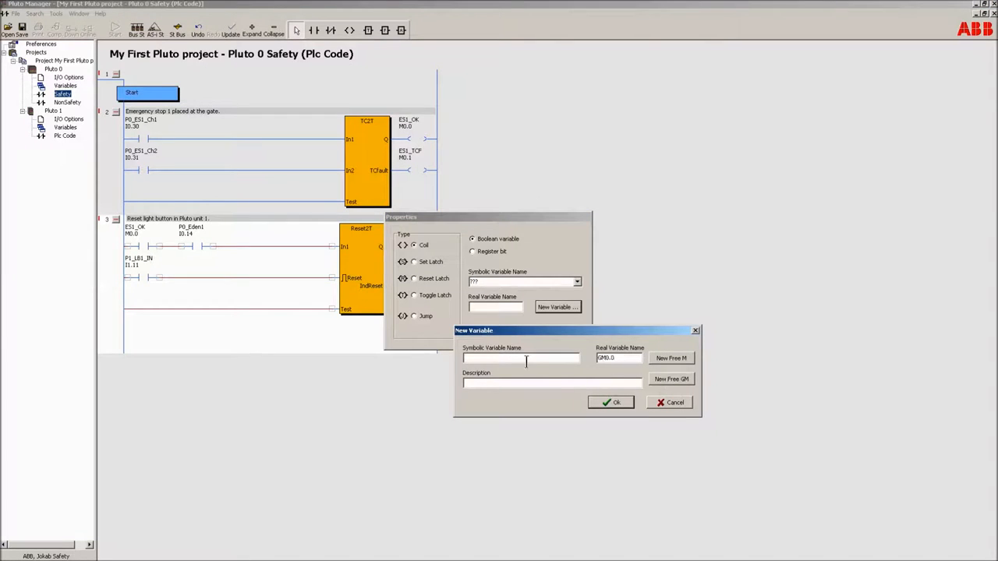
Create P0_Safety_OK_Indicate (GM0.0), described 'safety ok in Pluto unit 0', for the IndReset coil
type("P")
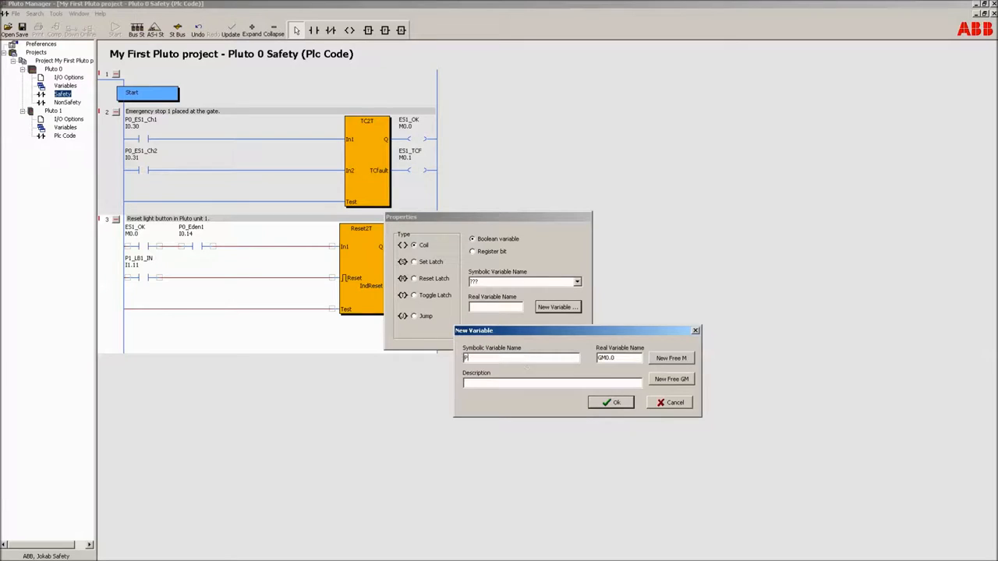
type("0_")
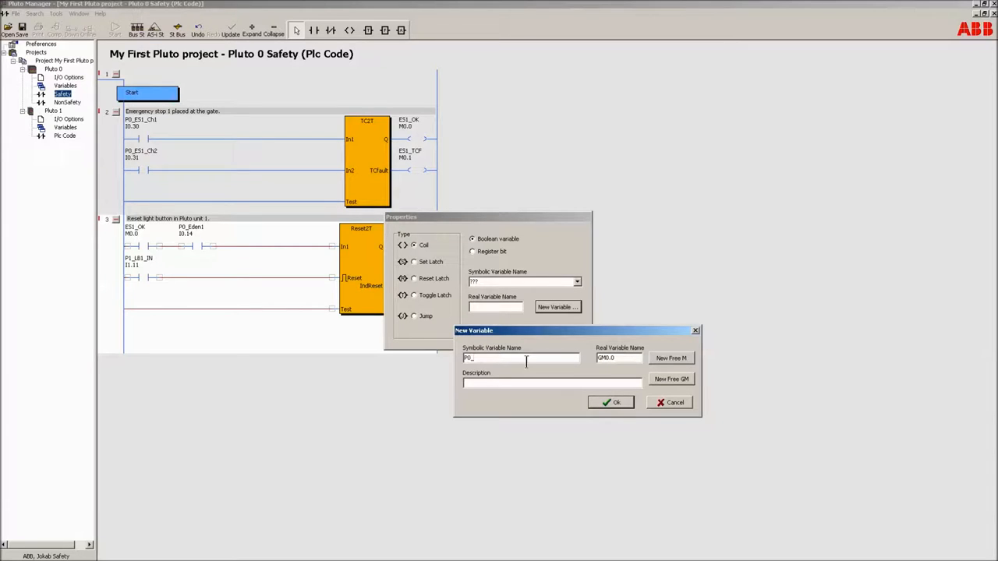
type("Safety_OK_Indicate")
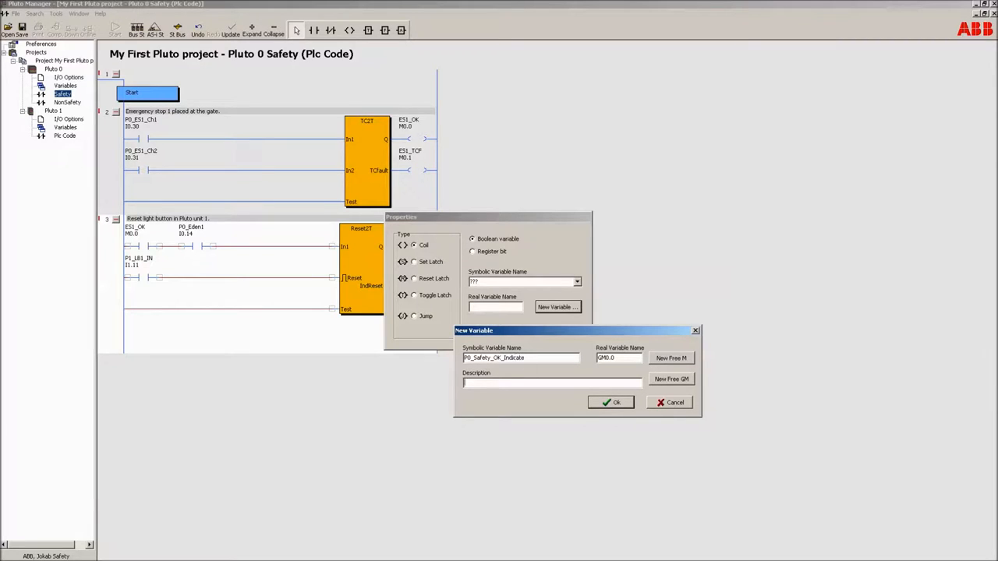
left_click(522, 358)
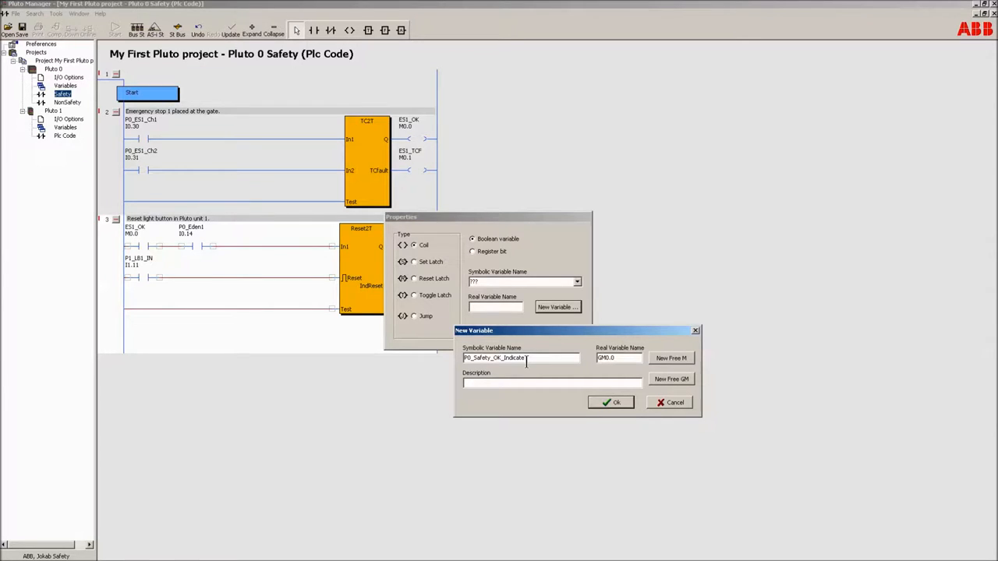
type("Safety ok in Pluto unit 0.")
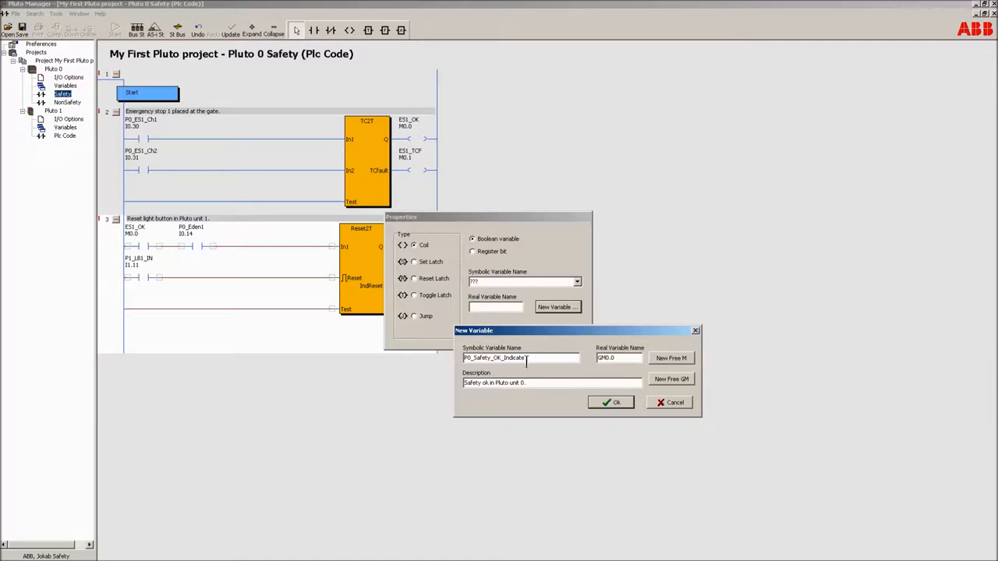
left_click(610, 402)
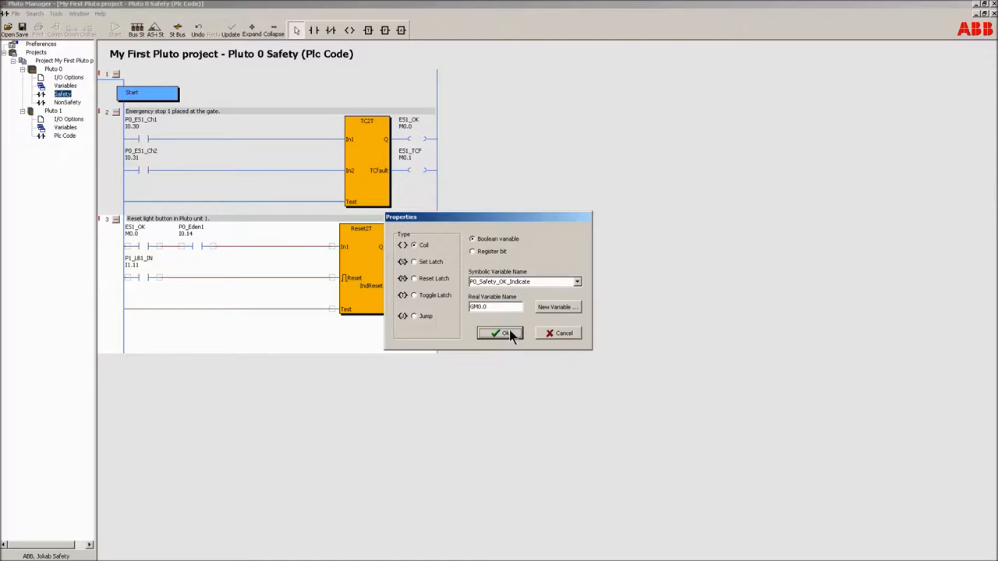
left_click(500, 333)
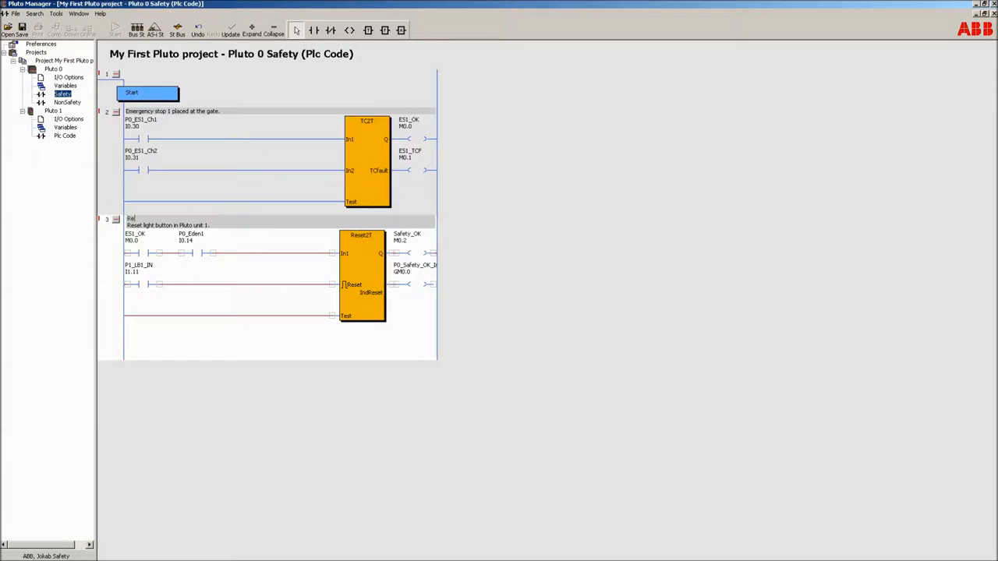
Add the 'Reset circuit.' comment line to network 3 and update the ladder
type("Reset circuit.")
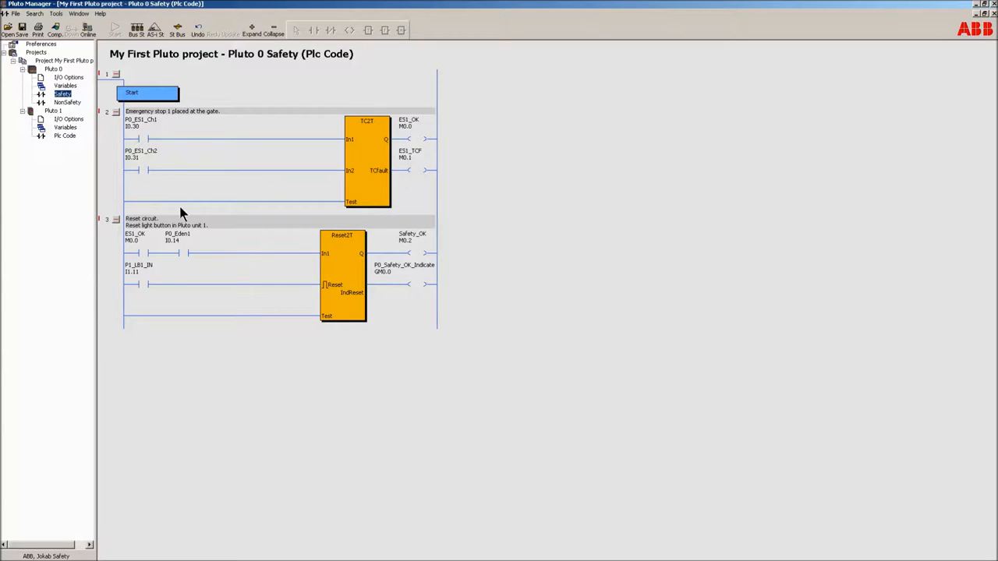
mouse_move(86, 251)
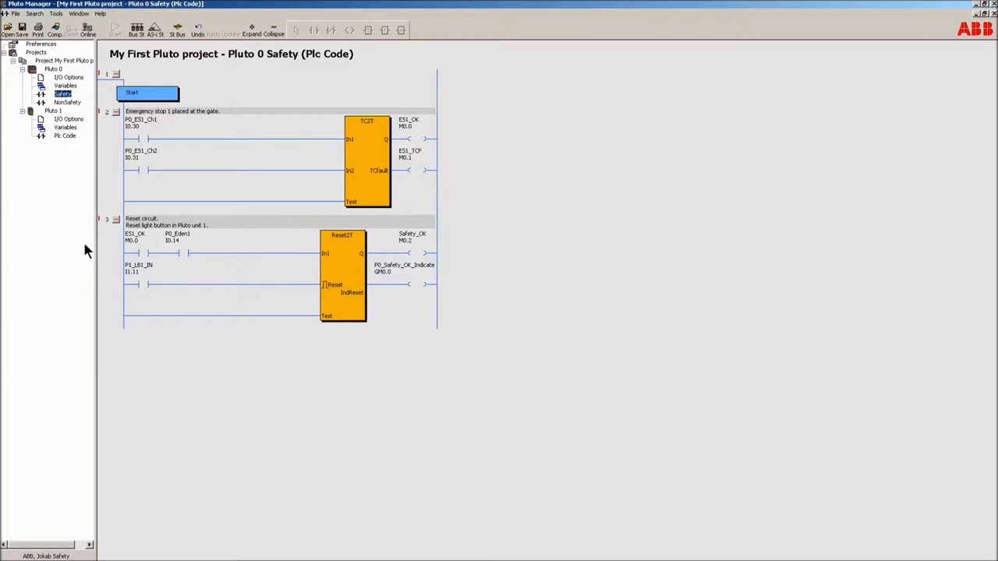
left_click(60, 79)
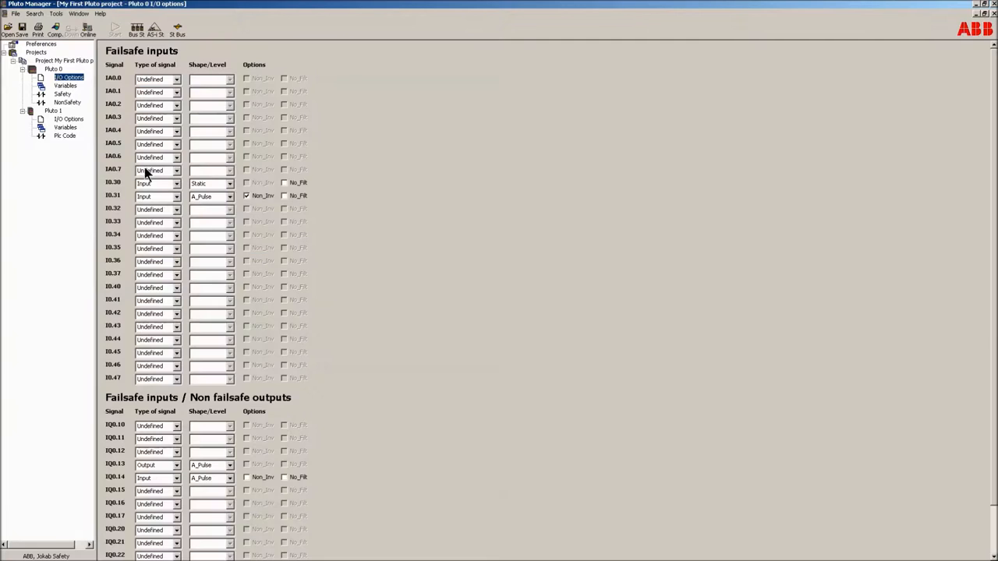
Set IO.32's signal type to Input (Static) and show Pluto 0's variable list
left_click(176, 209)
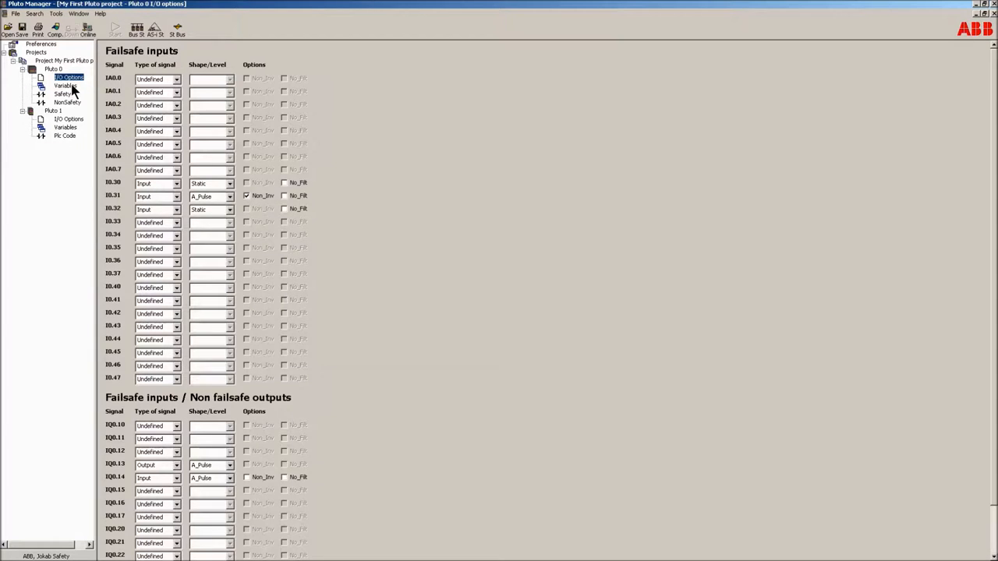
left_click(57, 83)
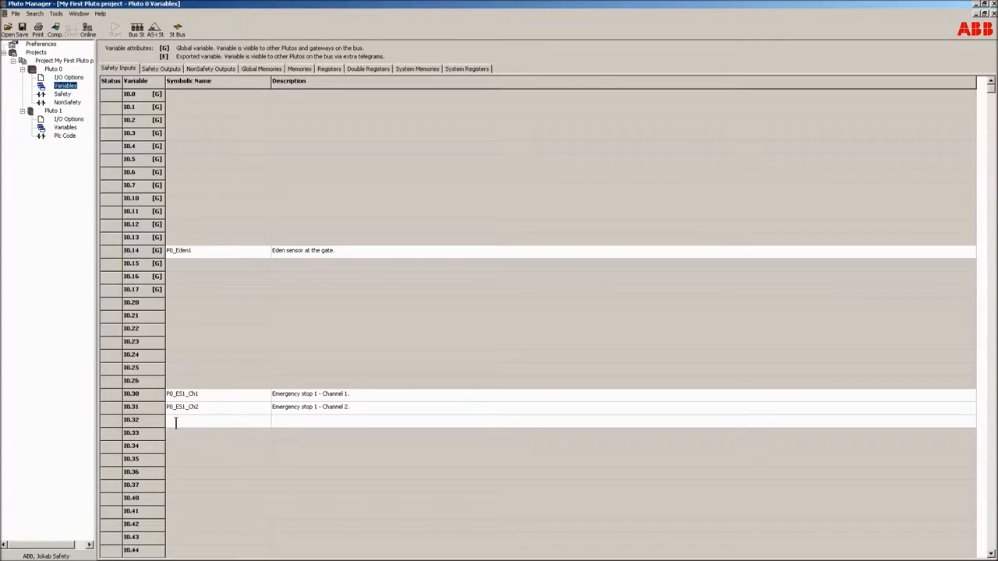
Name I0.32 P0_EDM1 with description 'External Device Monitoring of safety contactor 1 and 2'
type("P0_EDM1")
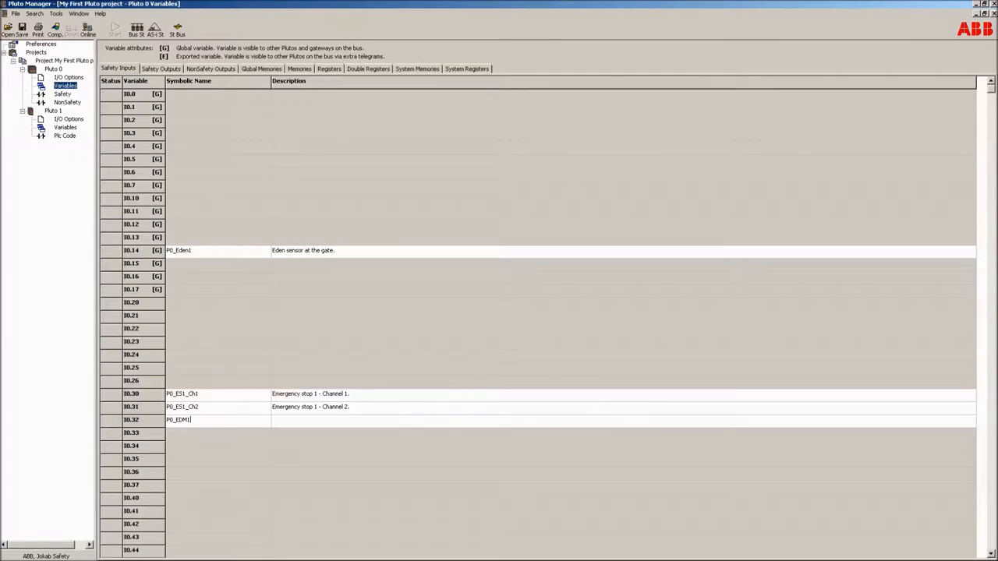
type("Ex")
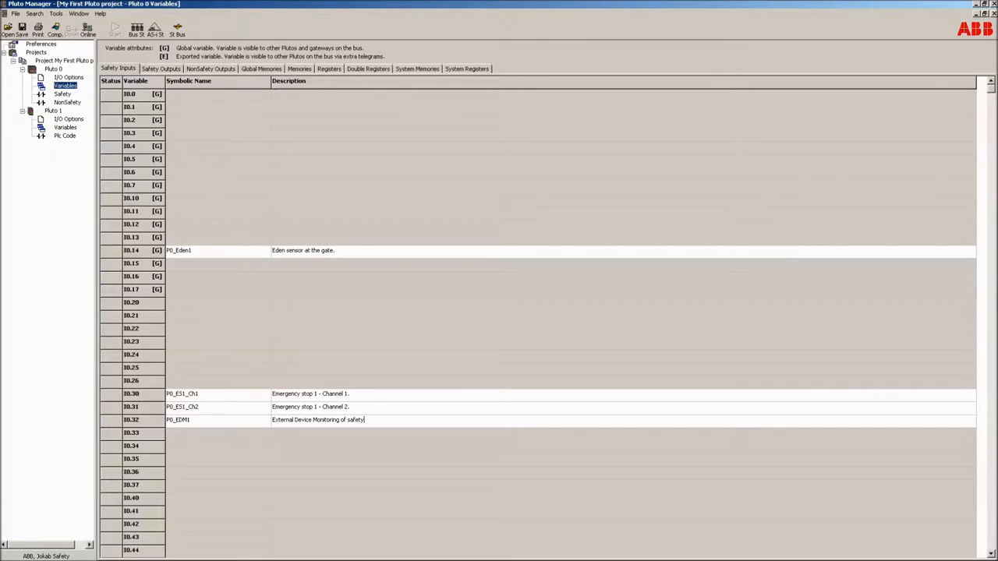
type("contacc")
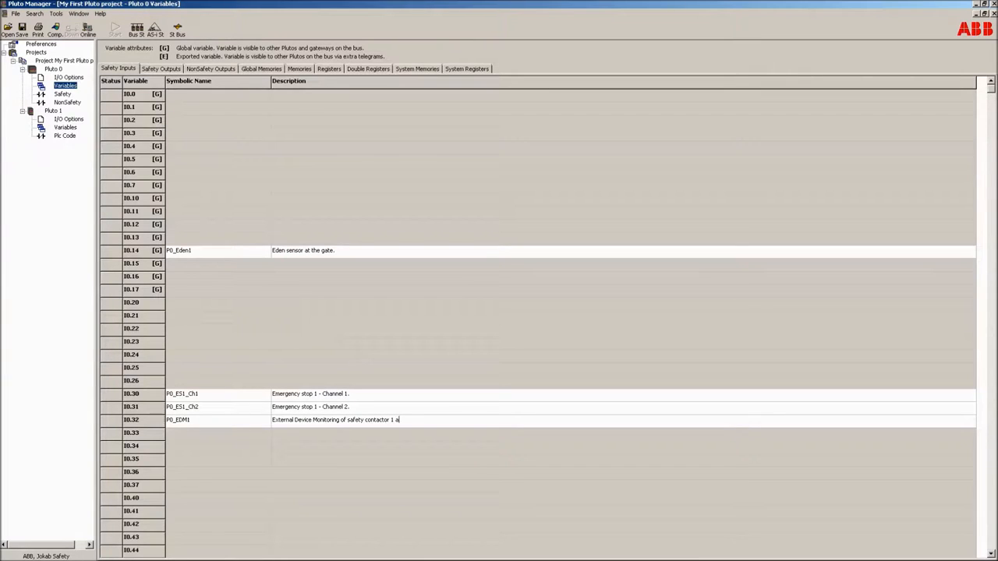
type("nd 2.")
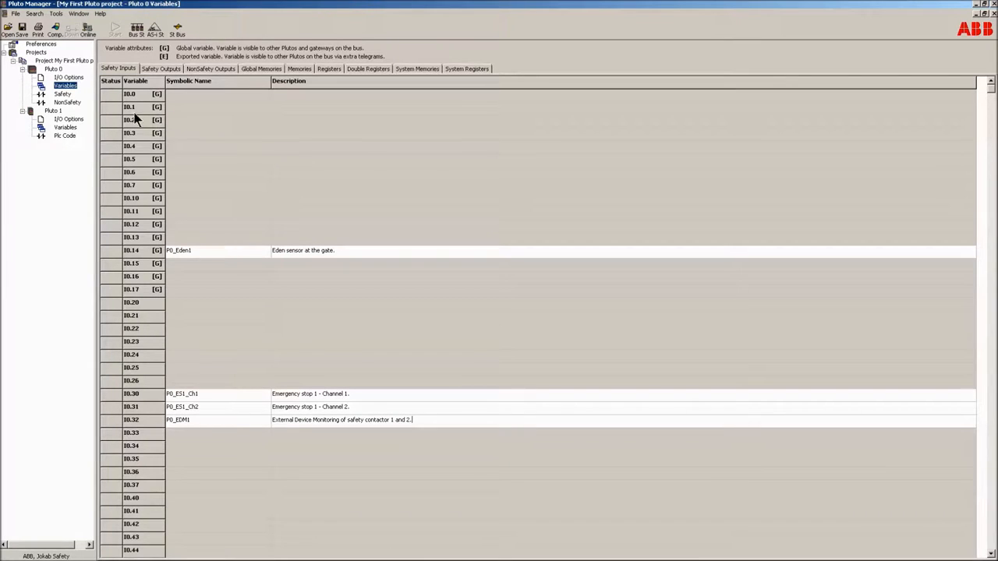
mouse_move(75, 103)
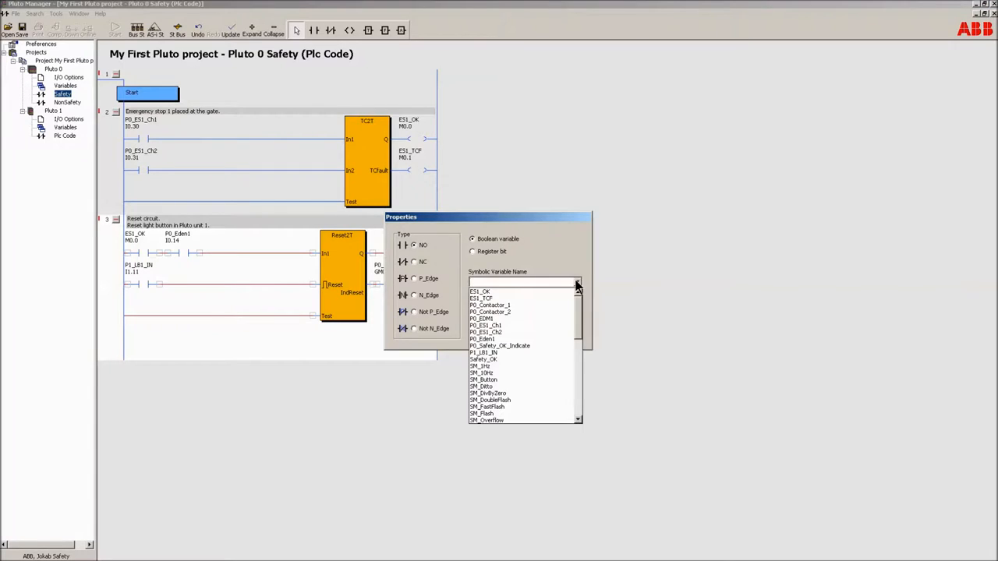
Assign P0_EDM1 (I0.32) to the Reset2T Test input contact
left_click(483, 317)
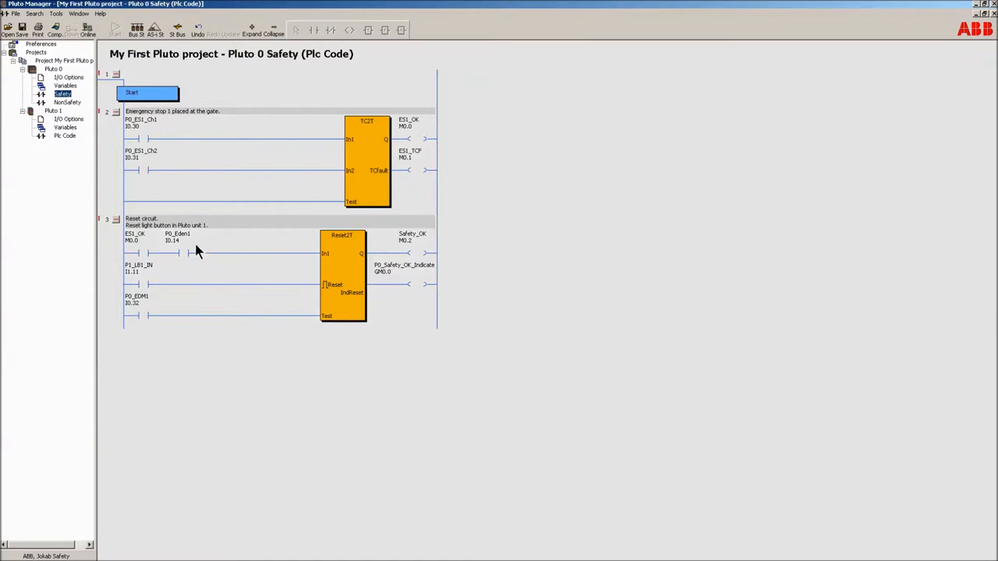
mouse_move(114, 283)
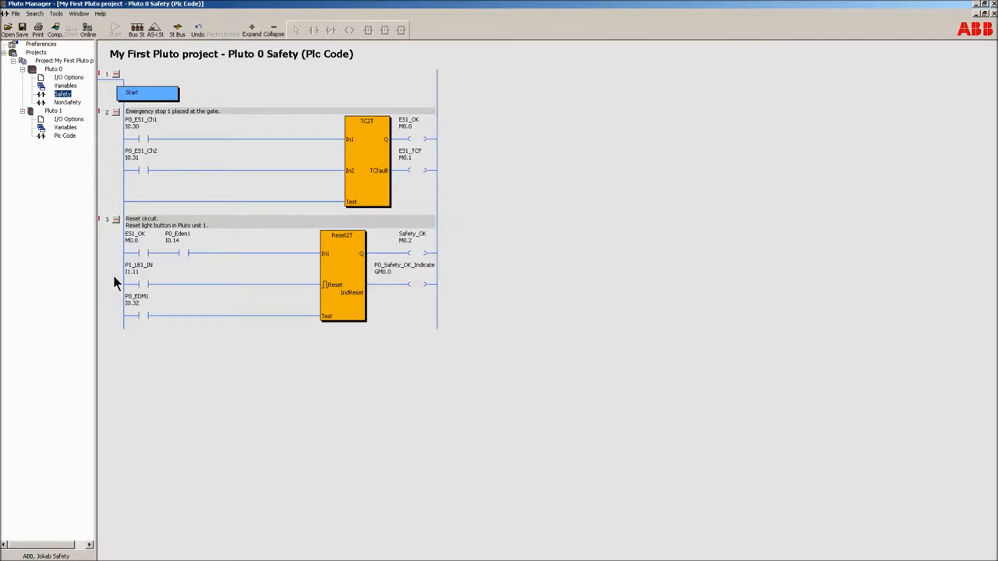
Create network 4 with contact Safety_OK (M0.2) driving coil P0_Contactor_1 (Q0.0)
right_click(116, 280)
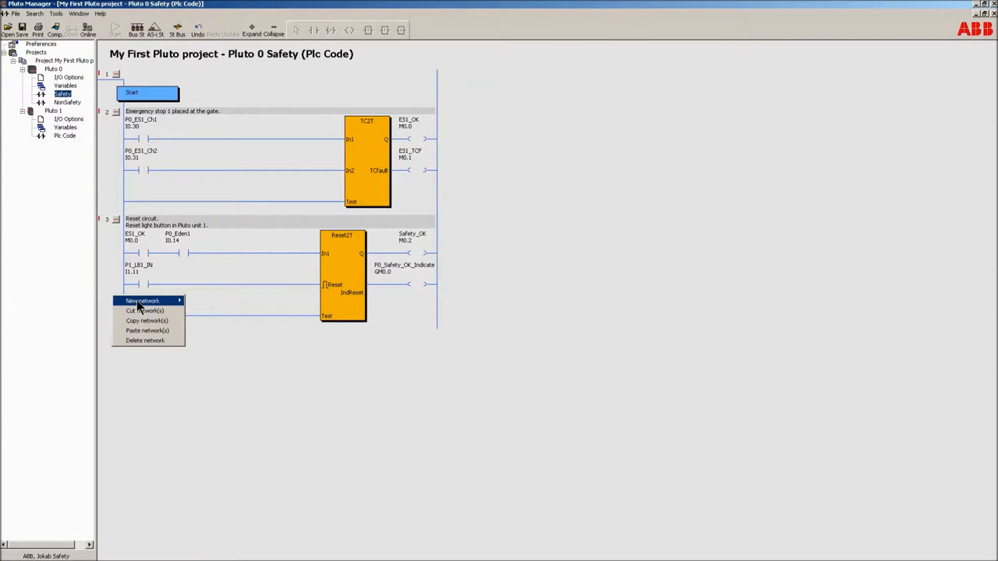
left_click(142, 300)
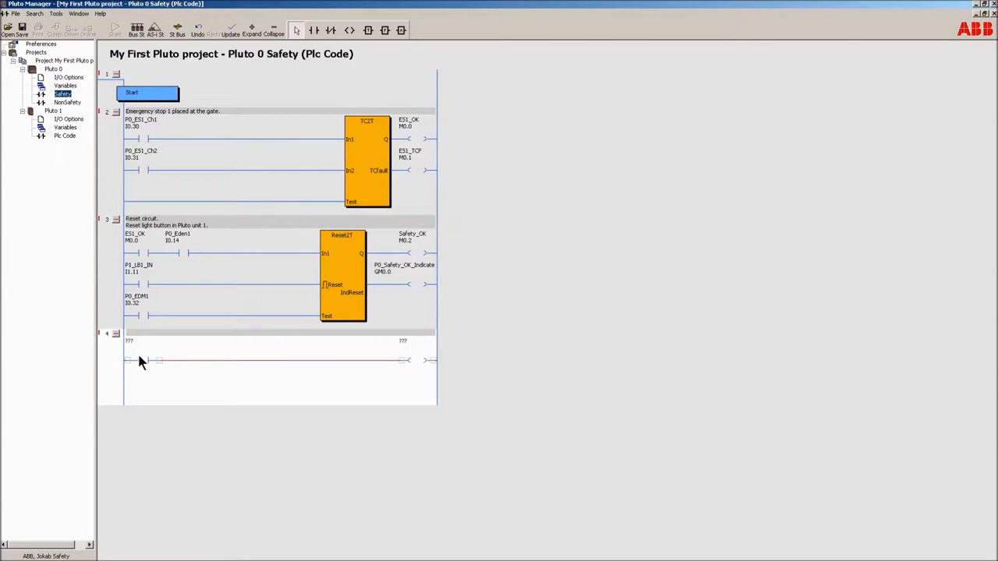
double_click(153, 361)
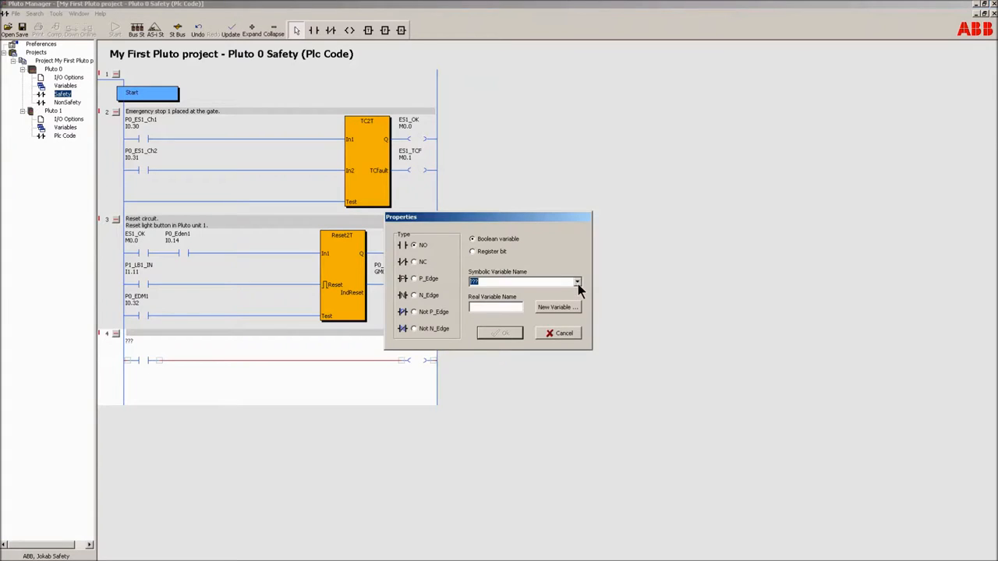
left_click(576, 282)
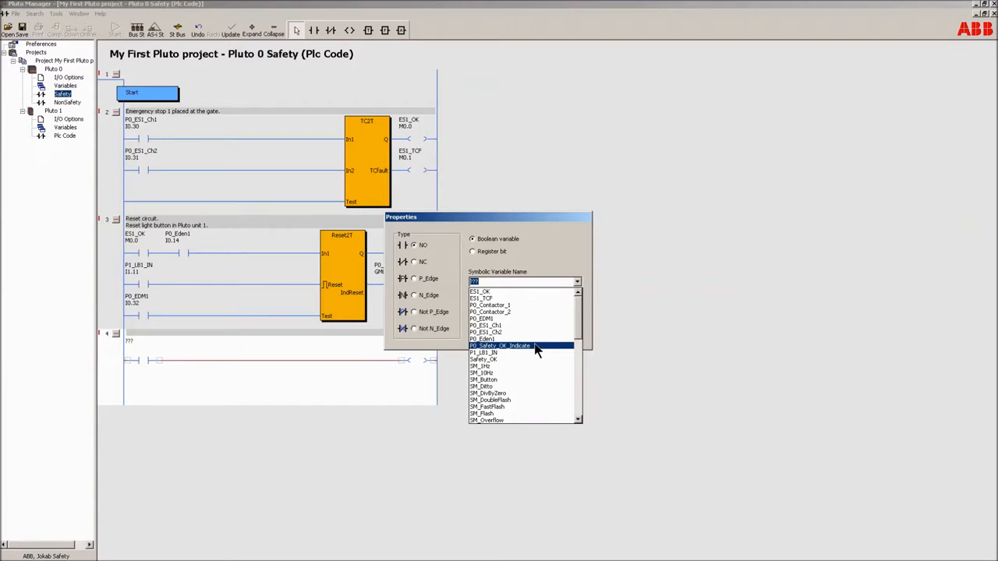
left_click(481, 359)
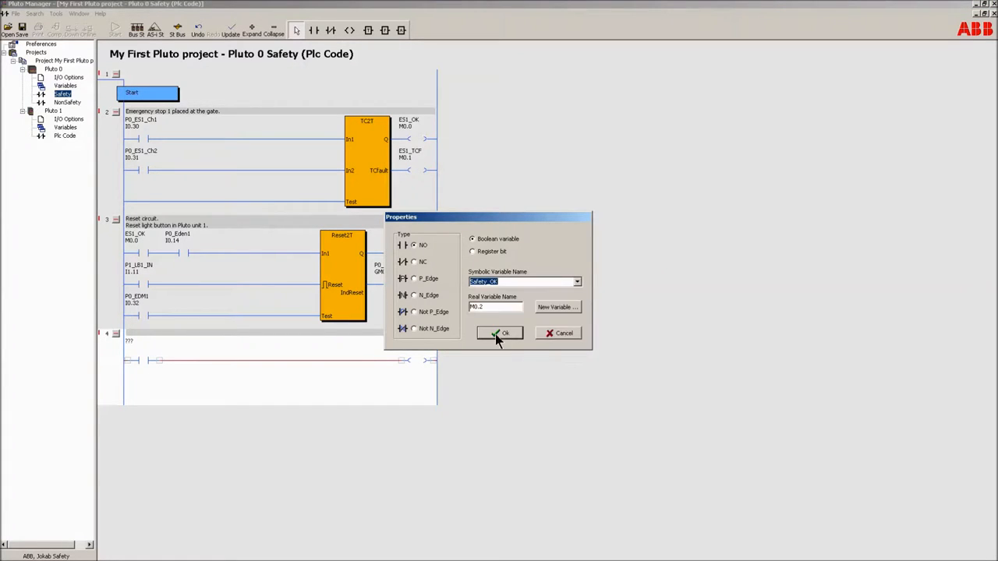
left_click(500, 333)
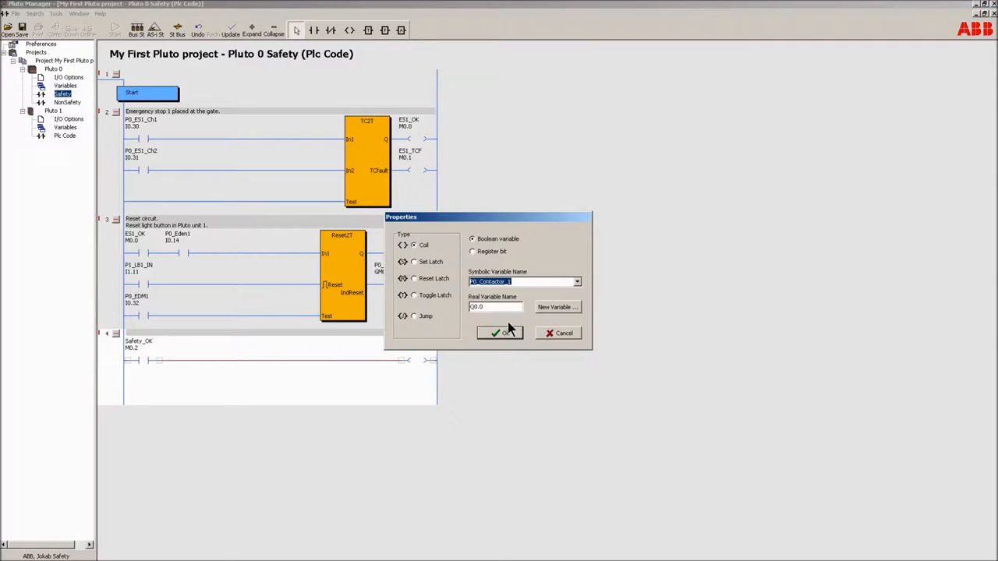
left_click(499, 333)
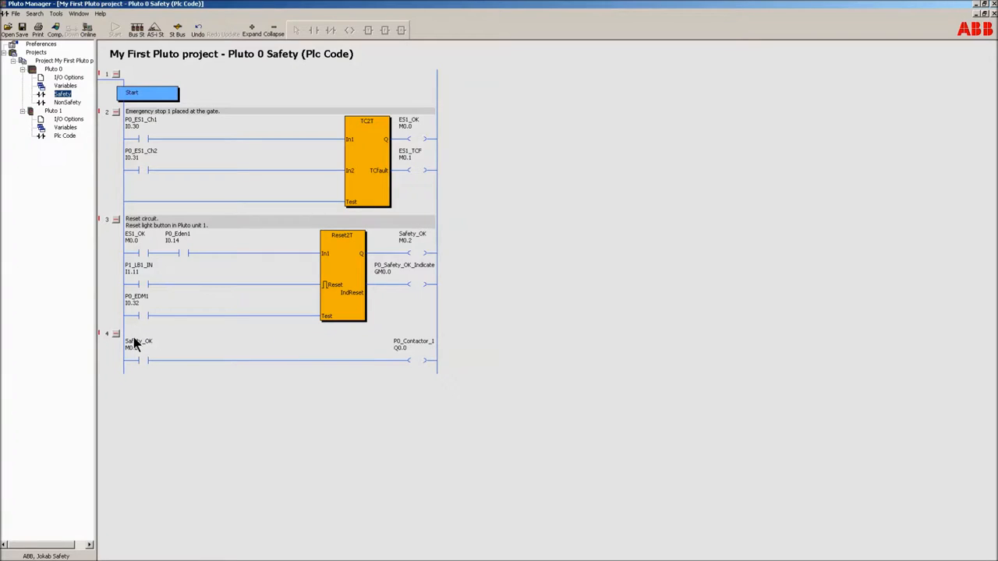
Add network 5 with a P0_Contactor_2 coil and comment 'Safety contactor 1' and 'Safety contactor 2'
right_click(135, 343)
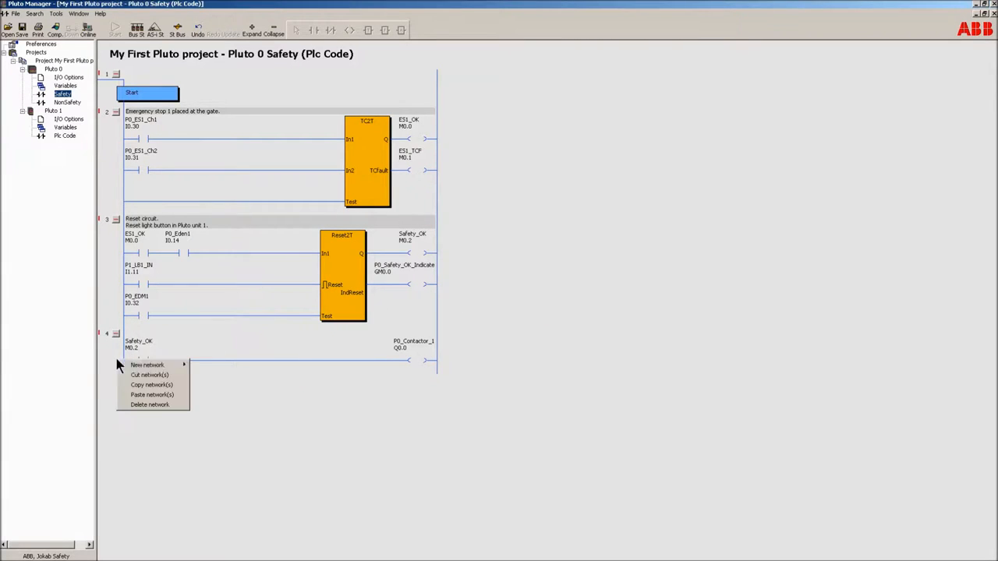
left_click(153, 365)
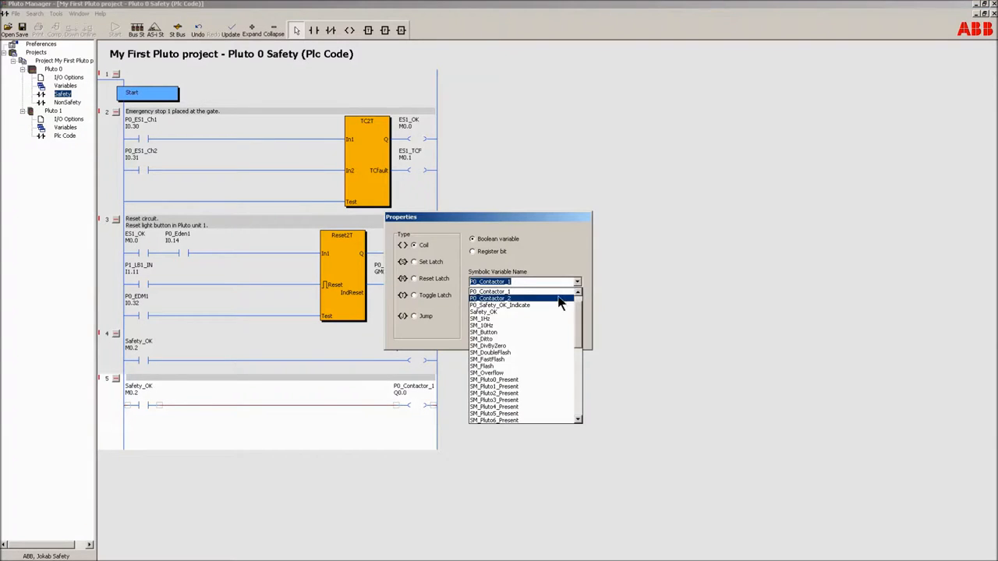
left_click(492, 297)
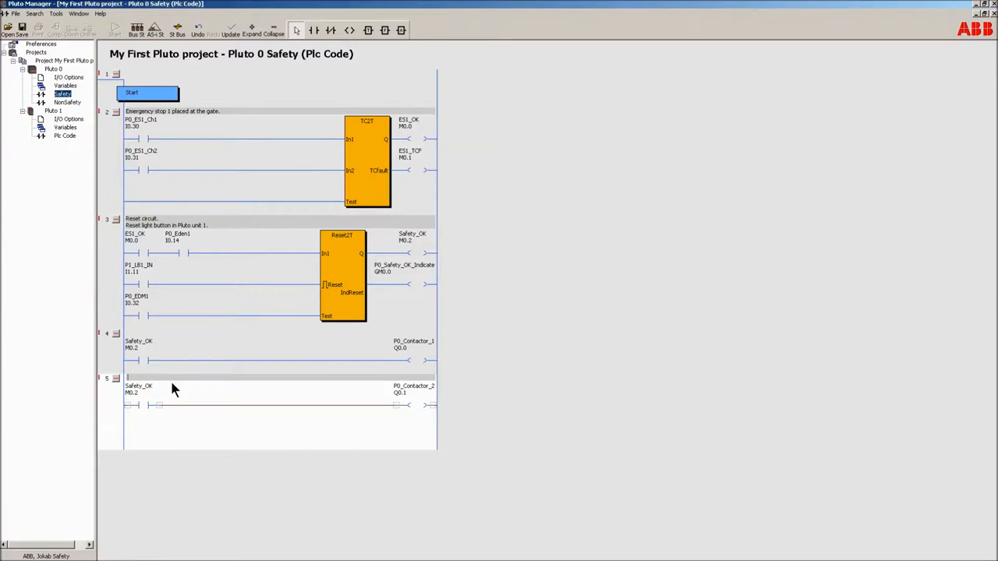
type("Safety contactor 2.")
left_click(279, 333)
type("Safety contactor 1.")
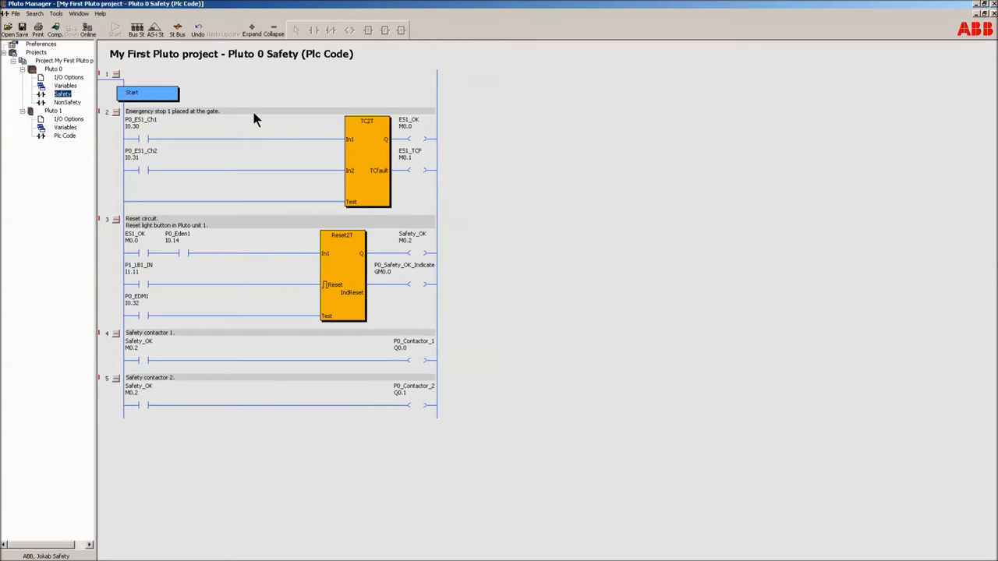
mouse_move(286, 152)
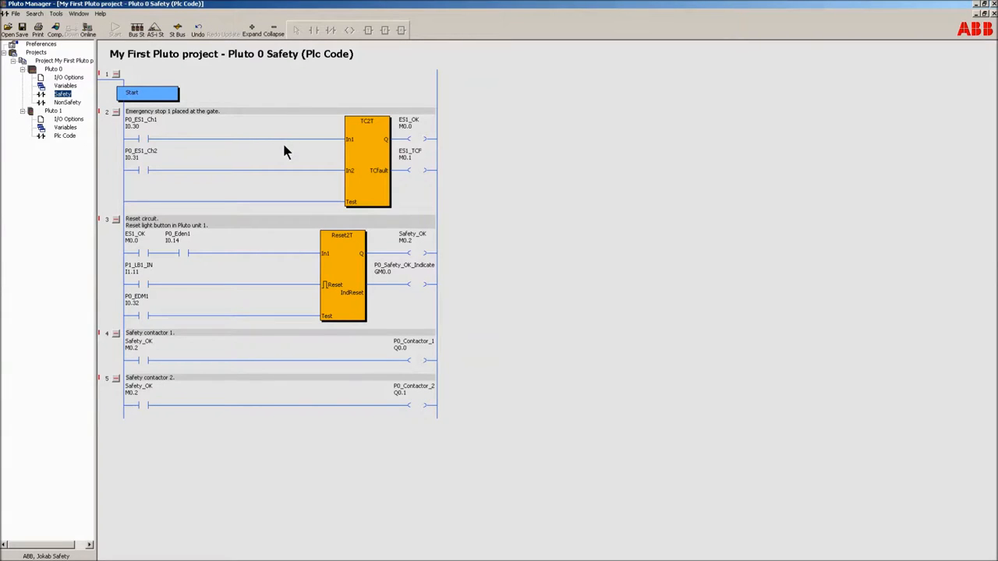
mouse_move(280, 158)
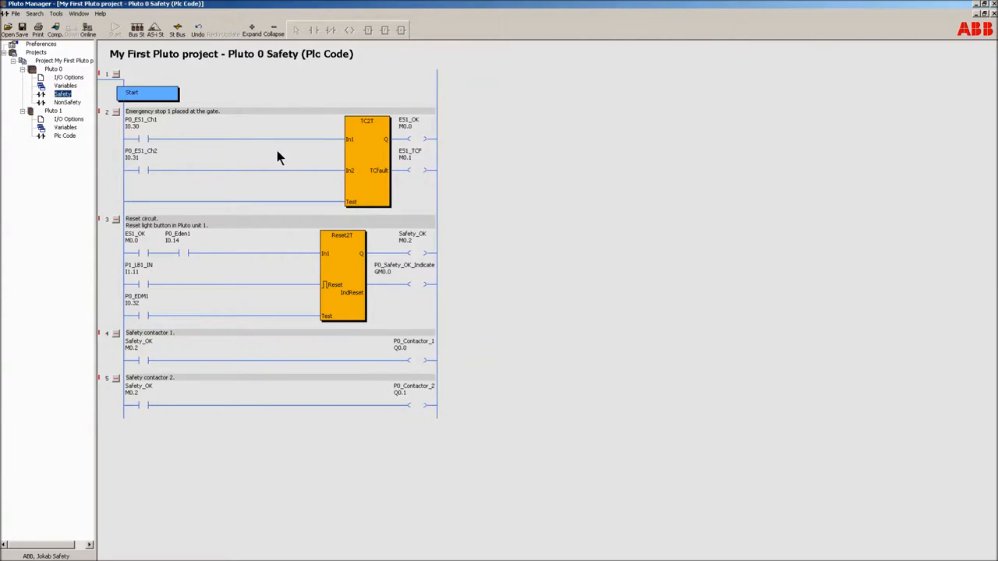
mouse_move(347, 224)
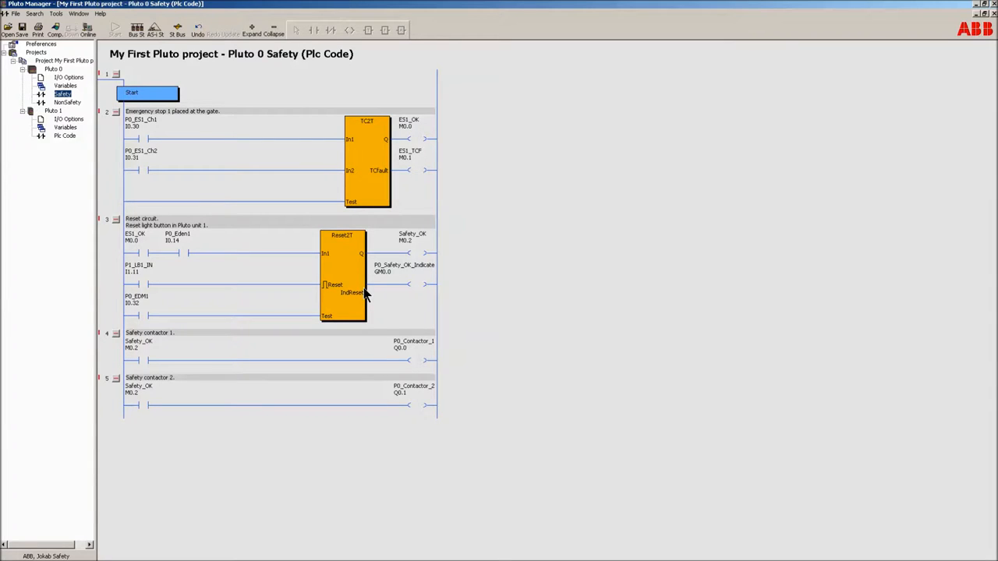
mouse_move(383, 294)
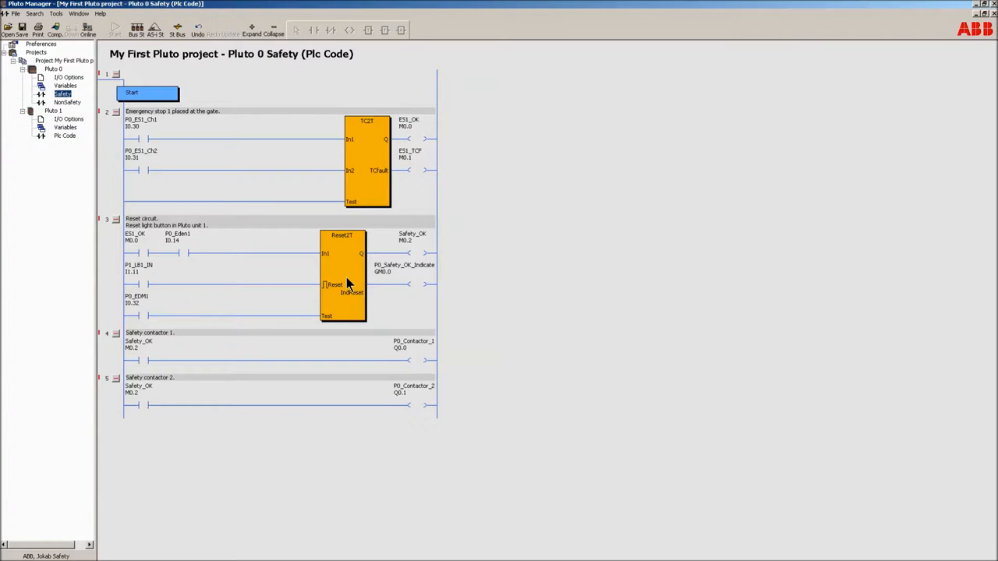
Read the Reset2T function description covering In1, Test, Reset and IndReset, then close it
right_click(349, 283)
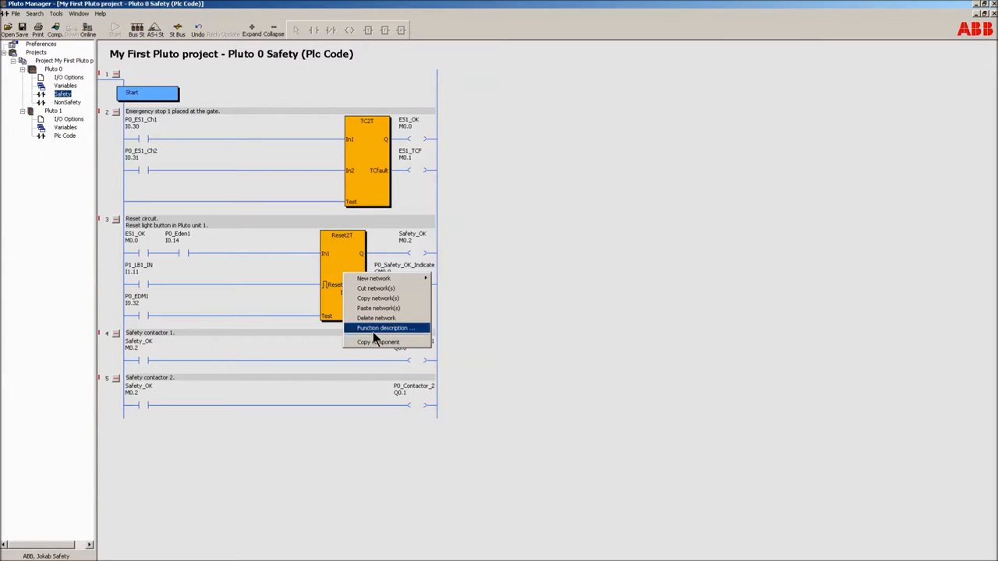
left_click(385, 327)
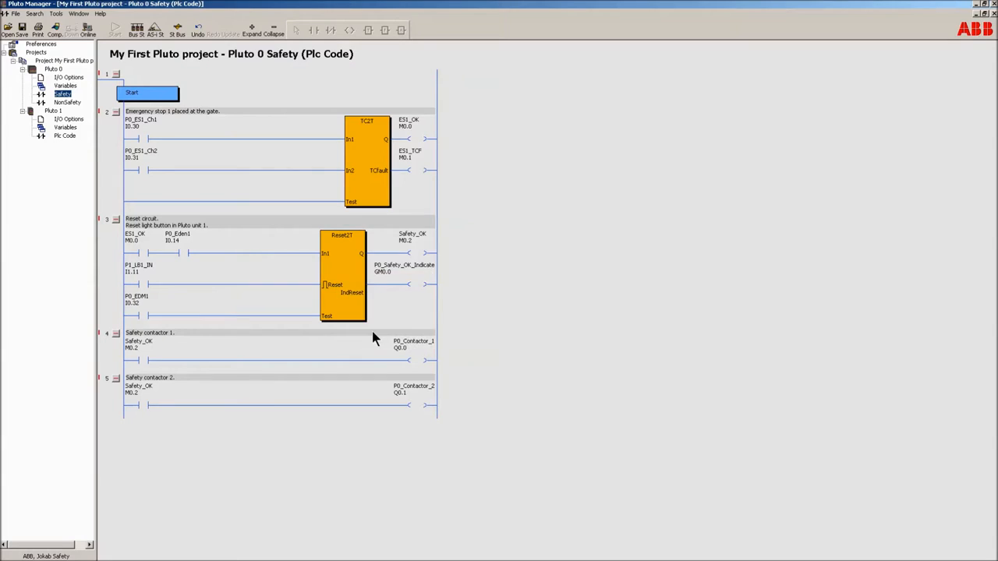
double_click(340, 273)
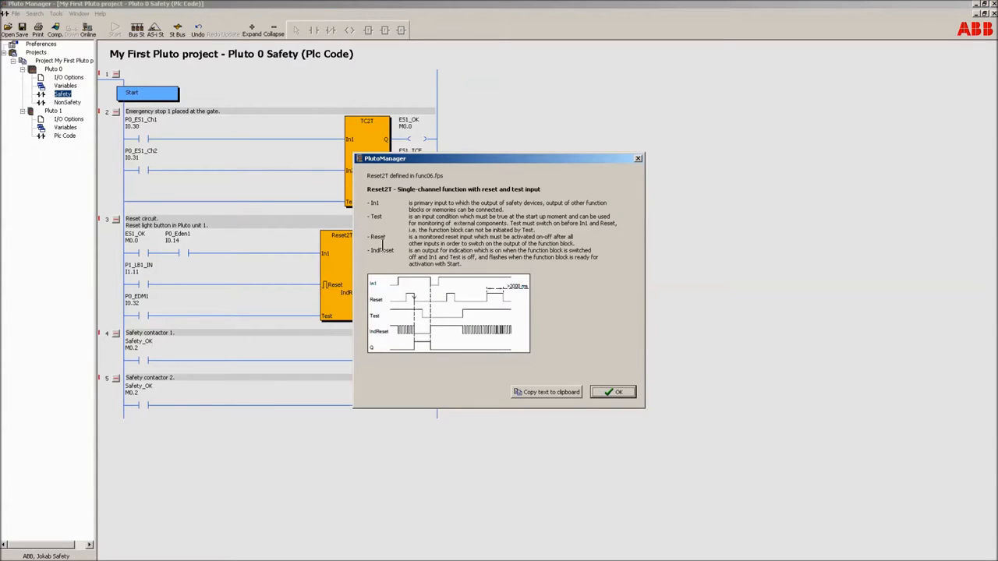
mouse_move(418, 256)
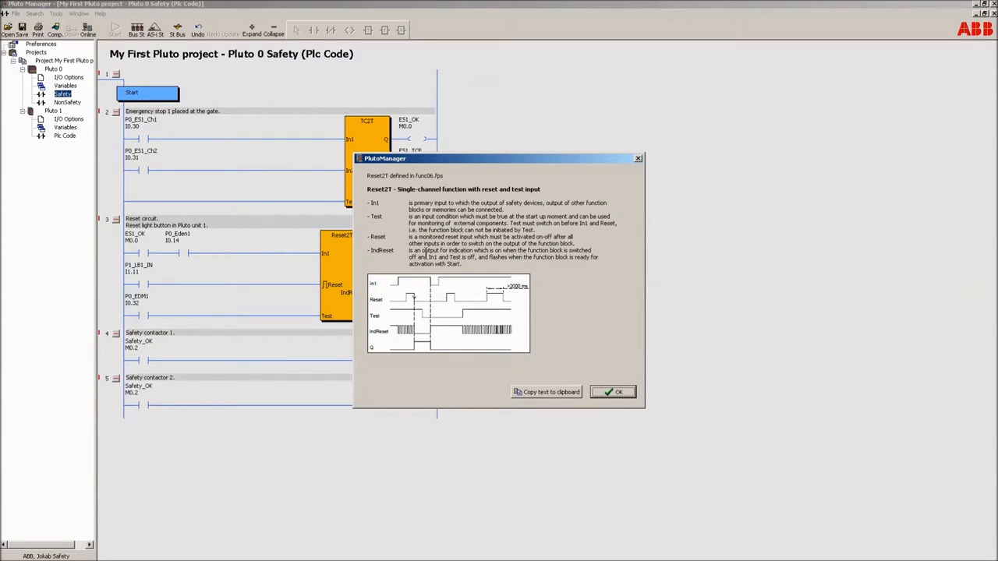
mouse_move(579, 256)
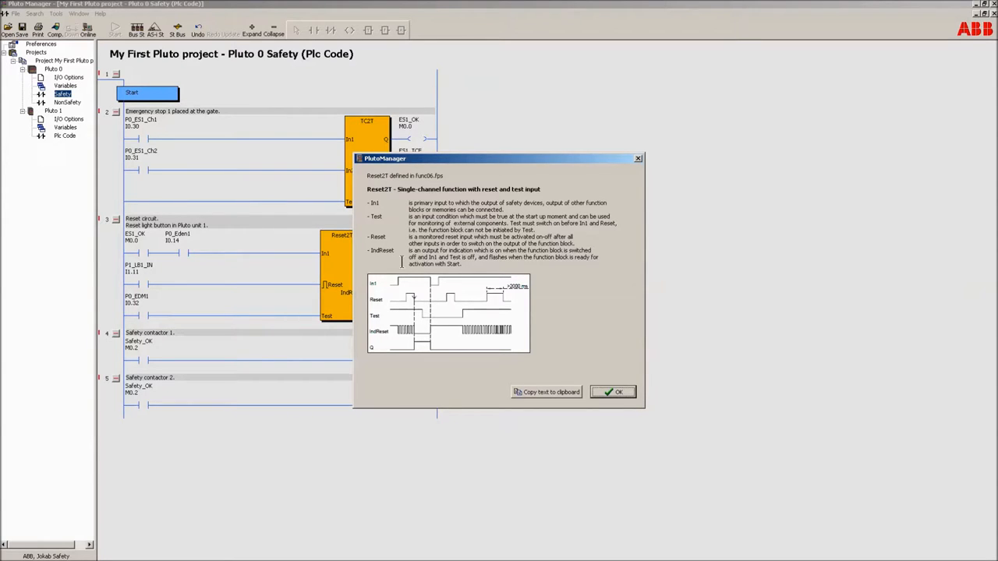
mouse_move(604, 381)
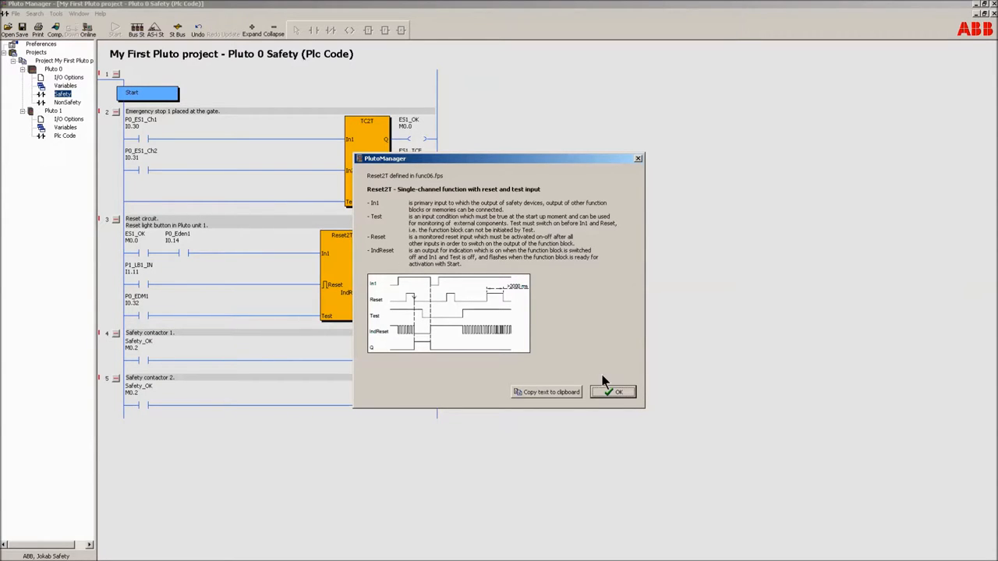
left_click(613, 391)
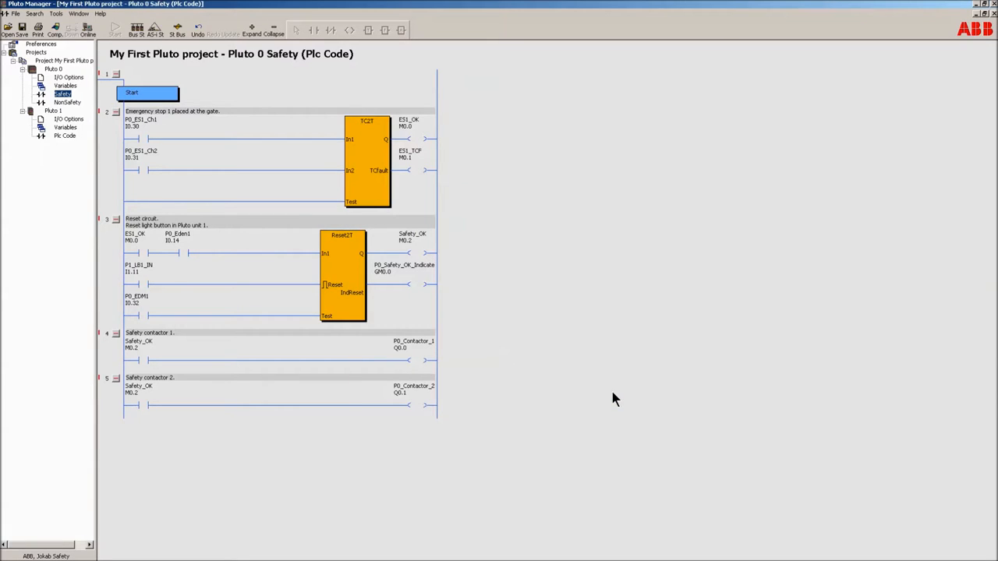
mouse_move(354, 312)
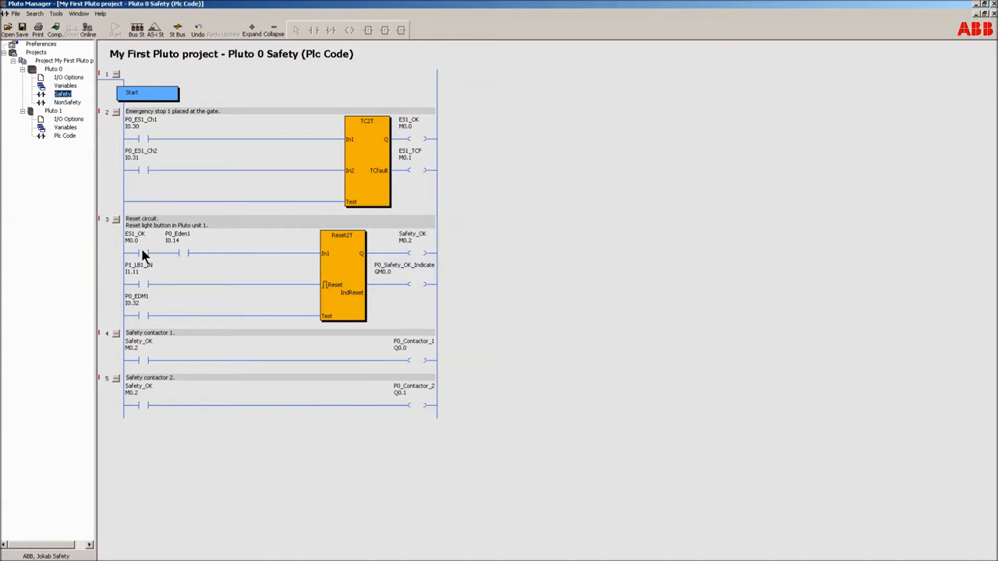
mouse_move(110, 181)
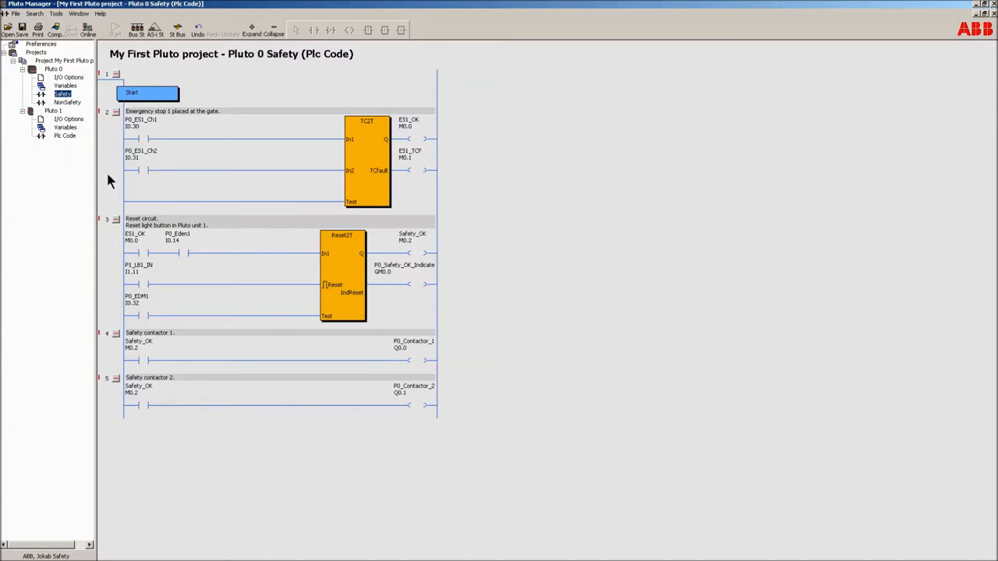
mouse_move(62, 135)
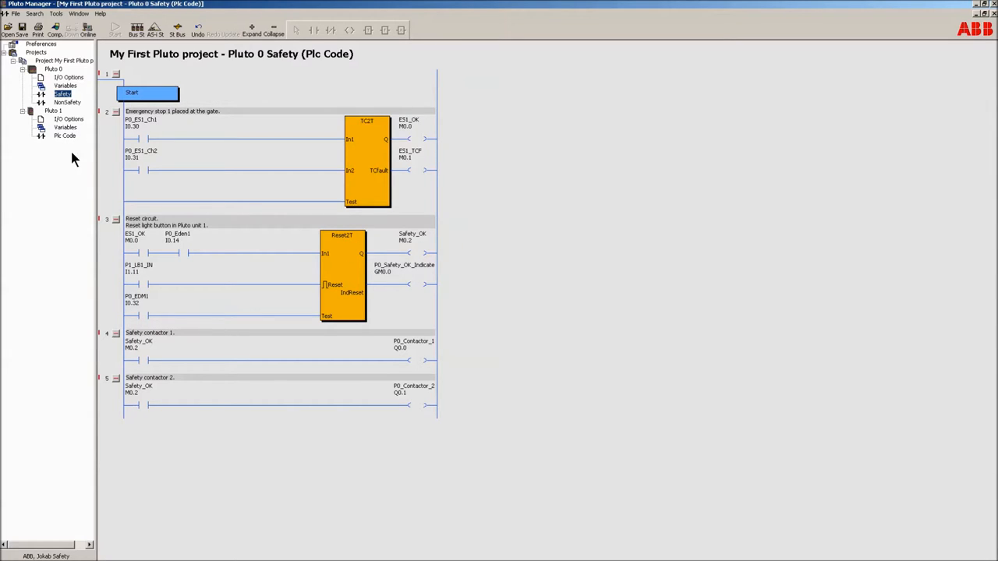
In Pluto 1 code, add network 'State of safety' driving P1_LB1_OUT from P0_Safety_OK_Indicate
left_click(61, 136)
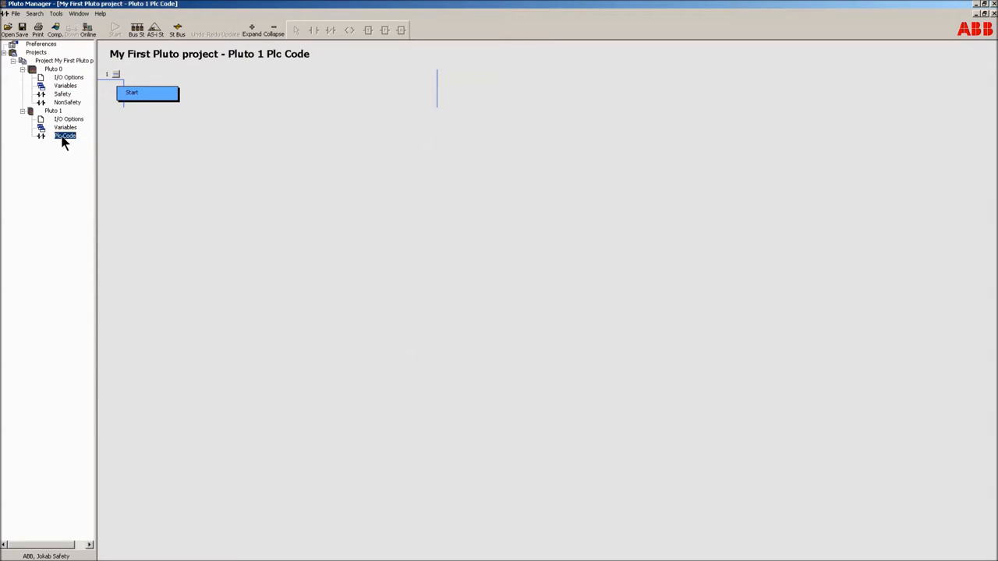
right_click(144, 94)
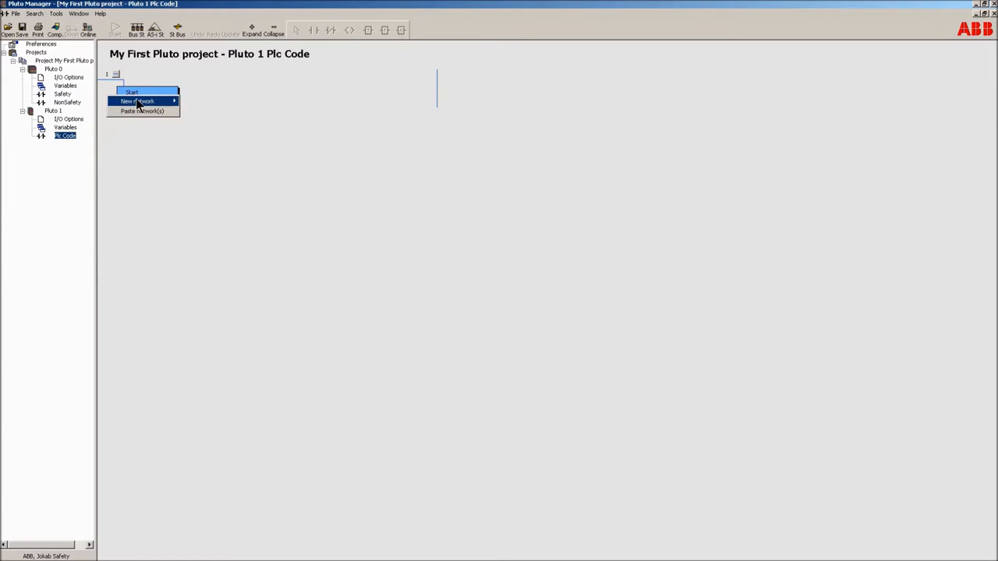
left_click(144, 102)
type("State")
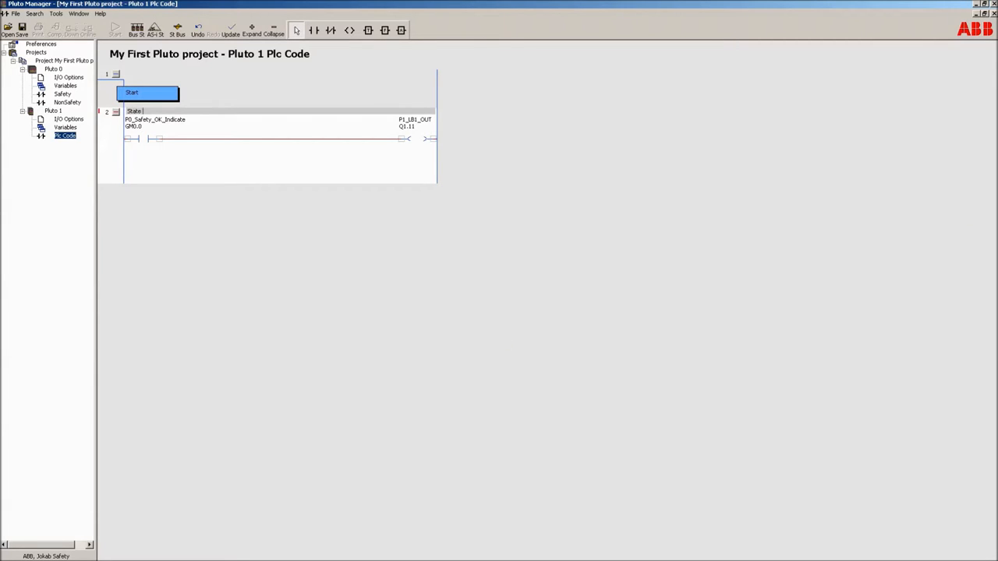
type("of safety")
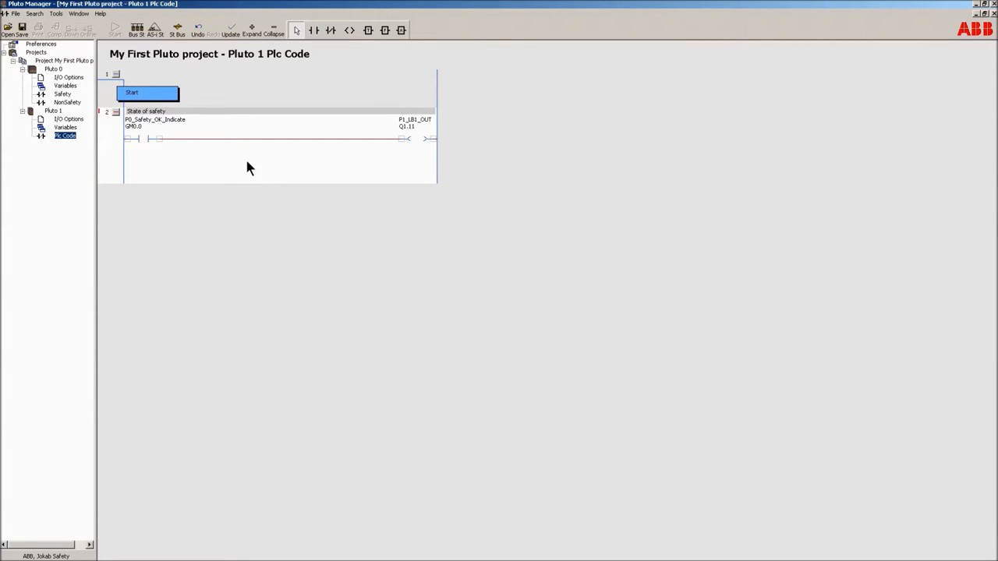
type("from P")
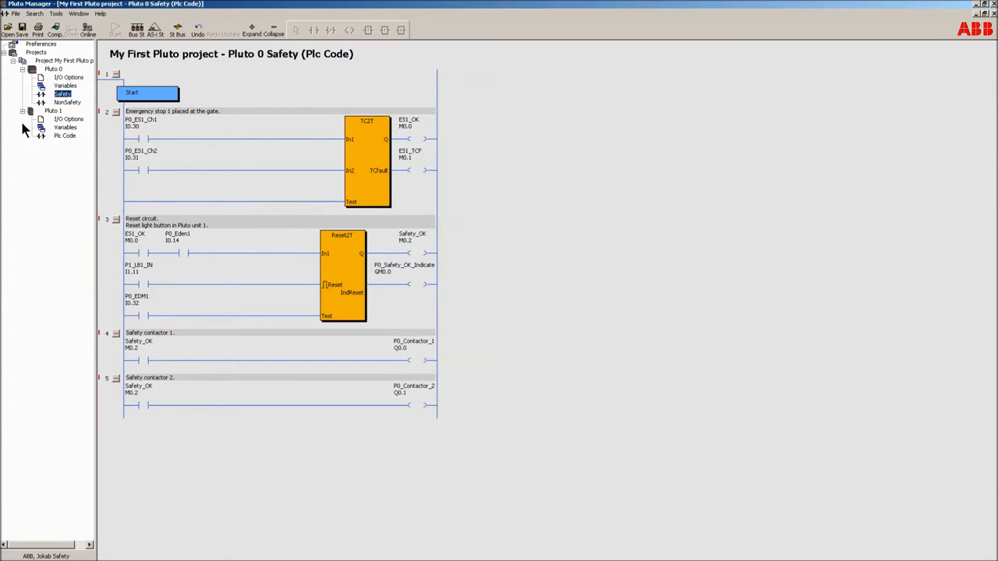
Open Pluto 0 NonSafety code, view the ToGateway_User_C function description, and cancel without inserting
left_click(57, 104)
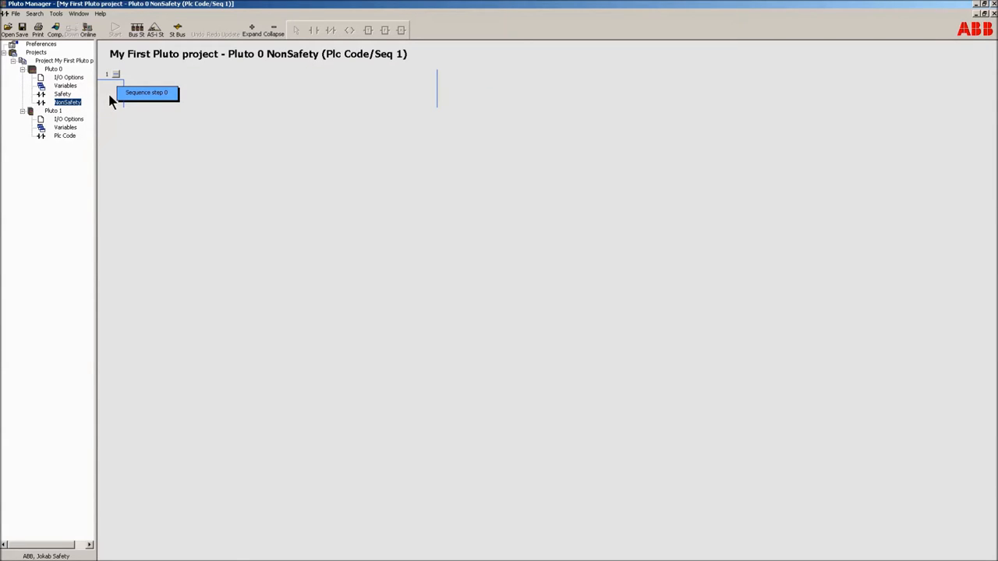
right_click(154, 93)
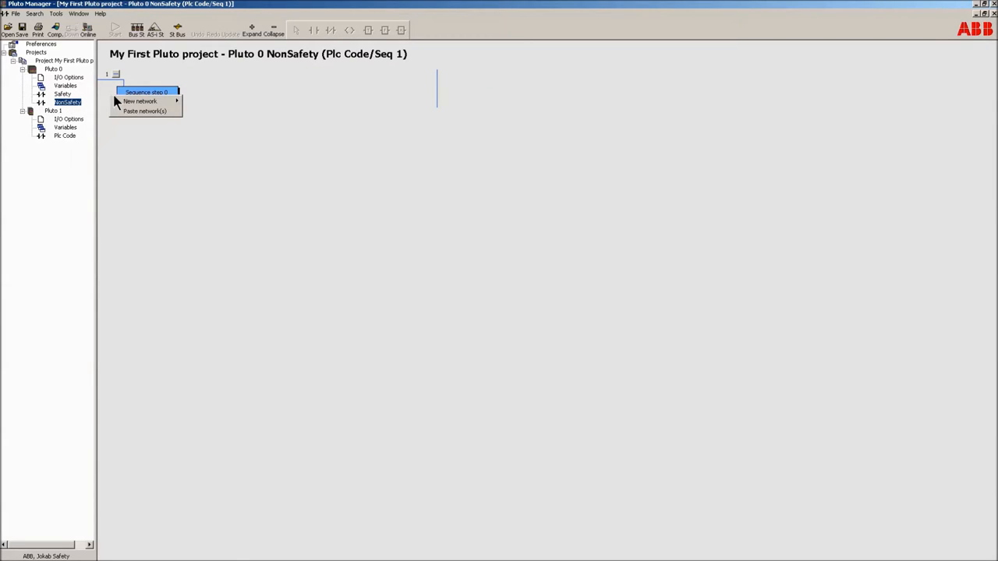
mouse_move(141, 100)
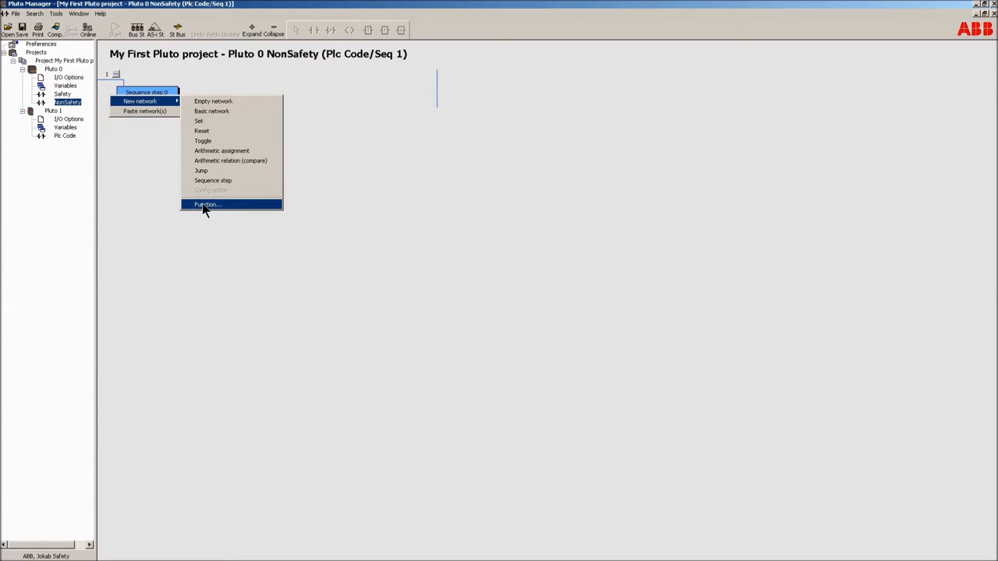
left_click(208, 204)
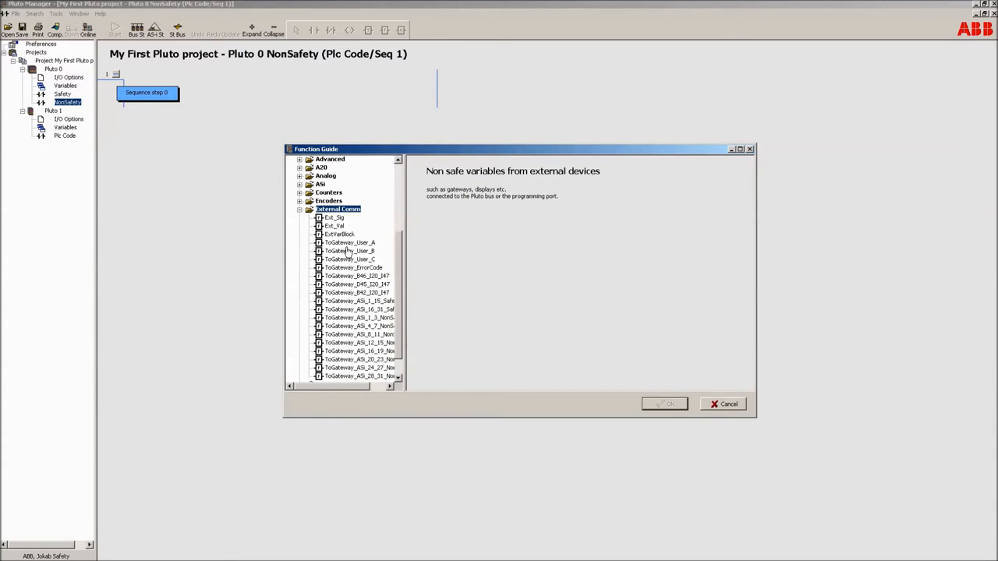
left_click(350, 259)
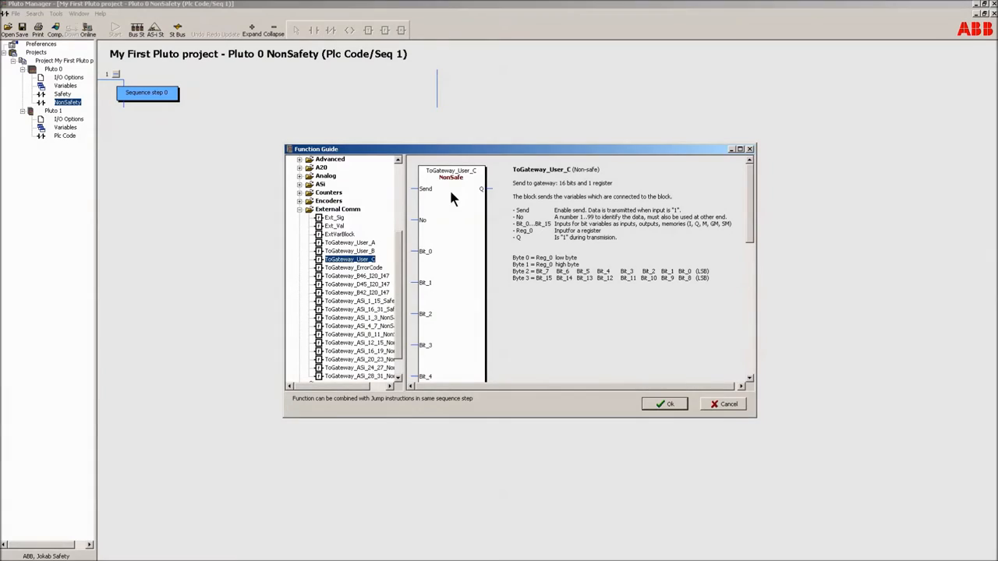
mouse_move(455, 184)
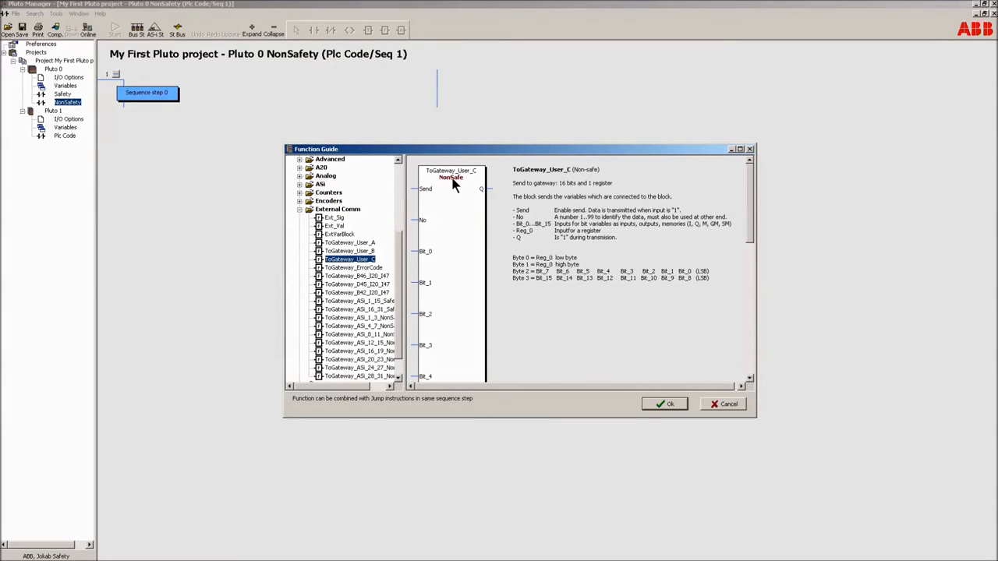
mouse_move(450, 193)
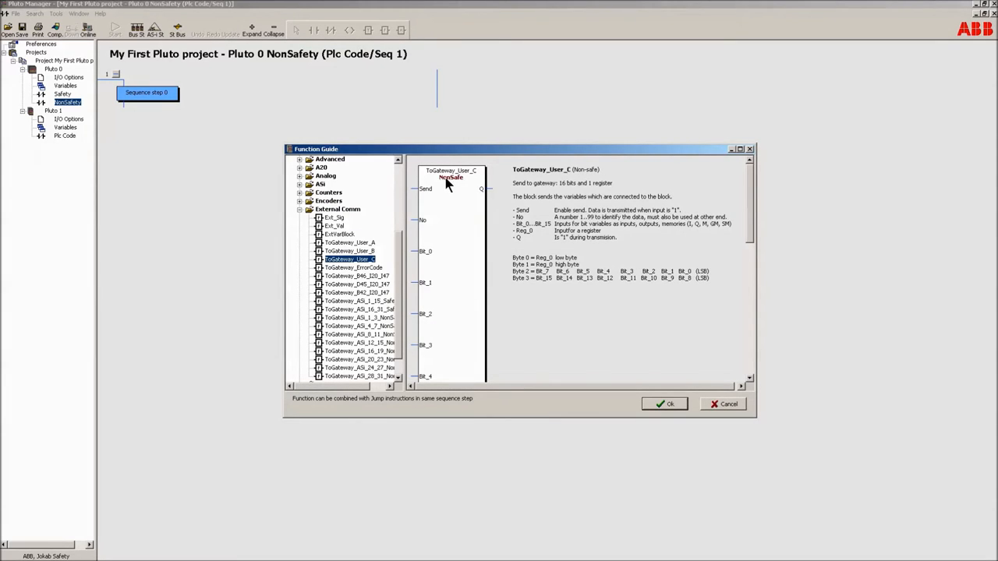
mouse_move(470, 194)
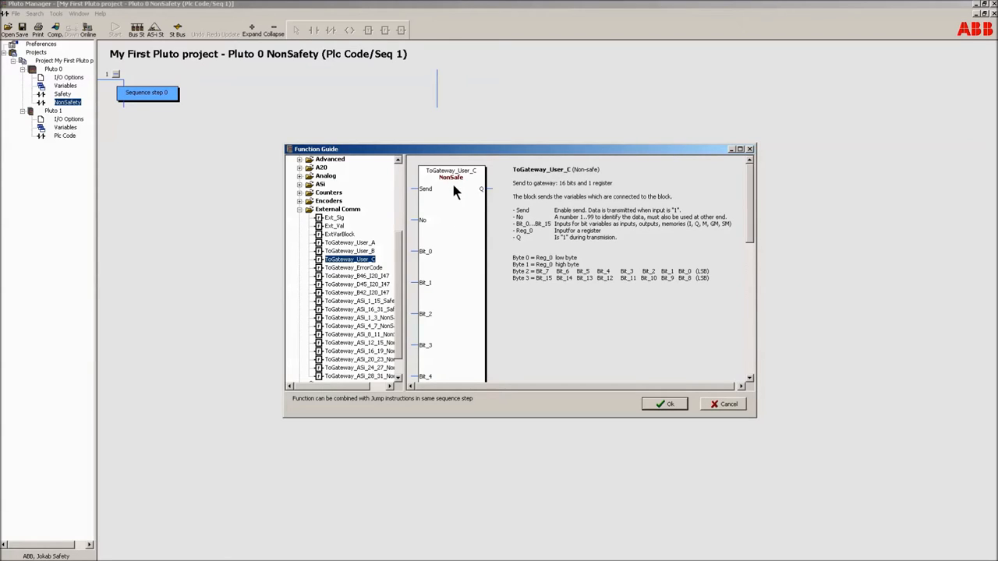
mouse_move(444, 237)
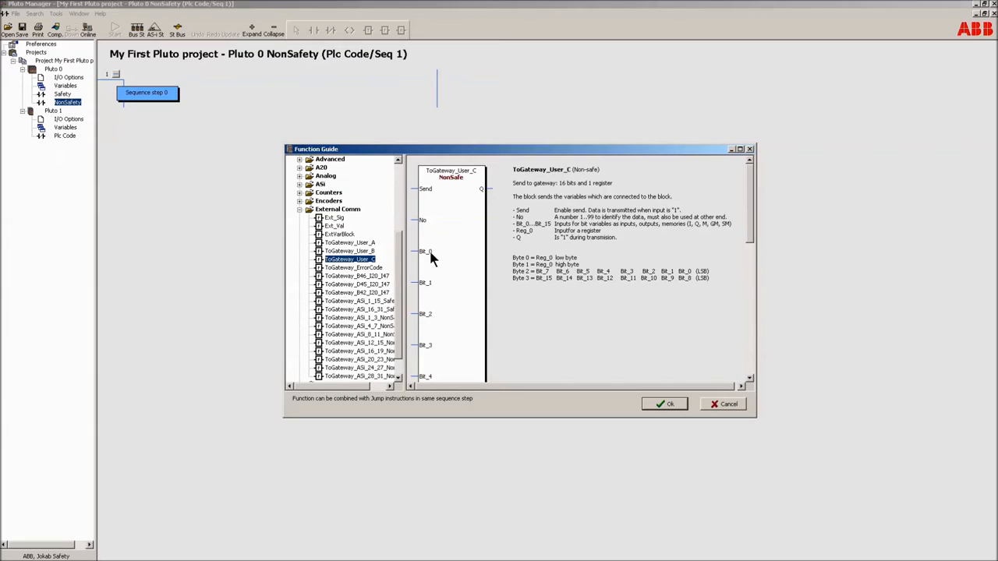
mouse_move(438, 261)
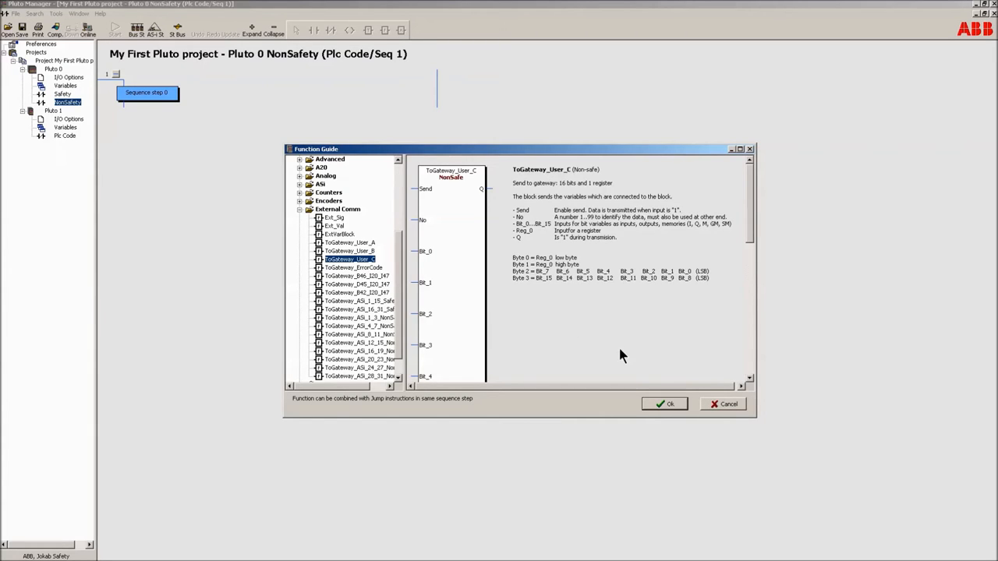
mouse_move(668, 388)
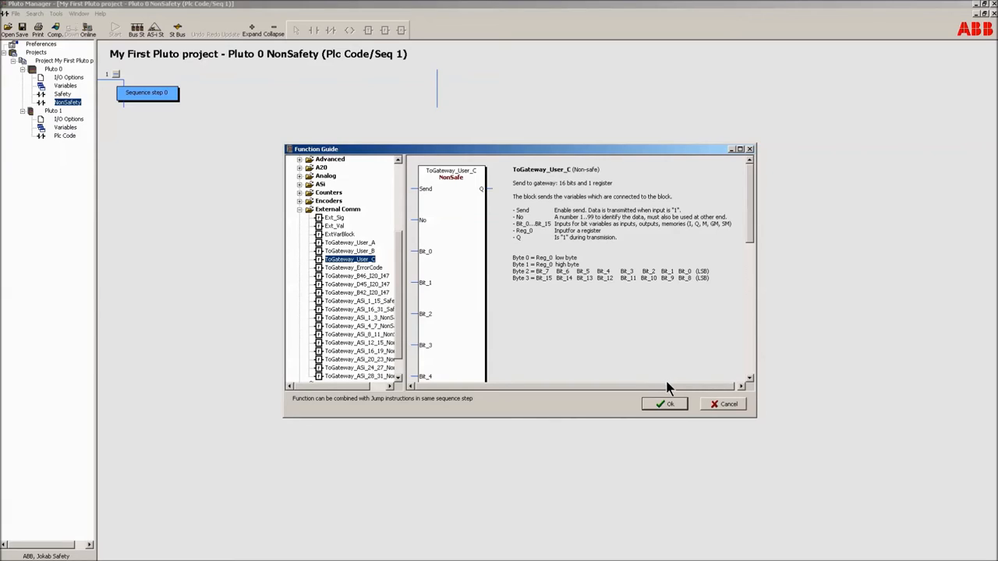
mouse_move(680, 392)
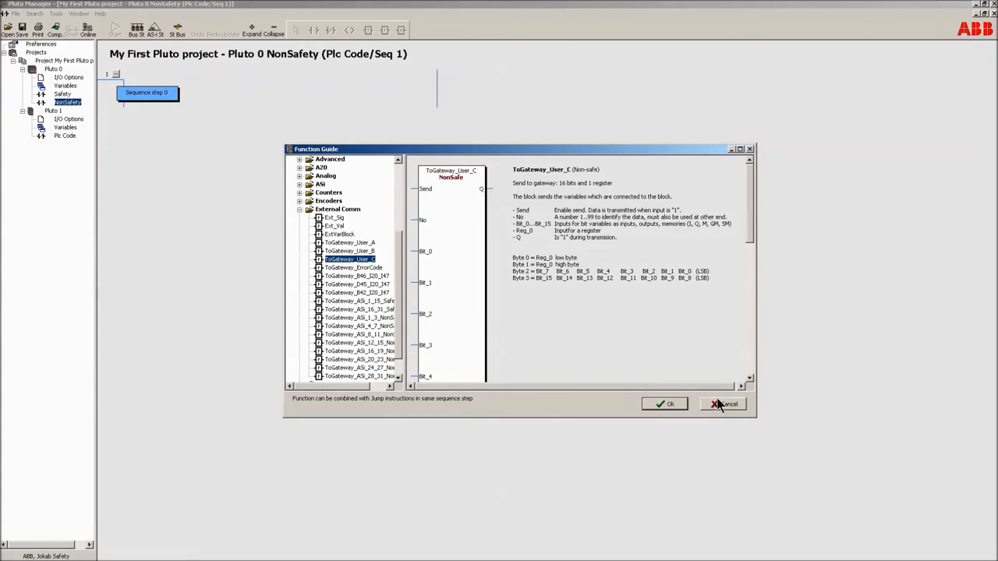
left_click(722, 404)
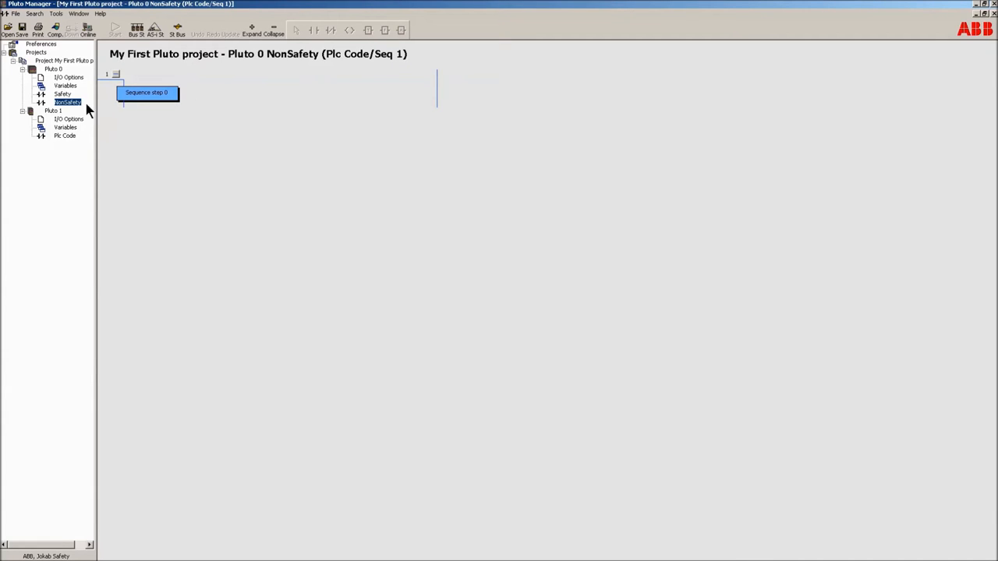
Switch back to the Pluto 0 Safety code showing networks 1 through 5
left_click(62, 93)
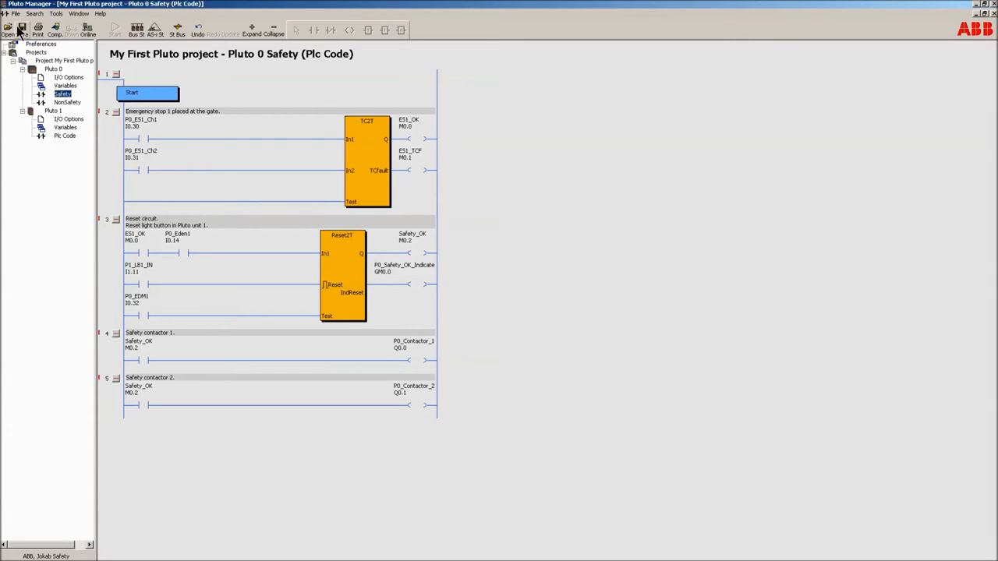
mouse_move(21, 35)
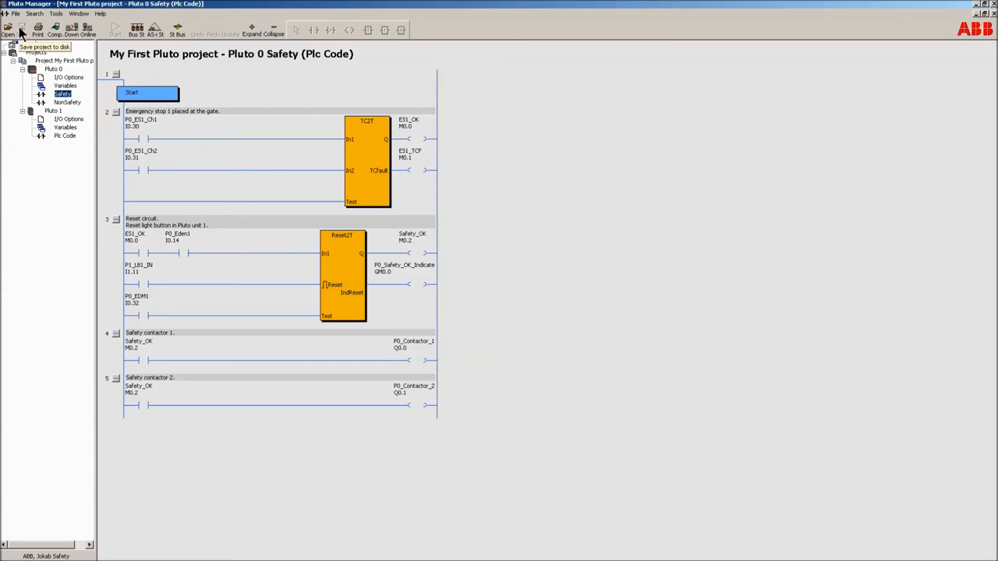
mouse_move(171, 293)
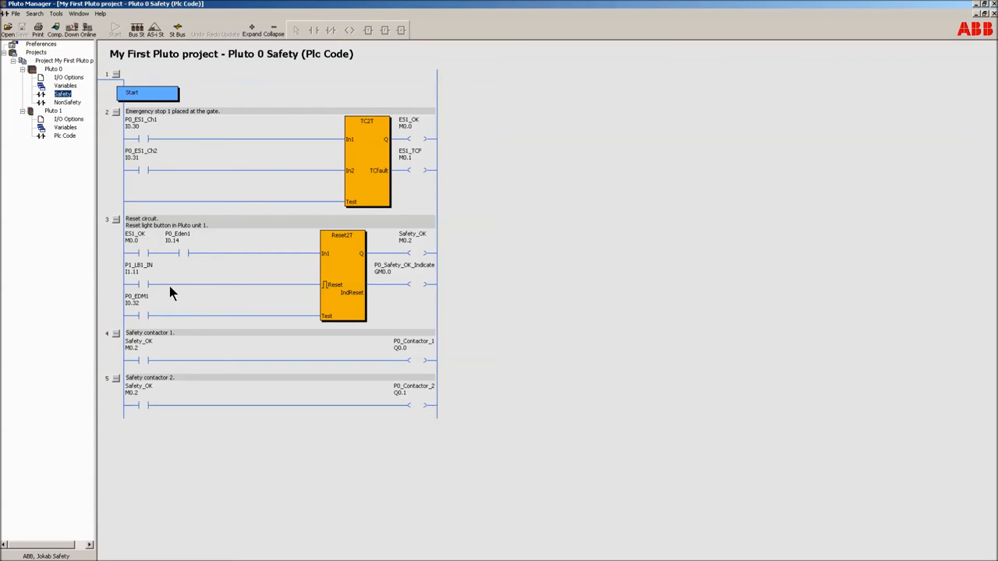